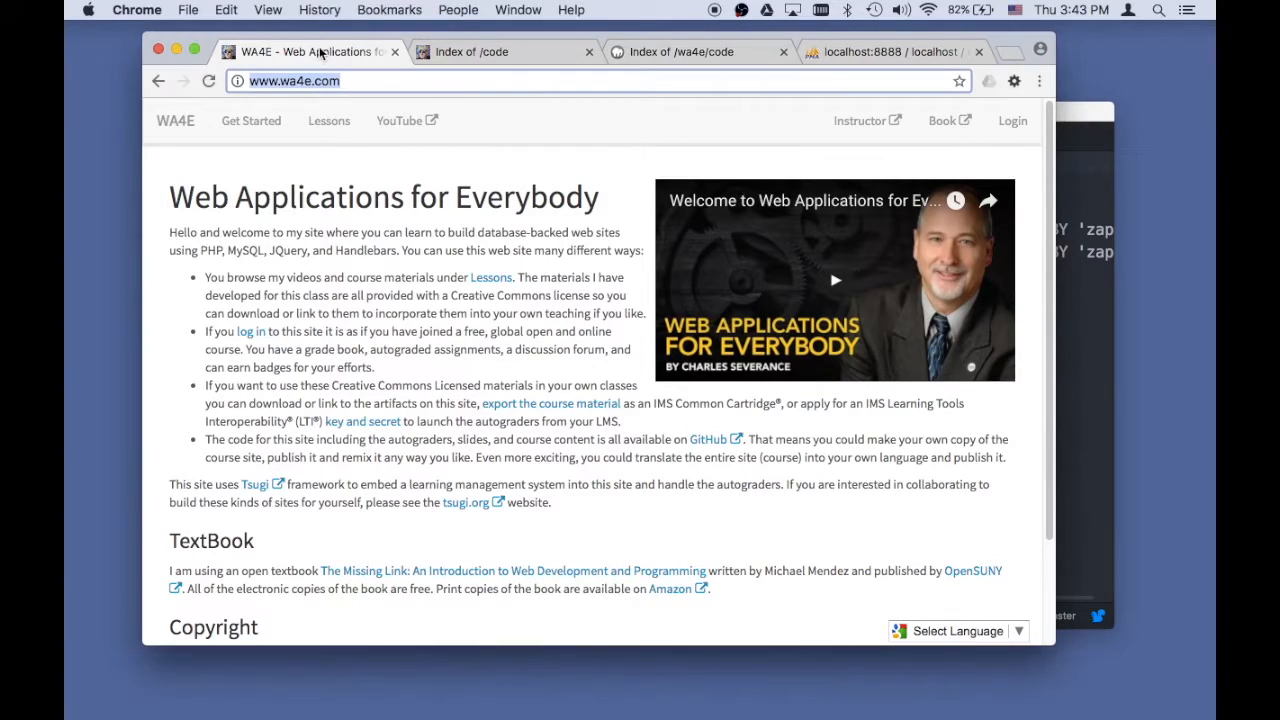
# Try the crud folder on the public code index, then run the crud sample from the localhost:8888 code index instead.
pyautogui.click(496, 52)
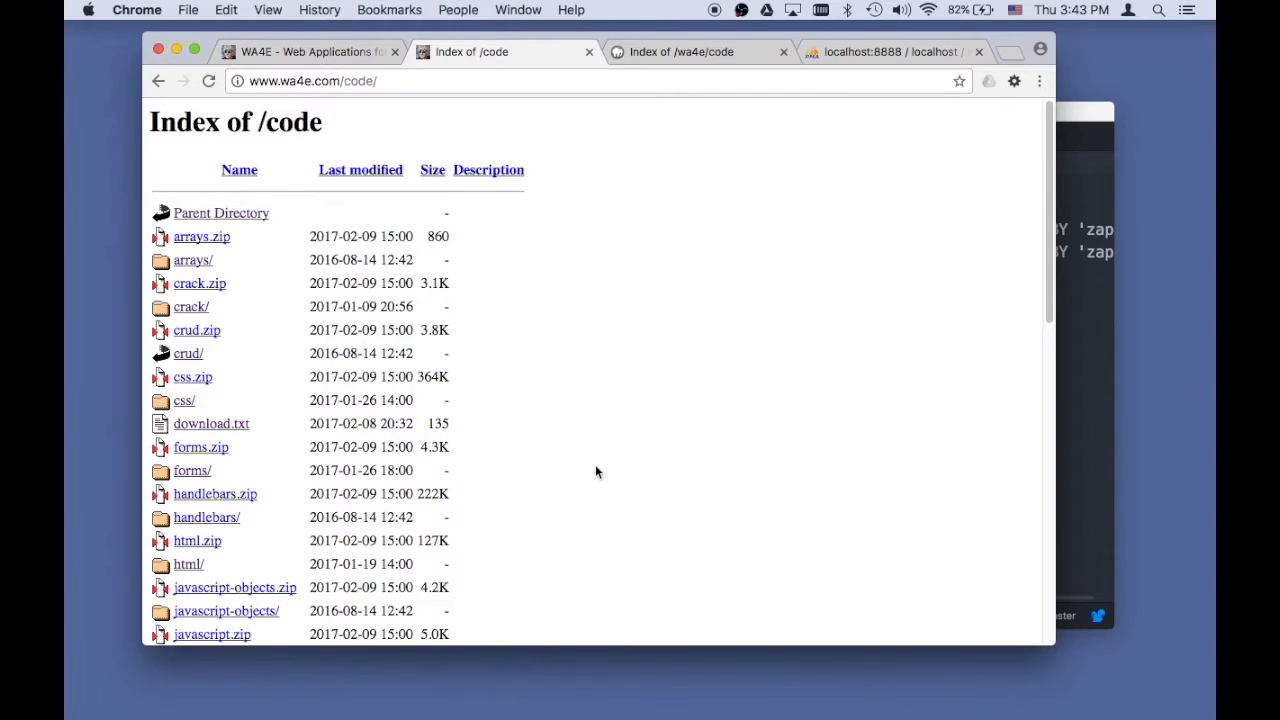
pyautogui.moveTo(196, 330)
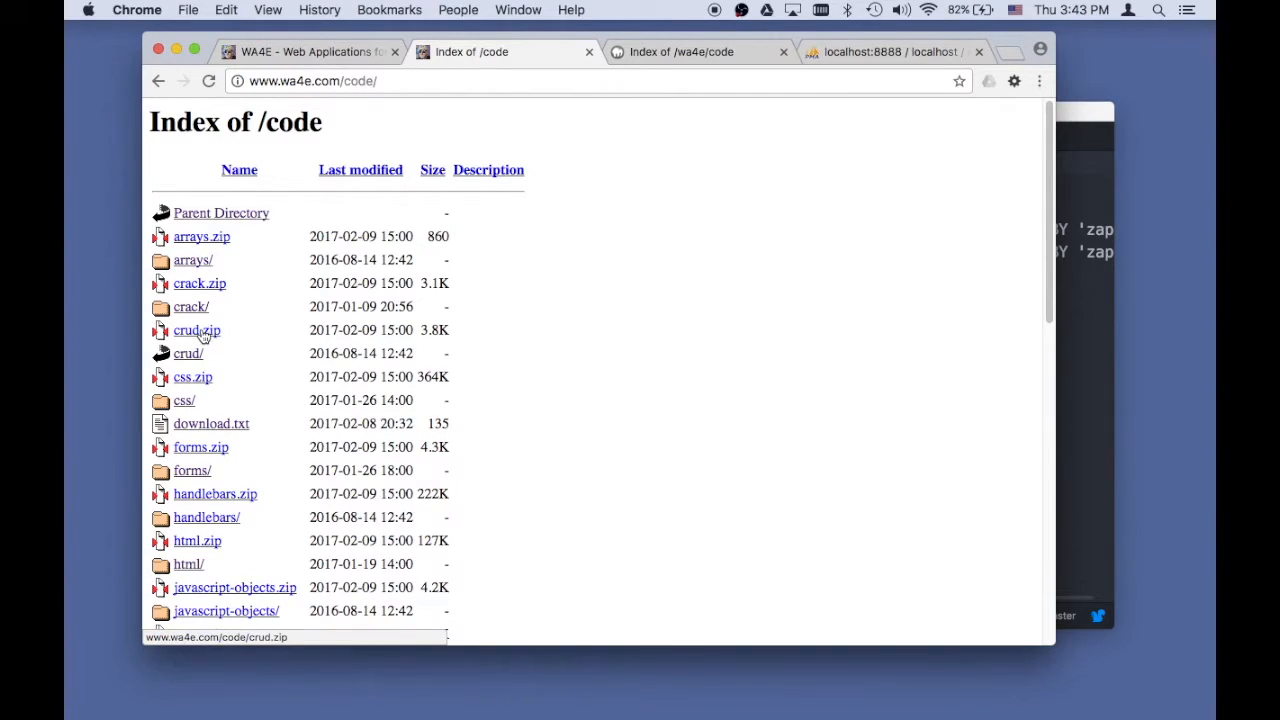
pyautogui.moveTo(188, 352)
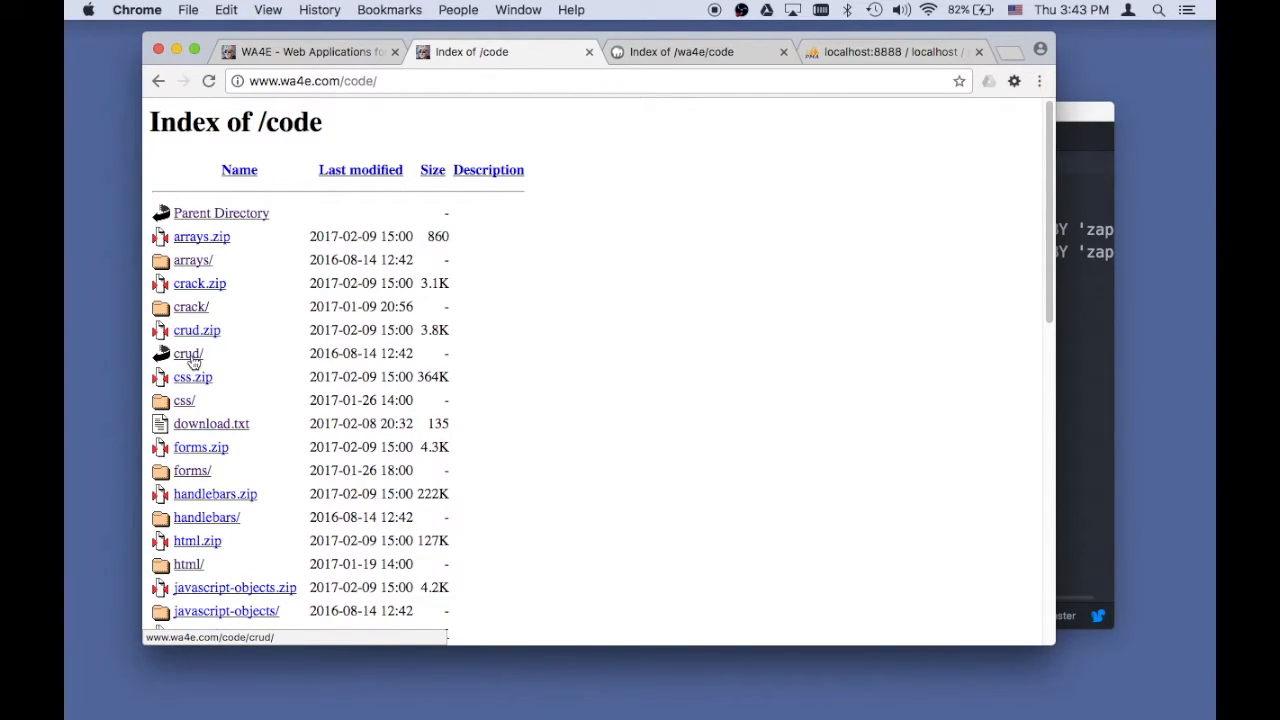
pyautogui.click(188, 352)
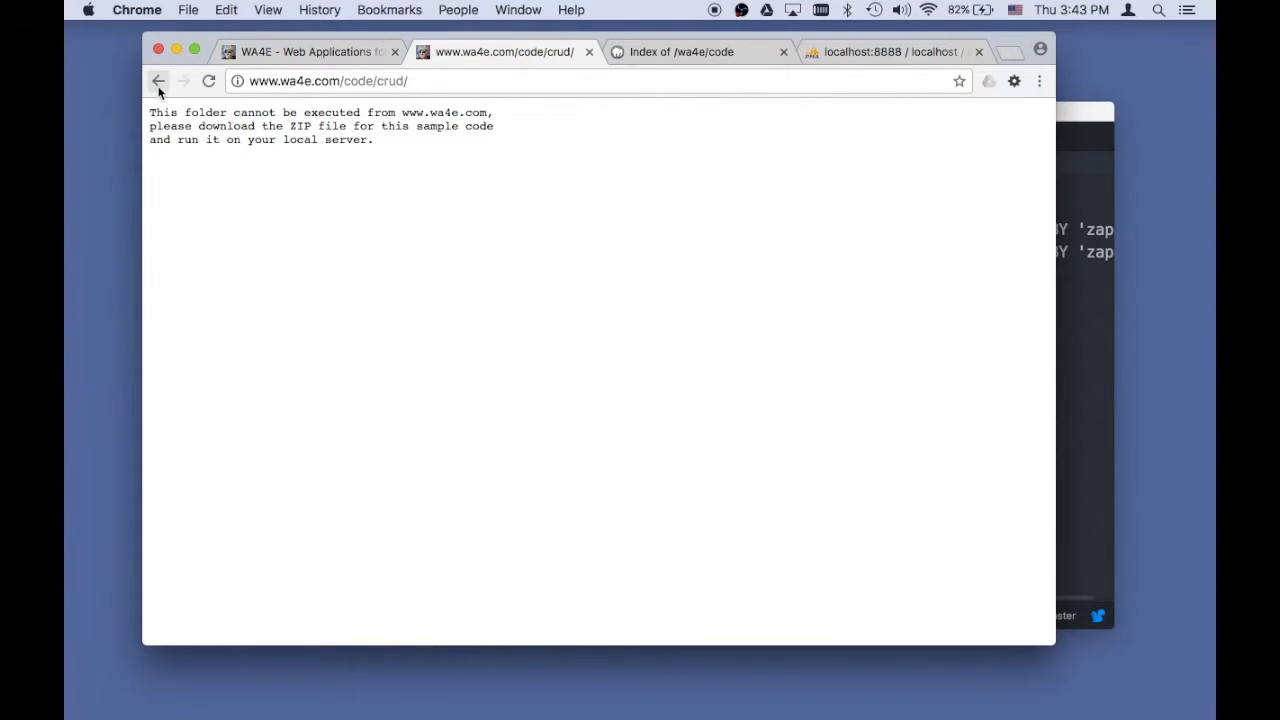
pyautogui.click(160, 80)
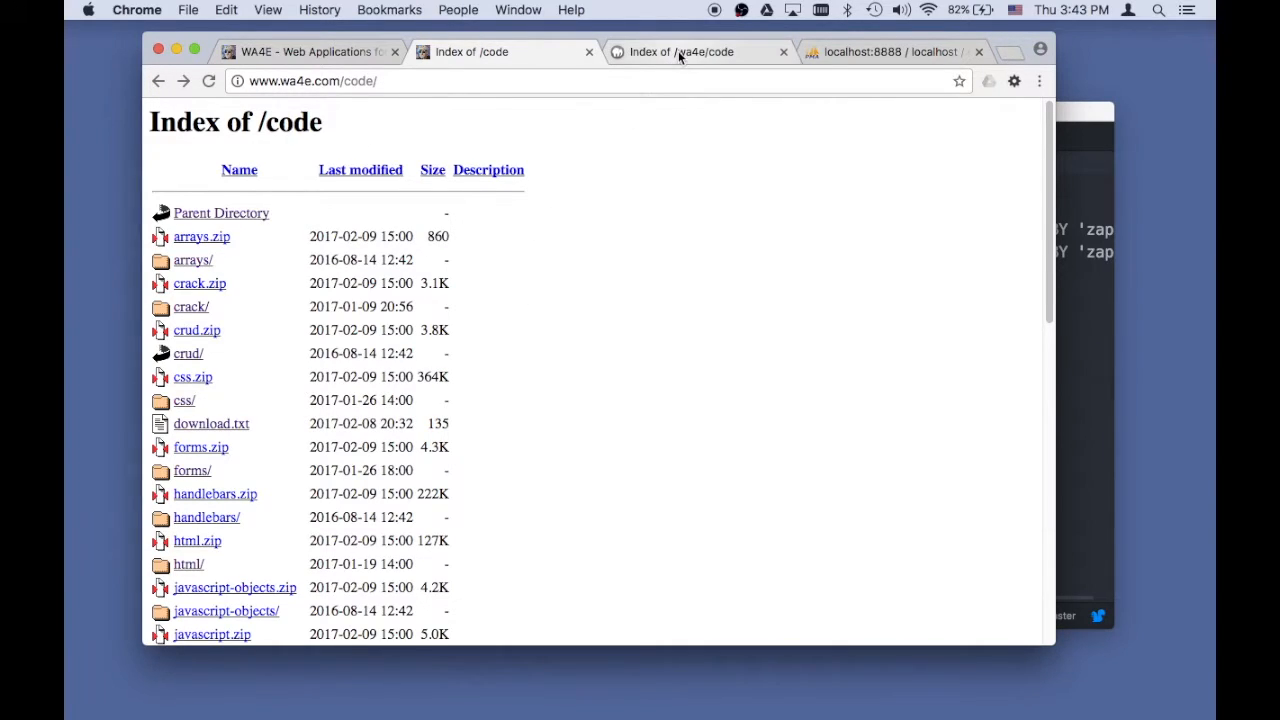
pyautogui.click(684, 52)
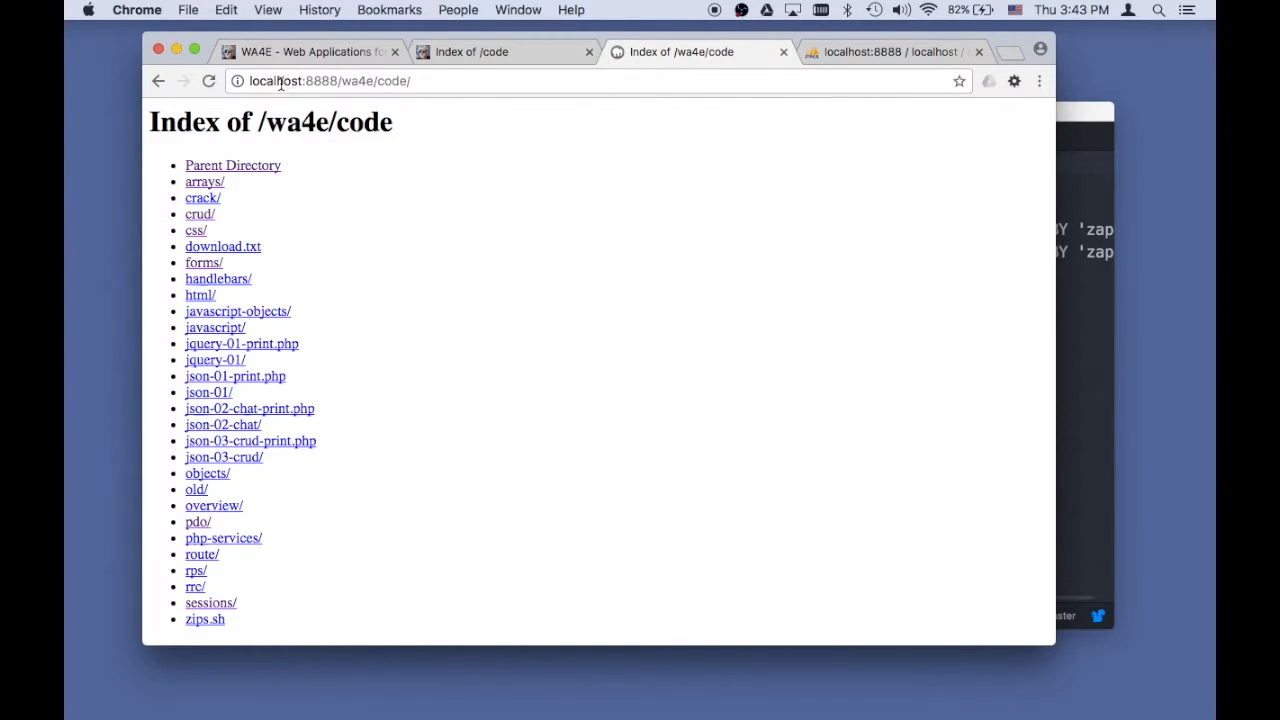
pyautogui.moveTo(200, 218)
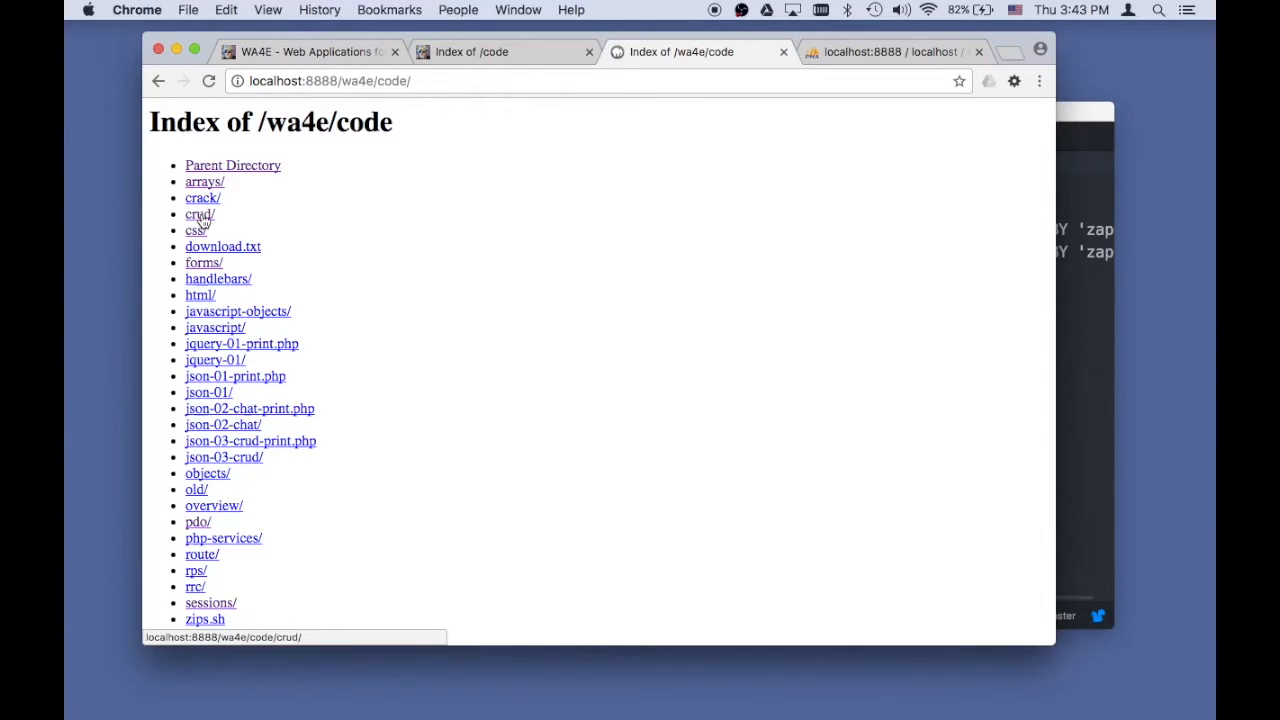
pyautogui.click(200, 214)
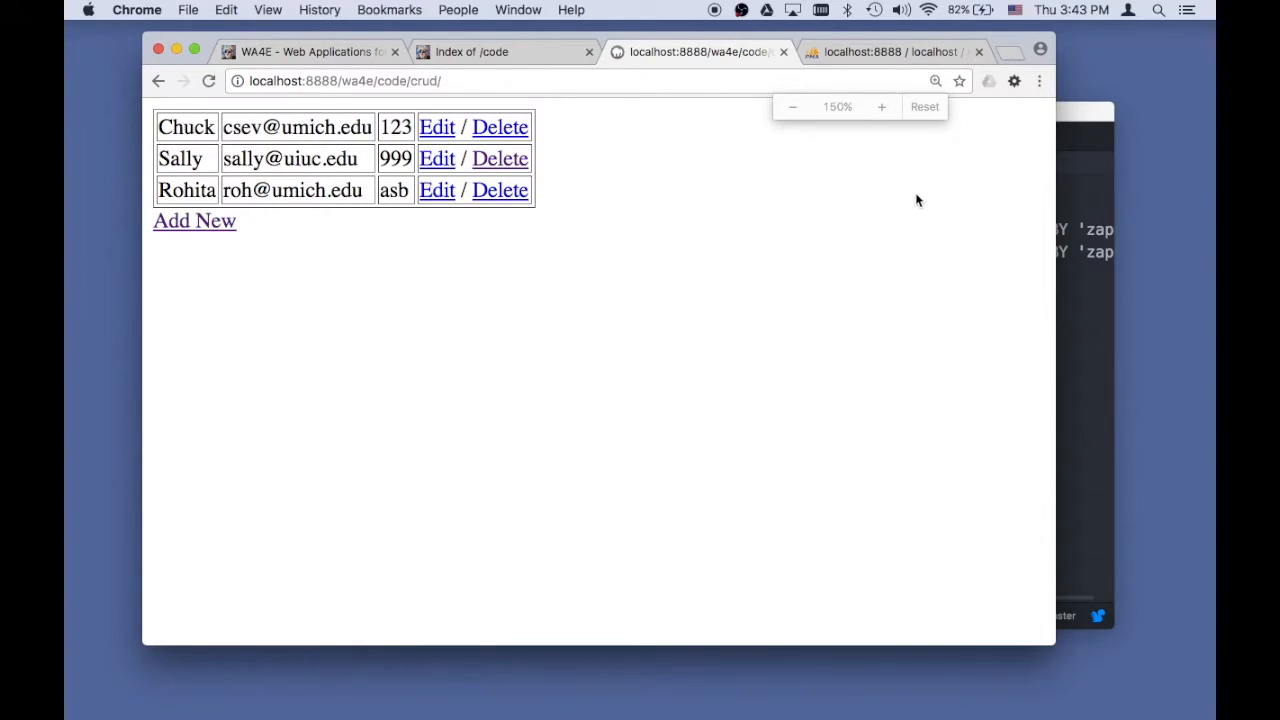
# Bring the localhost:8888 phpMyAdmin database admin tab to the front.
pyautogui.click(880, 56)
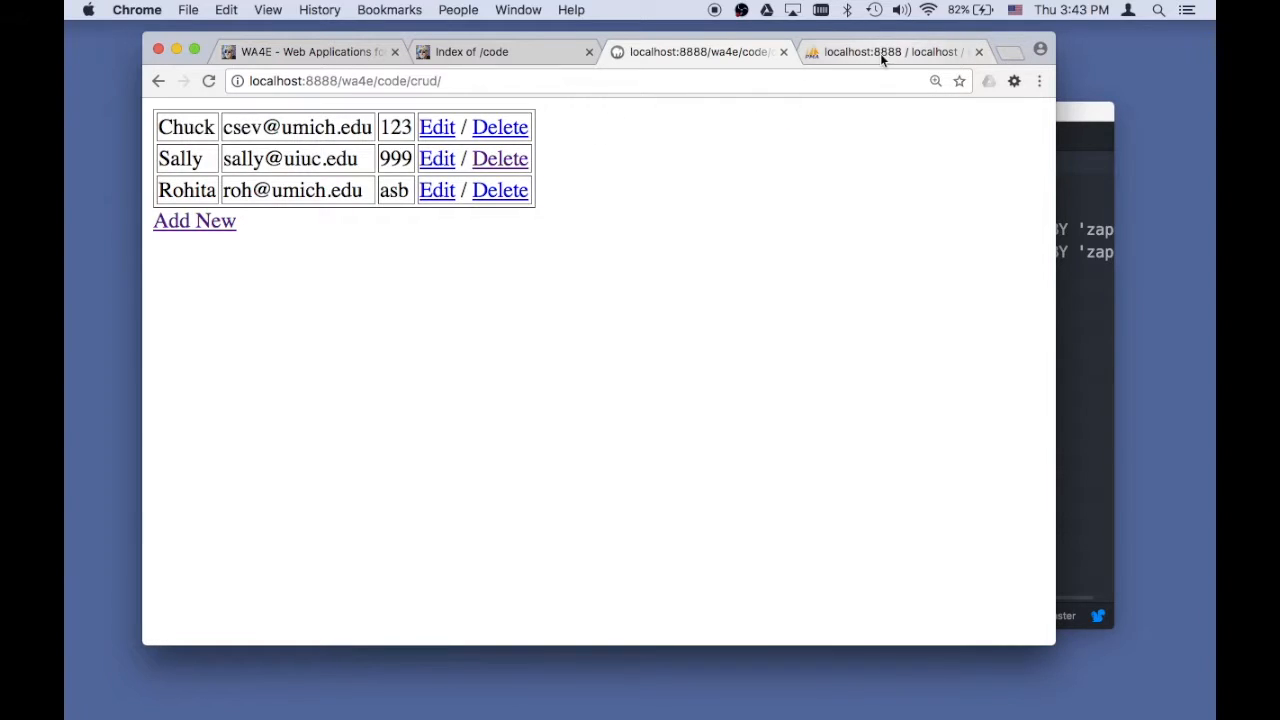
pyautogui.click(884, 52)
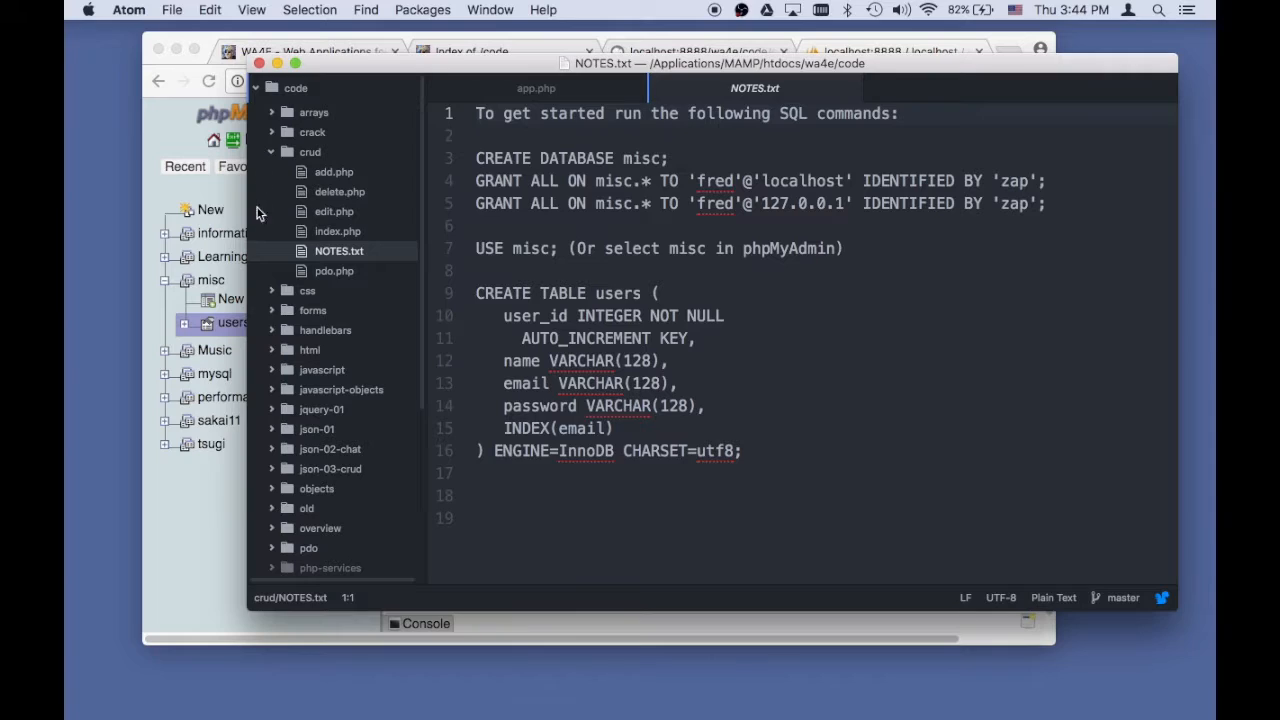
pyautogui.moveTo(334, 172)
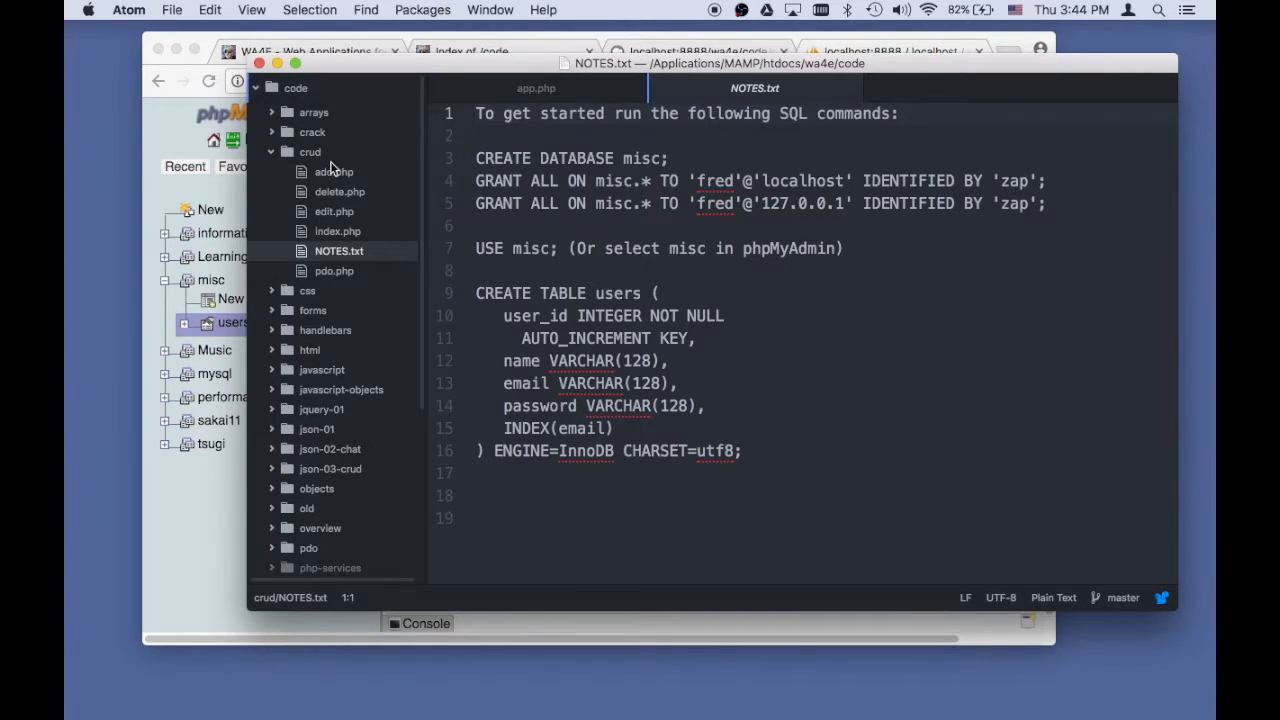
pyautogui.moveTo(332, 172)
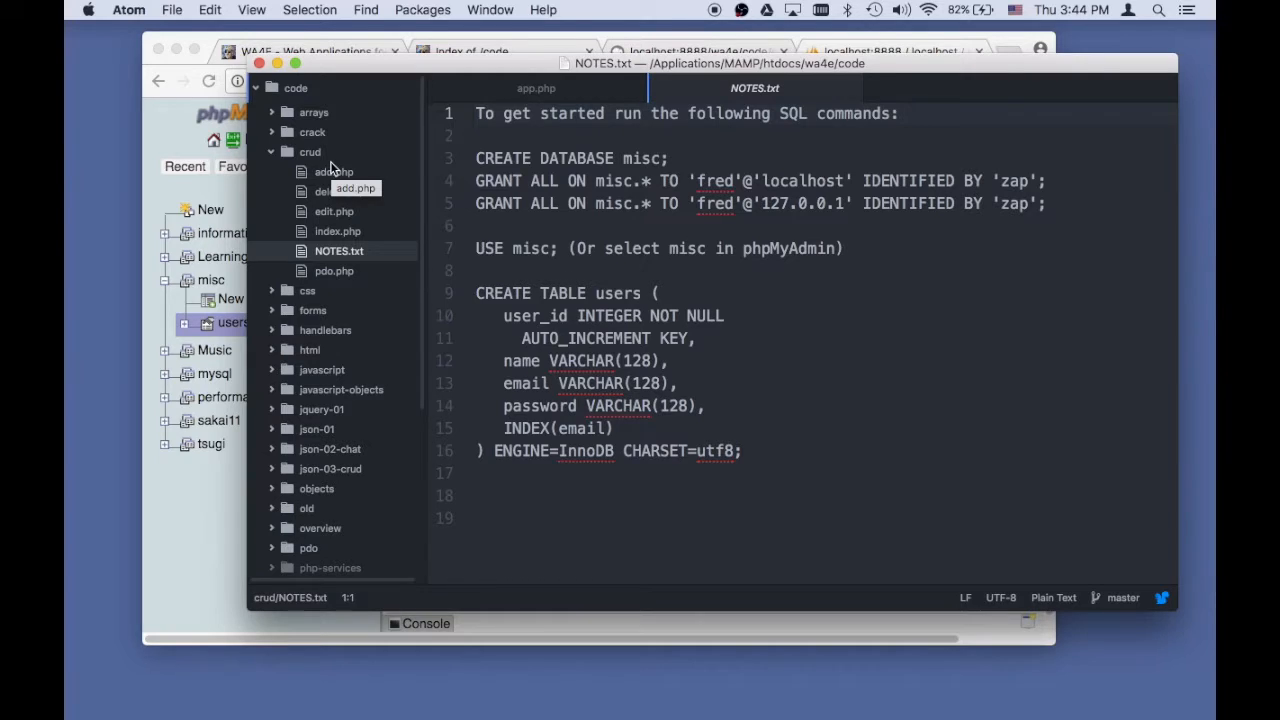
pyautogui.moveTo(328, 238)
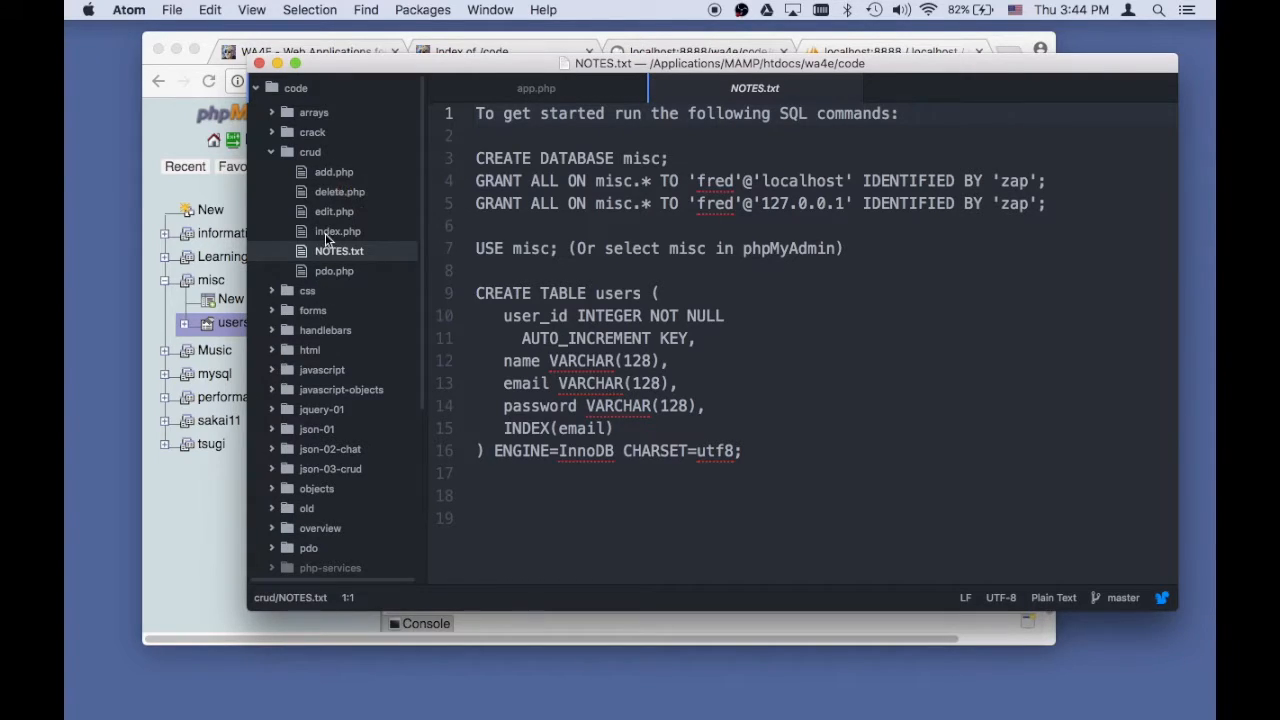
pyautogui.moveTo(330, 238)
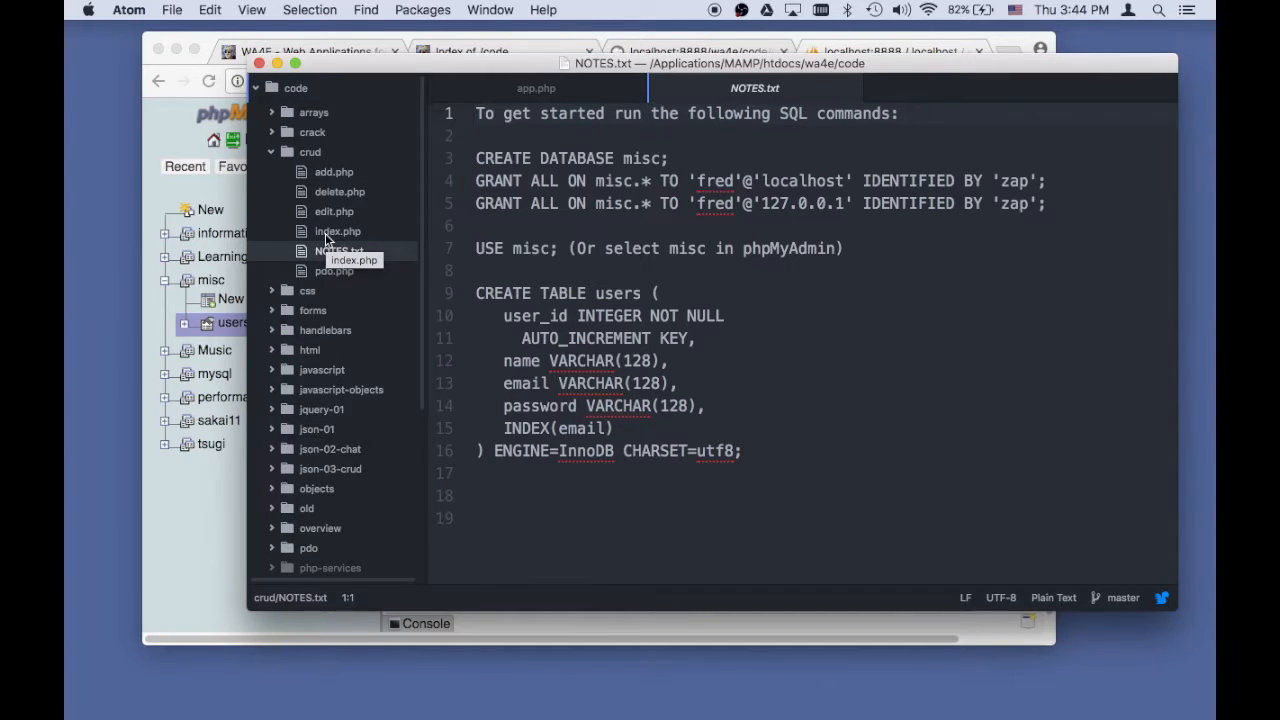
# Review pdo/user3.php in Atom, then return to the crud app's user list in Chrome.
pyautogui.scroll(-3)
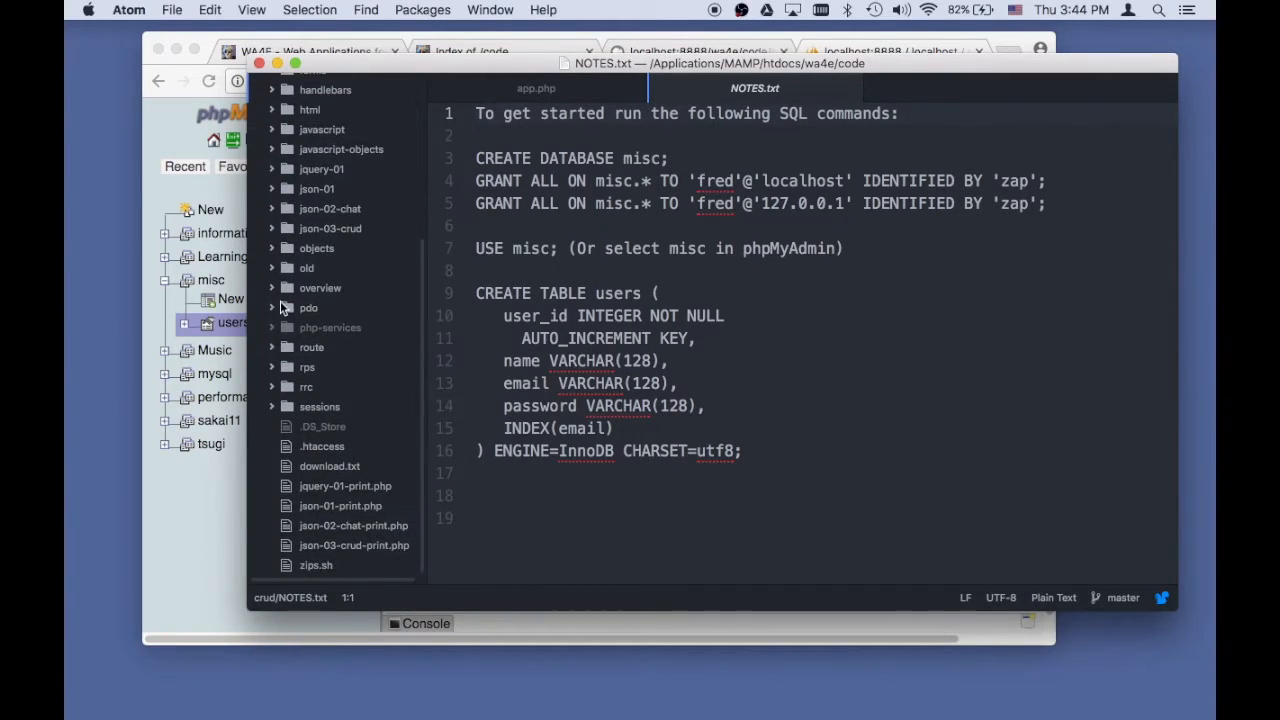
pyautogui.click(284, 308)
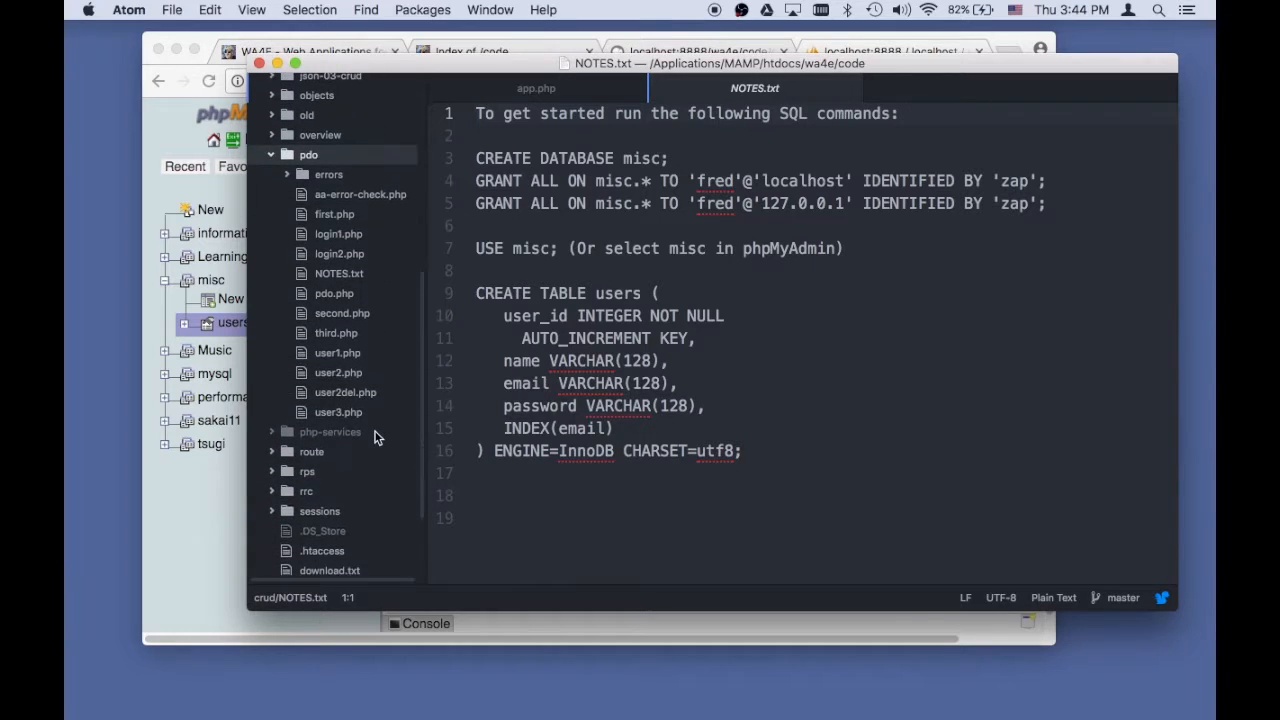
pyautogui.click(338, 412)
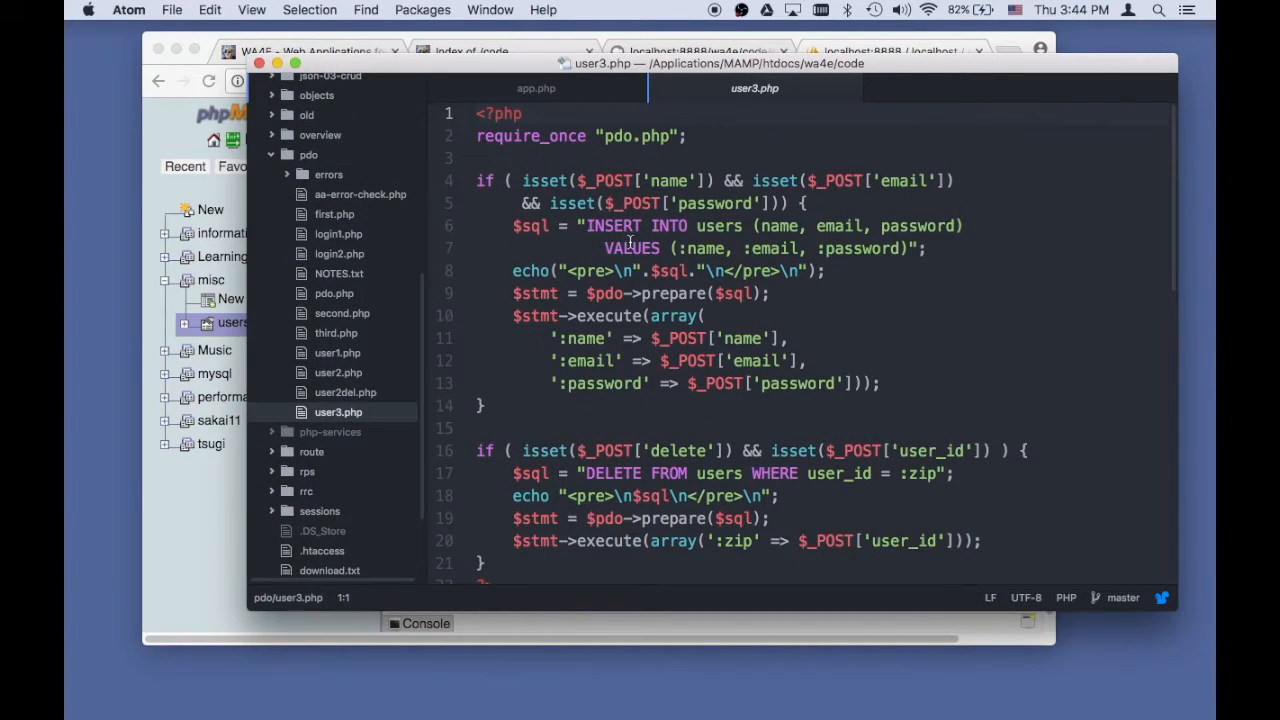
pyautogui.scroll(-3)
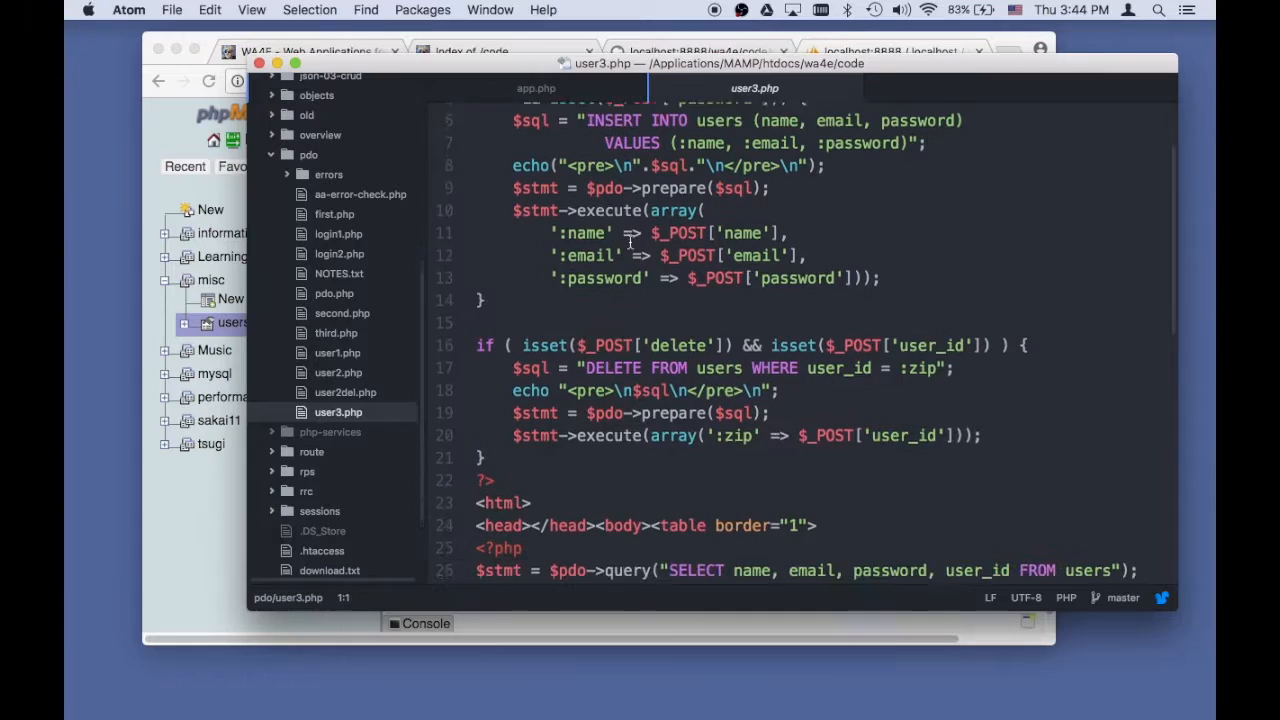
pyautogui.scroll(-3)
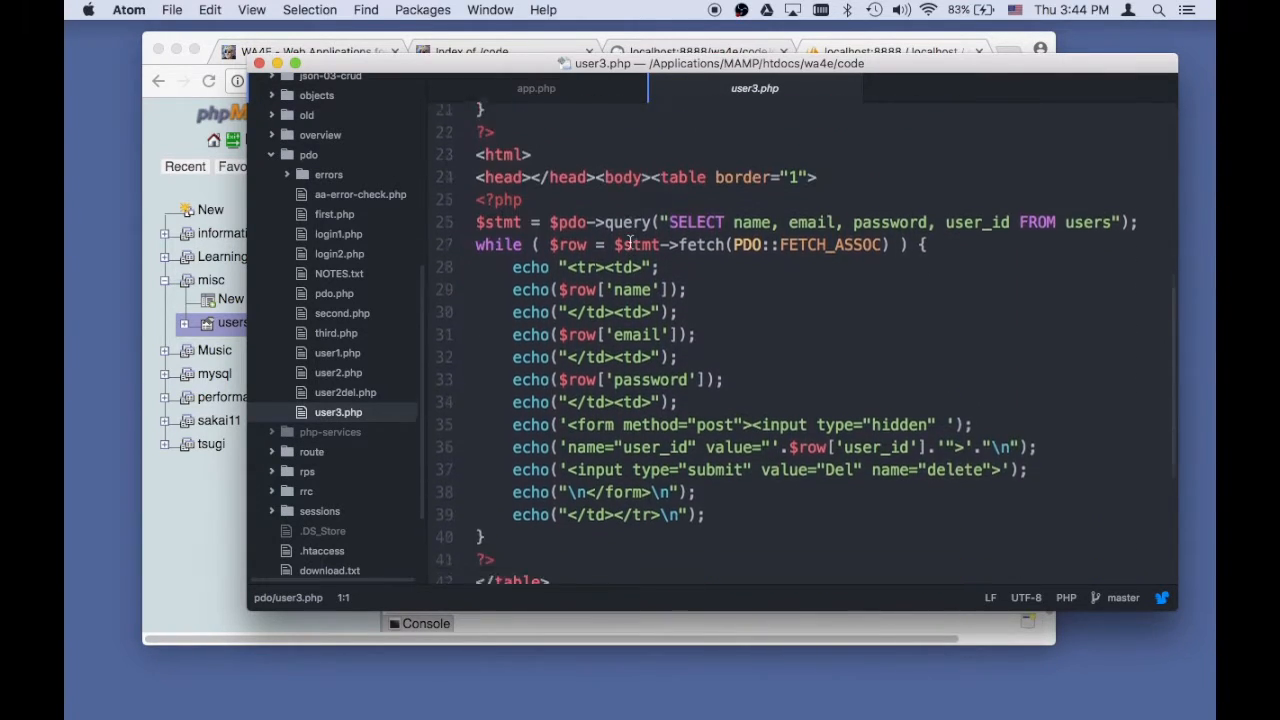
pyautogui.scroll(-3)
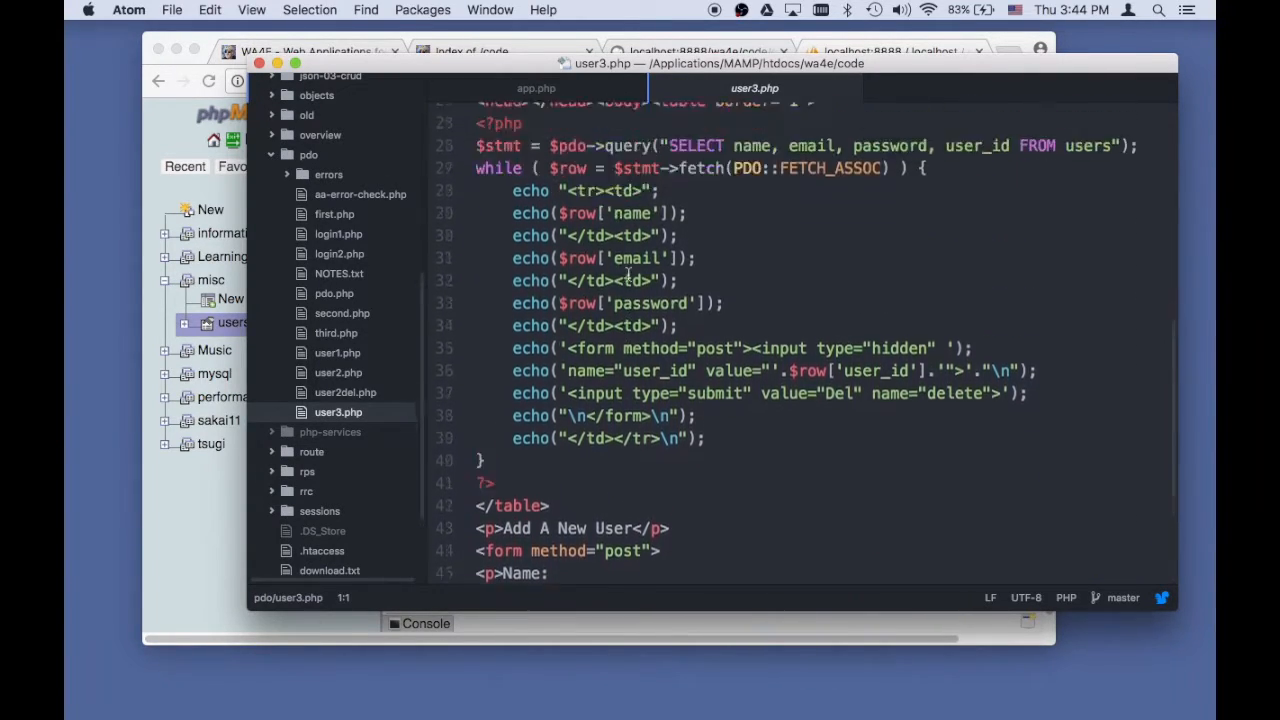
pyautogui.scroll(3)
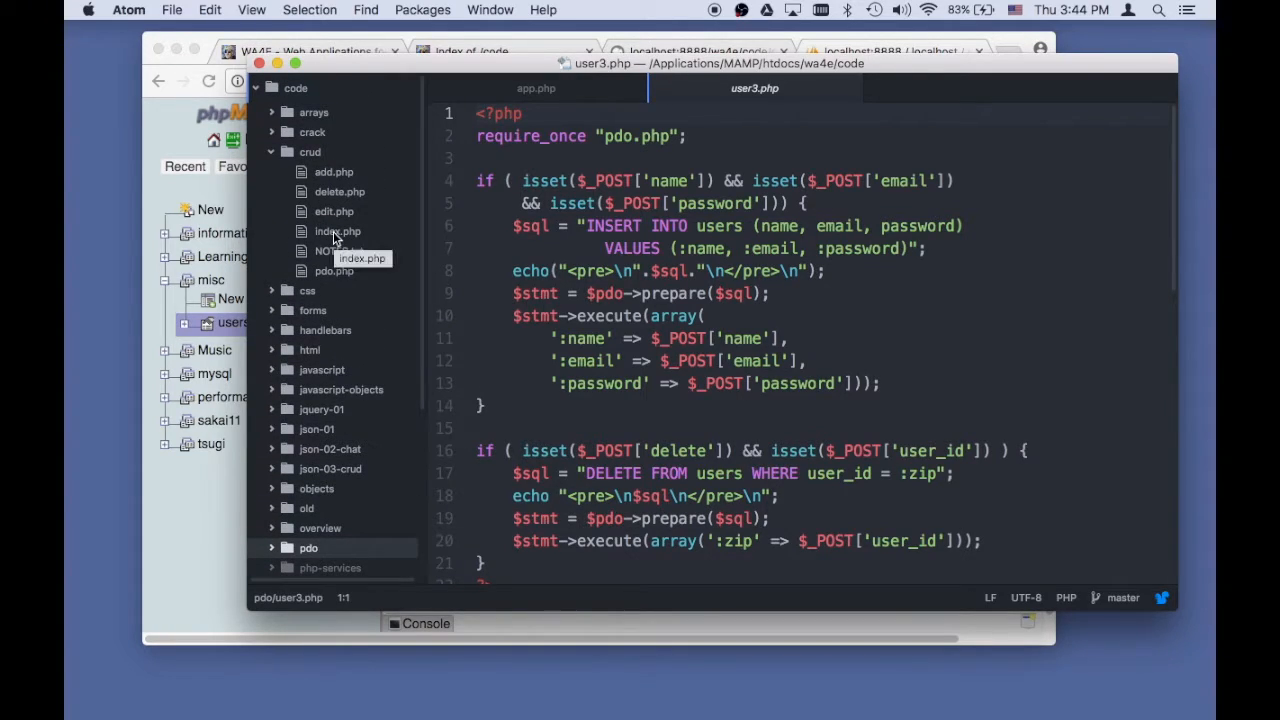
pyautogui.moveTo(348, 284)
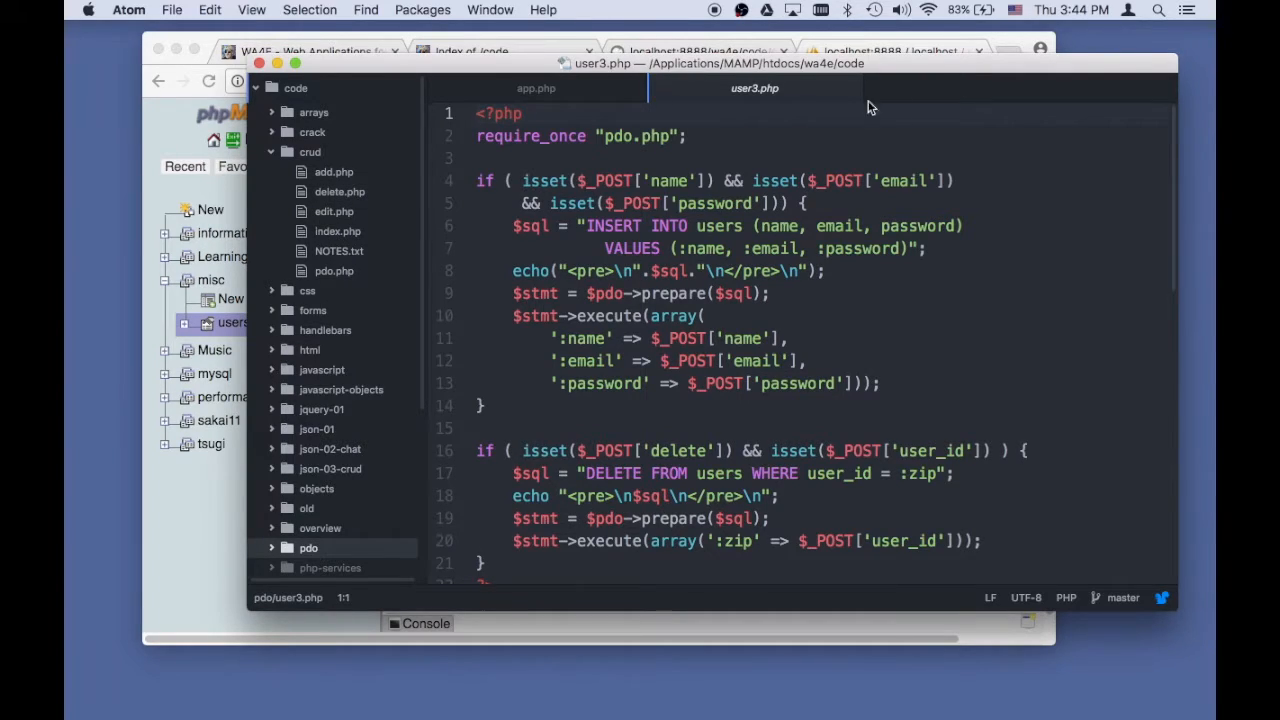
pyautogui.moveTo(848, 88)
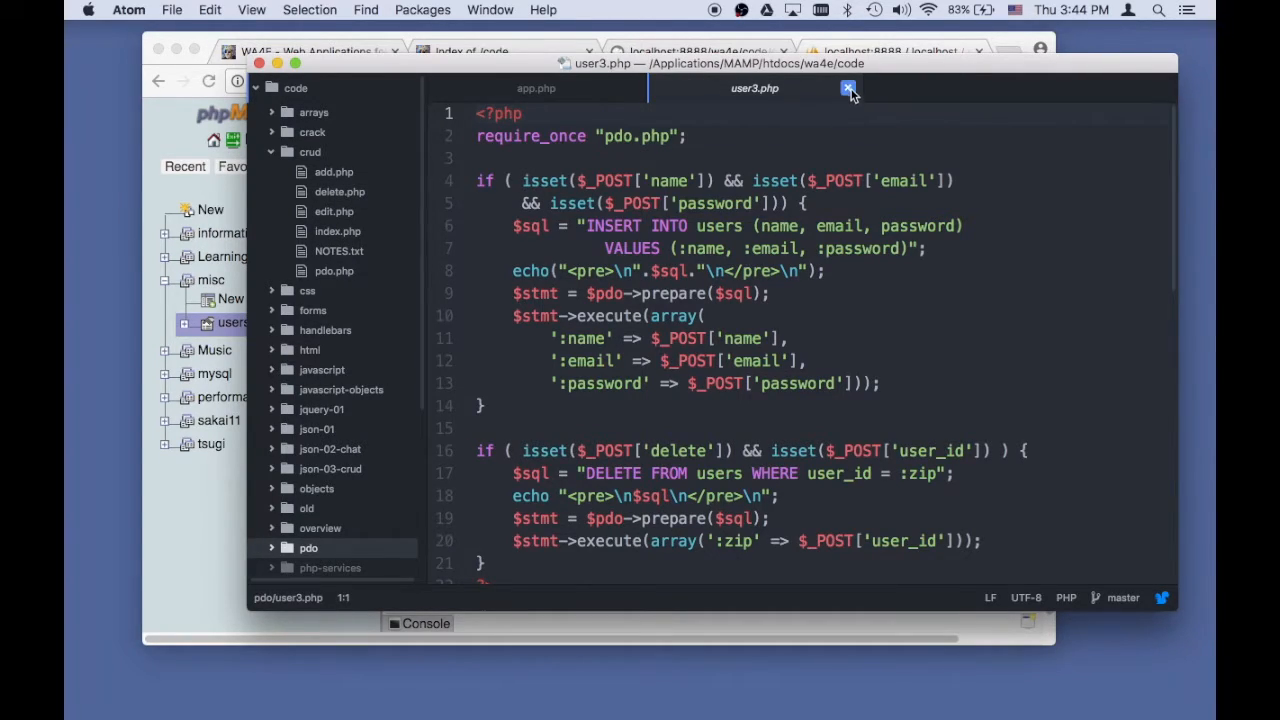
pyautogui.moveTo(848, 88)
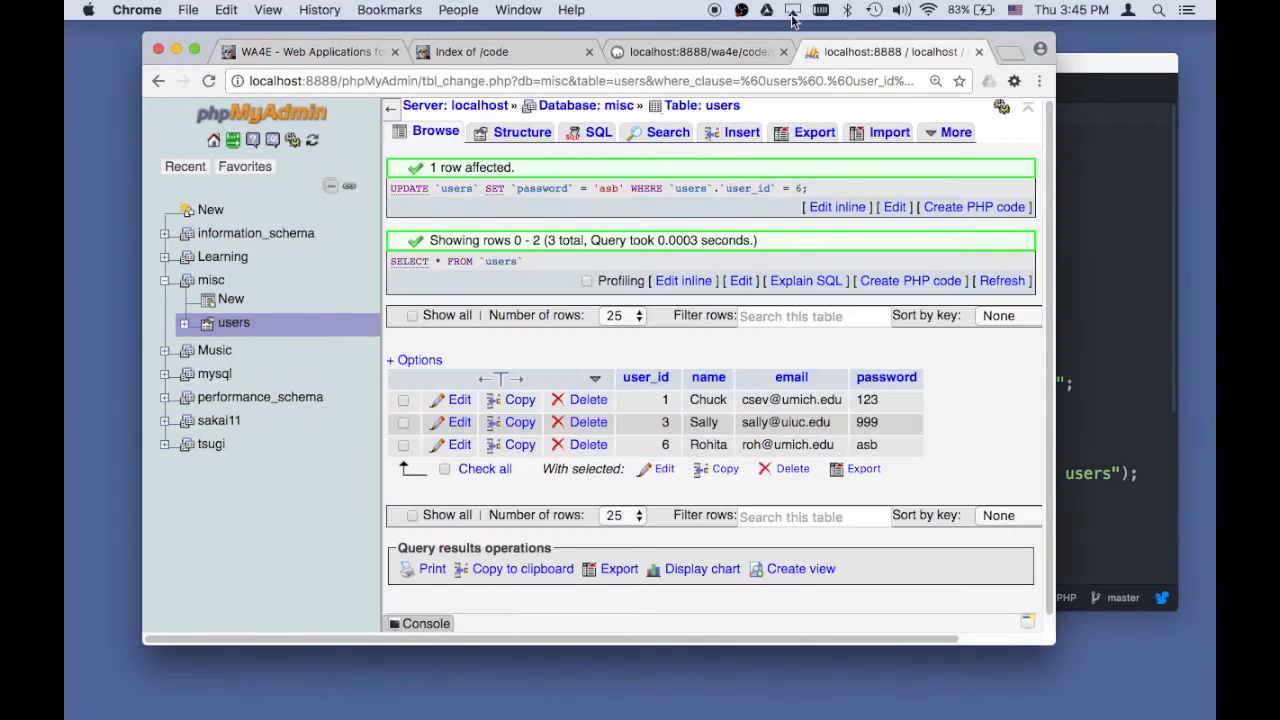
pyautogui.click(720, 52)
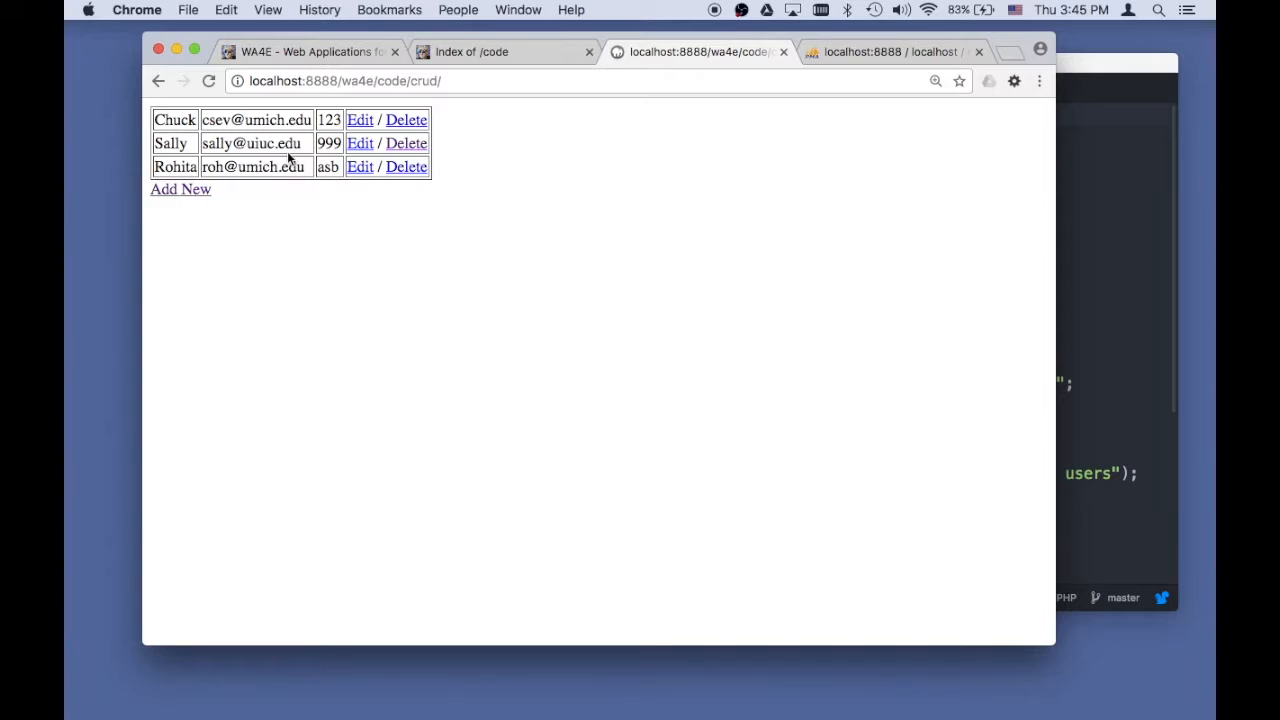
# Add a new user Caytlyn through the Add New form.
pyautogui.click(180, 188)
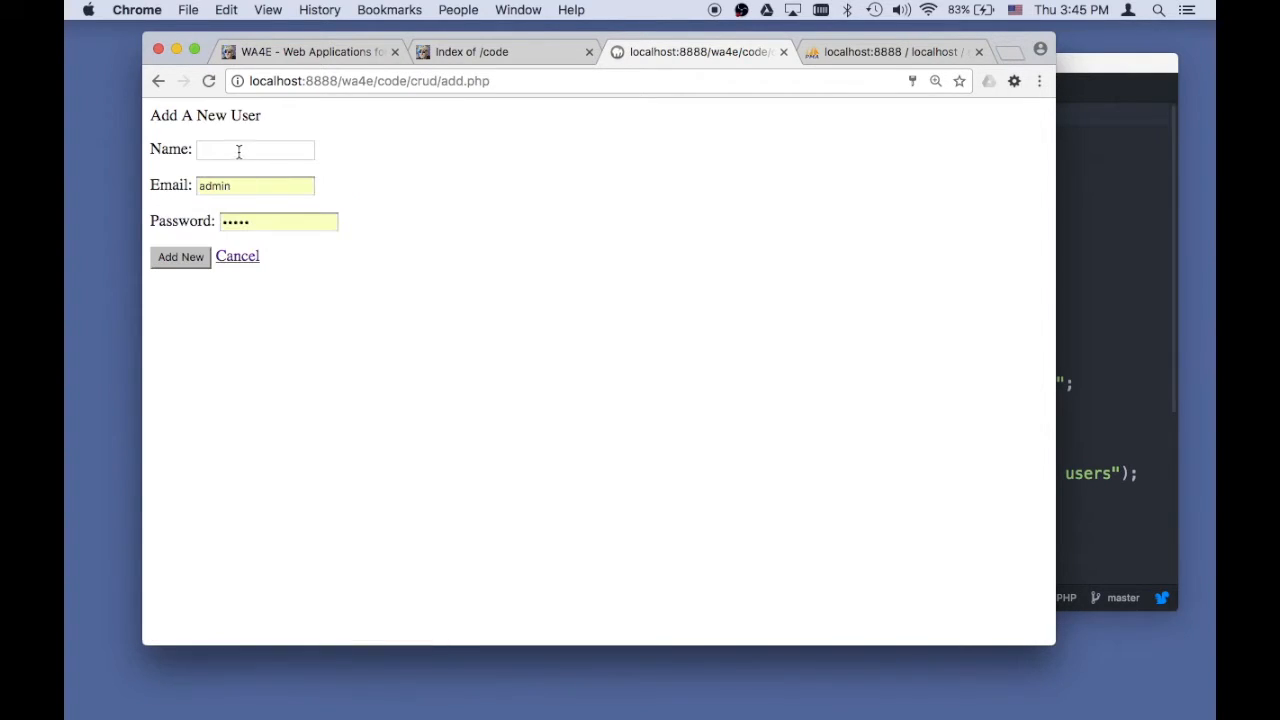
pyautogui.write('ar')
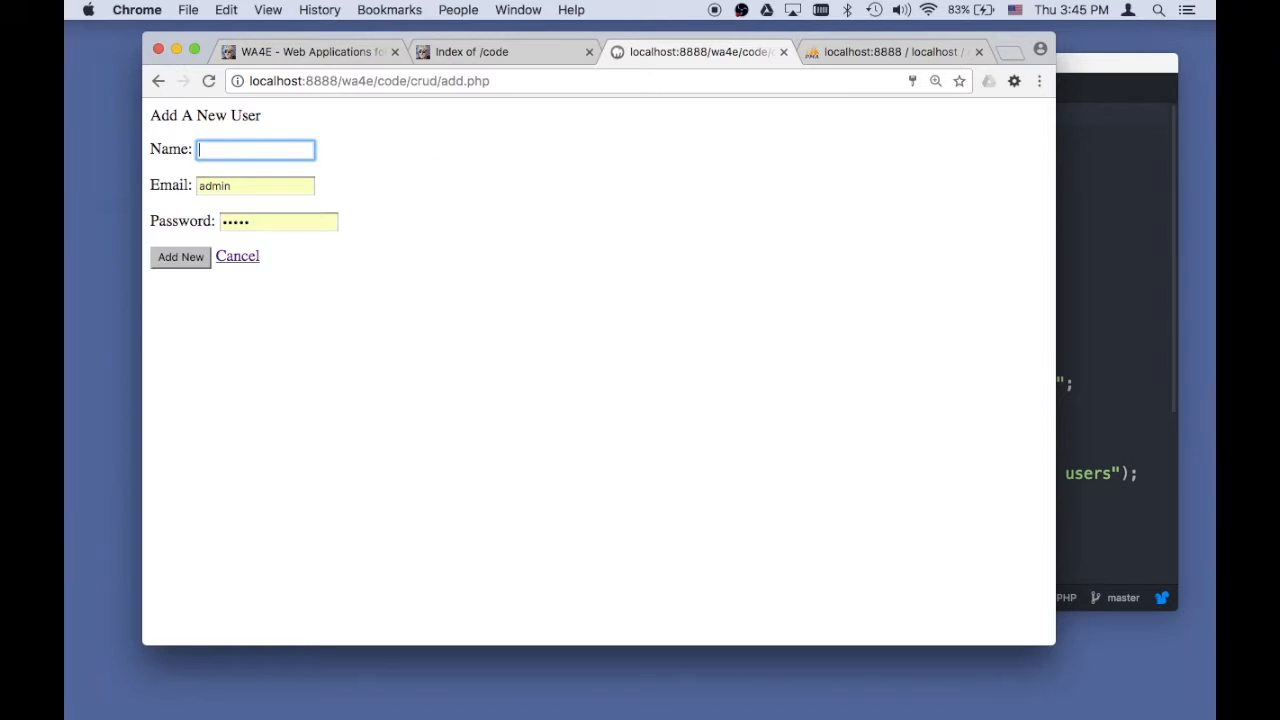
pyautogui.write('Caytlyn')
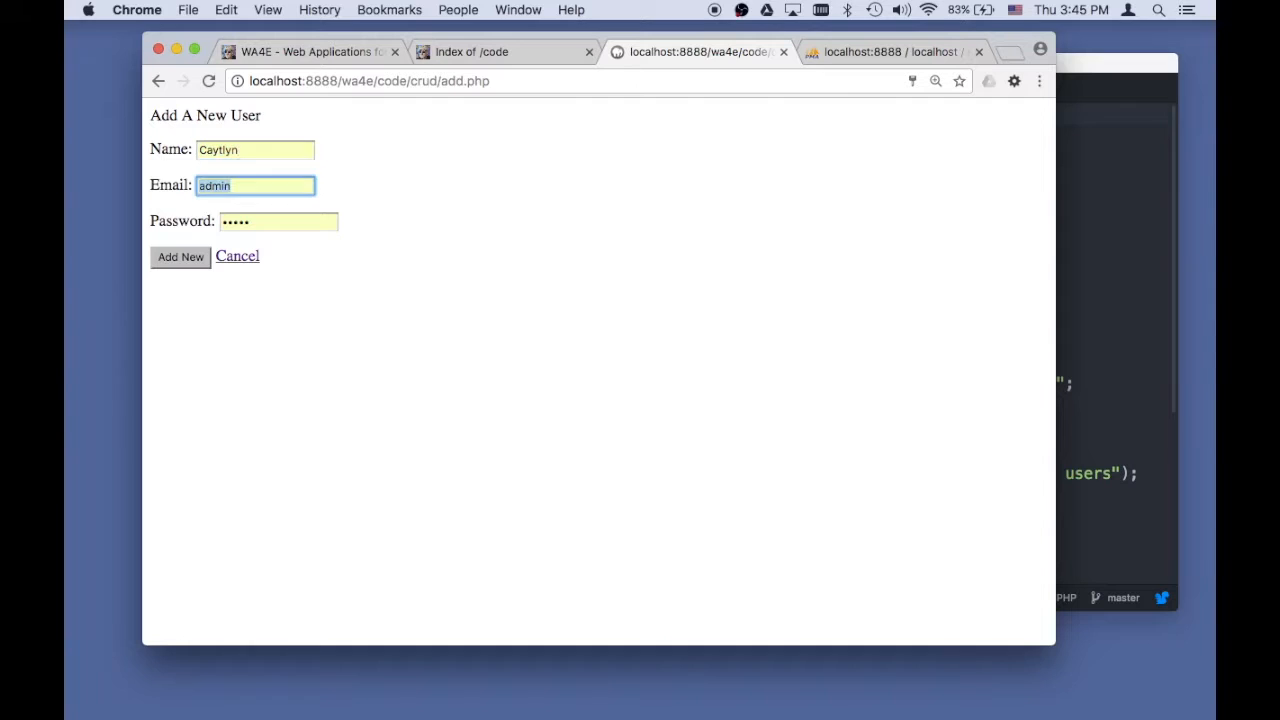
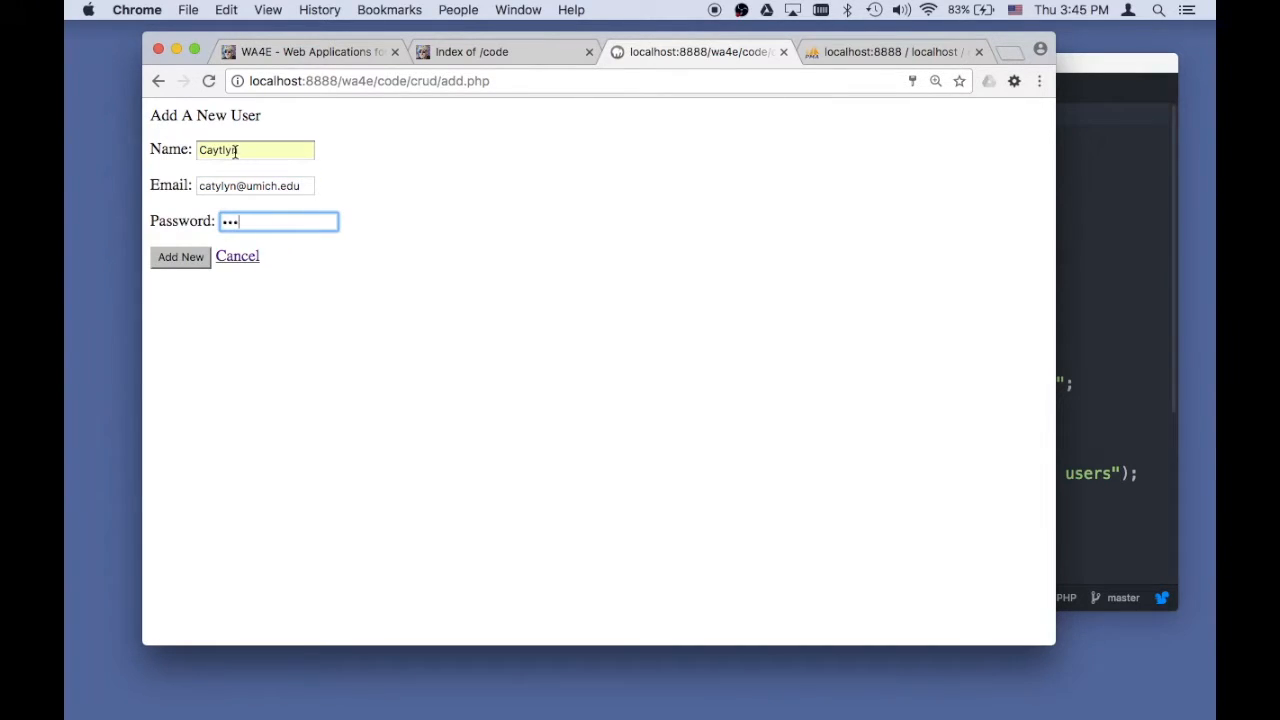
pyautogui.moveTo(120, 304)
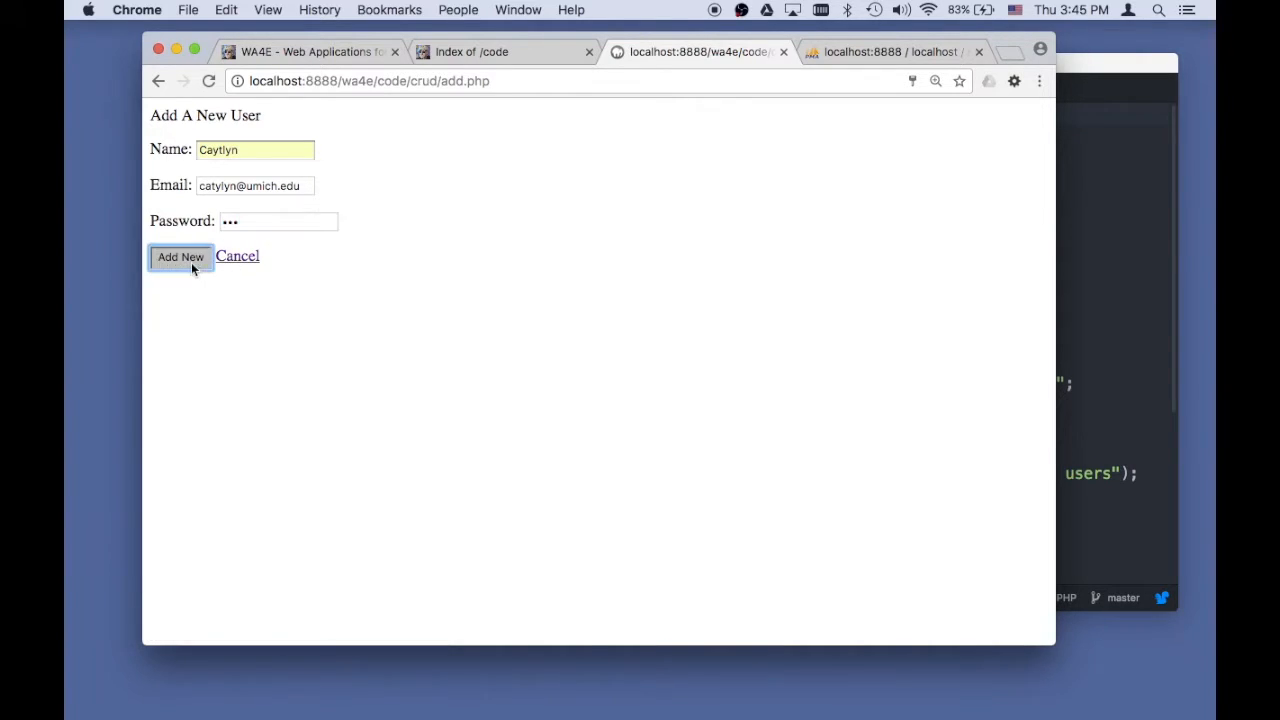
pyautogui.click(180, 256)
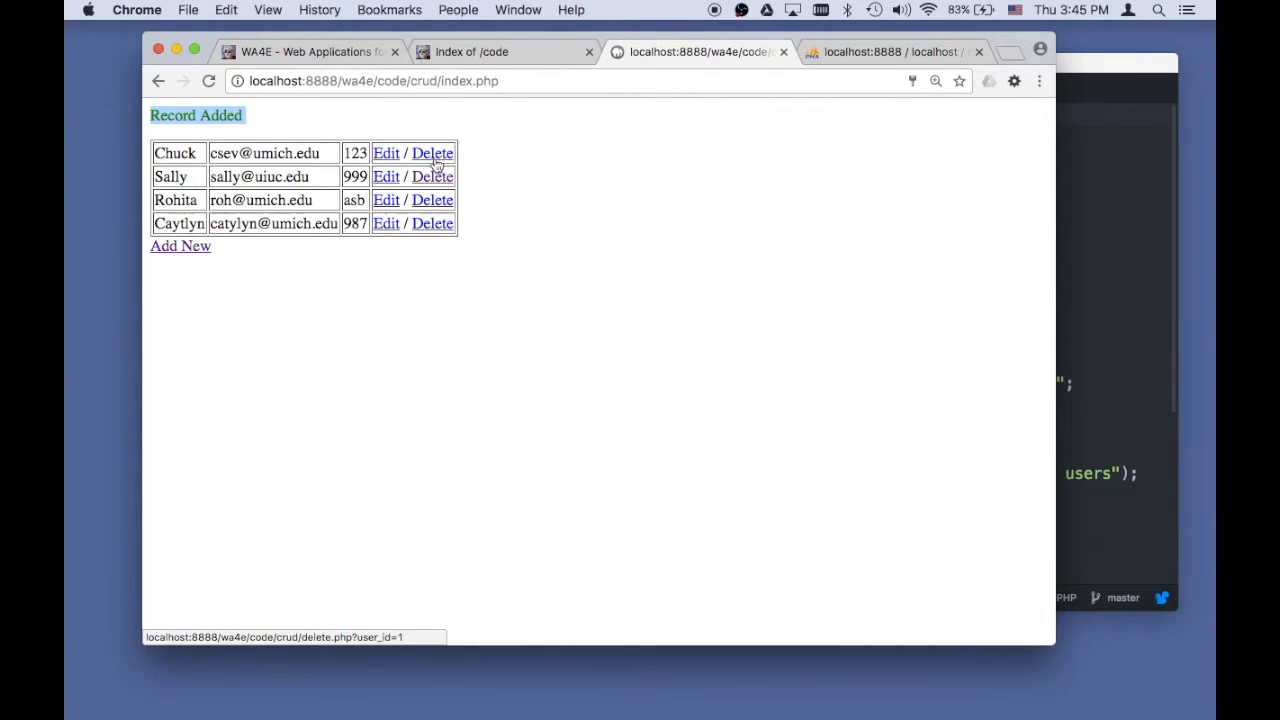
# Delete the third user Rohita, confirming the deletion.
pyautogui.click(432, 200)
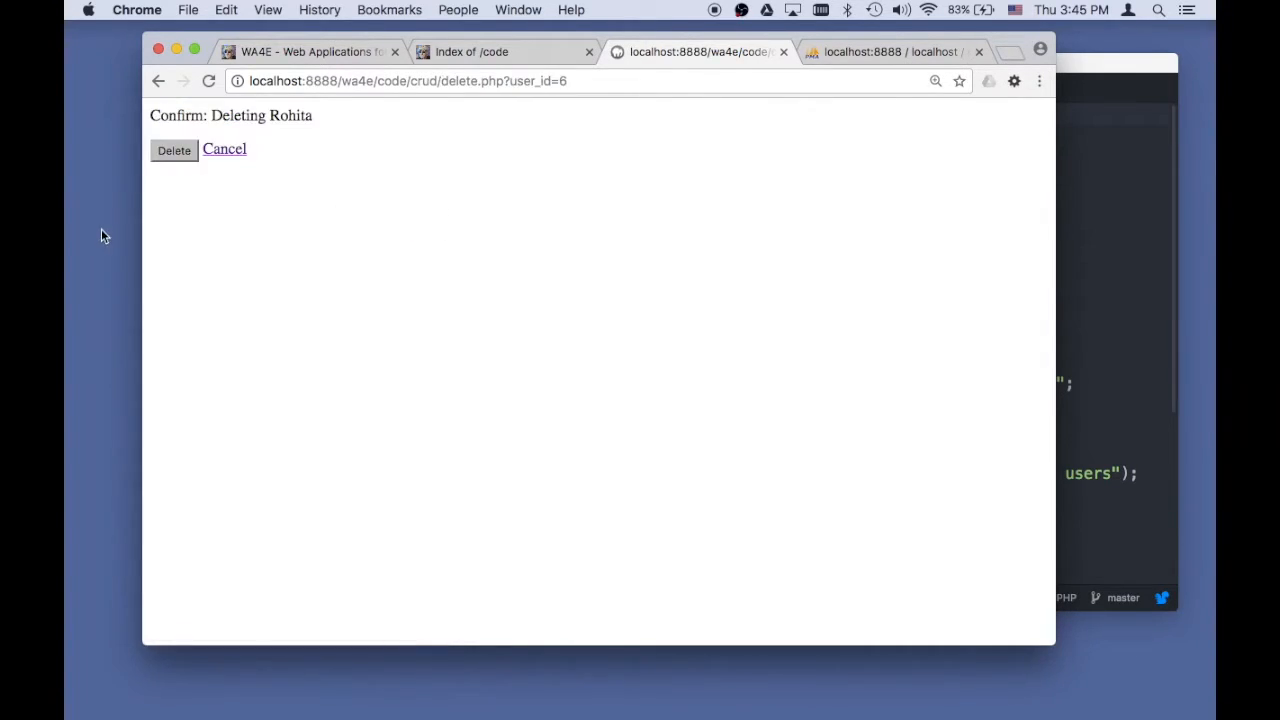
pyautogui.click(174, 150)
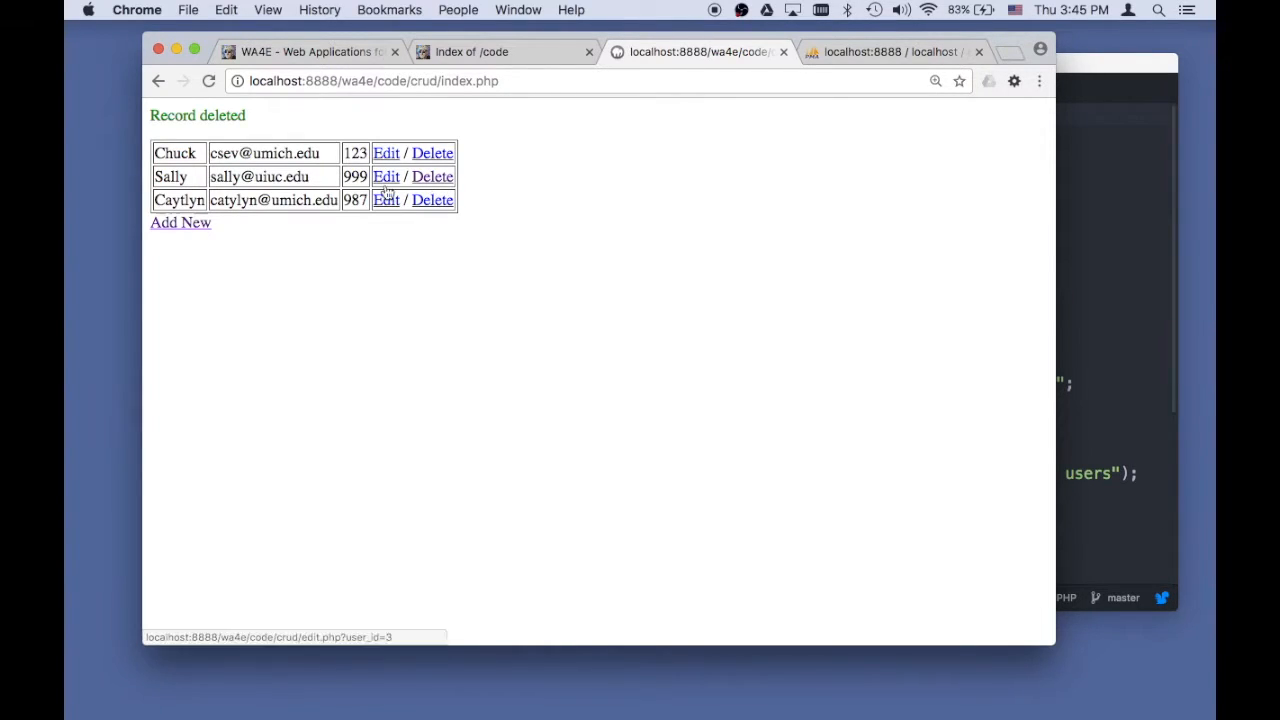
# Edit the first user's name from Chuck to Charles, update it and highlight the new name in the list.
pyautogui.click(386, 152)
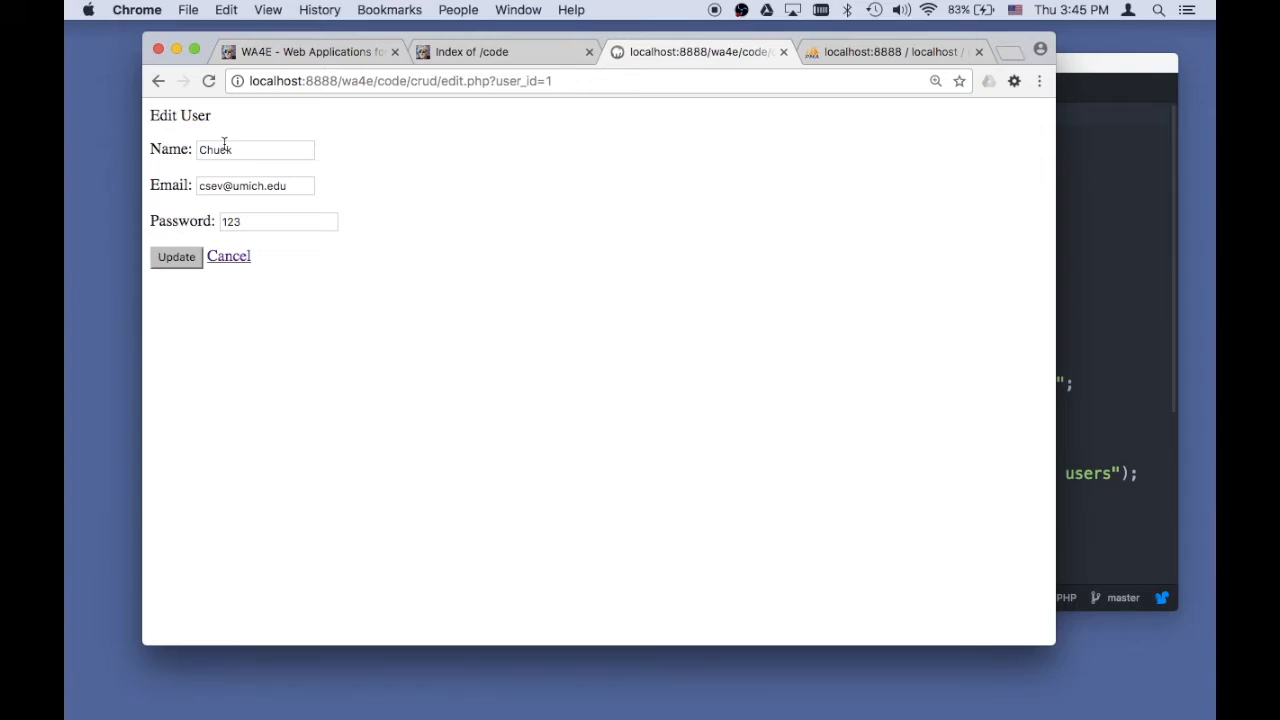
pyautogui.click(254, 148)
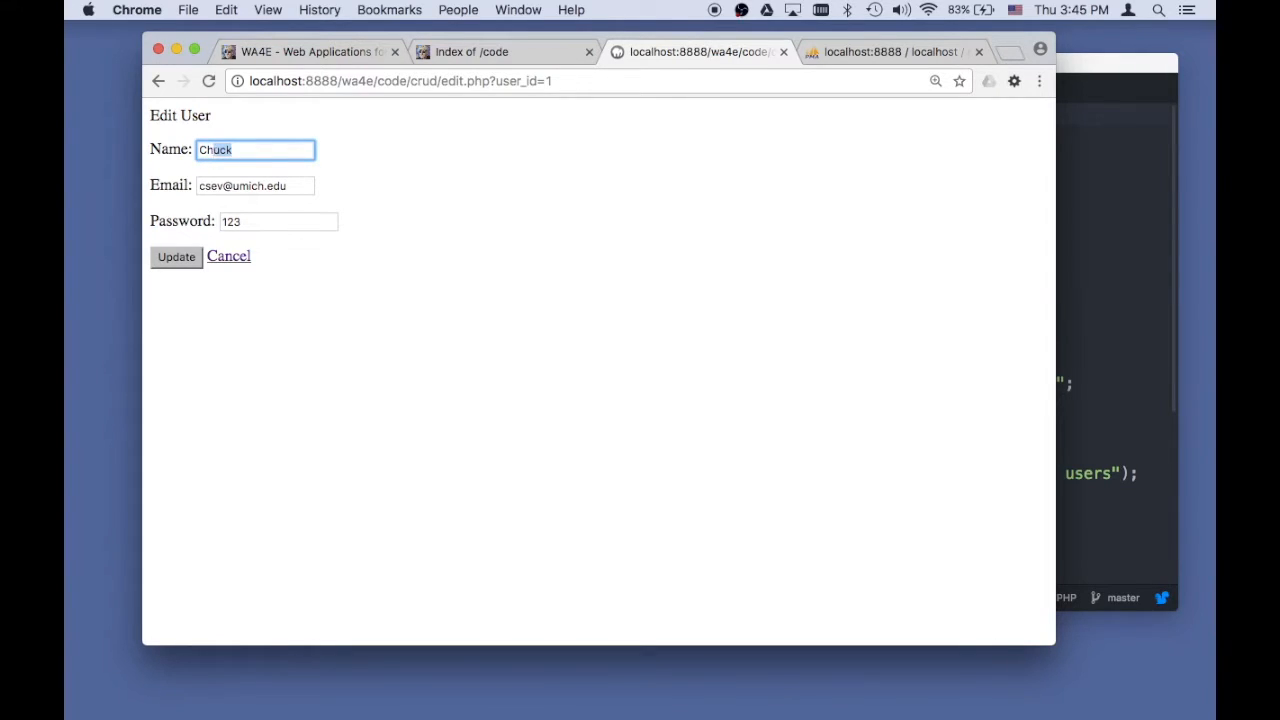
pyautogui.write('Charle')
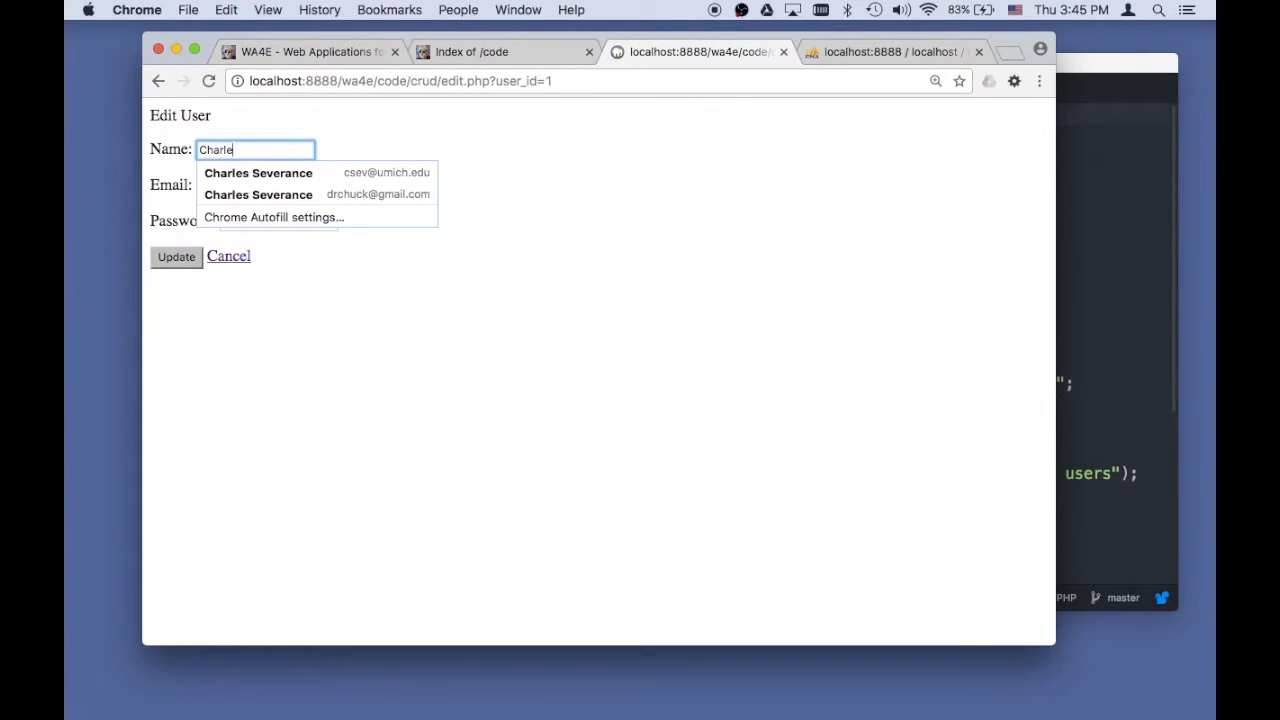
pyautogui.click(258, 172)
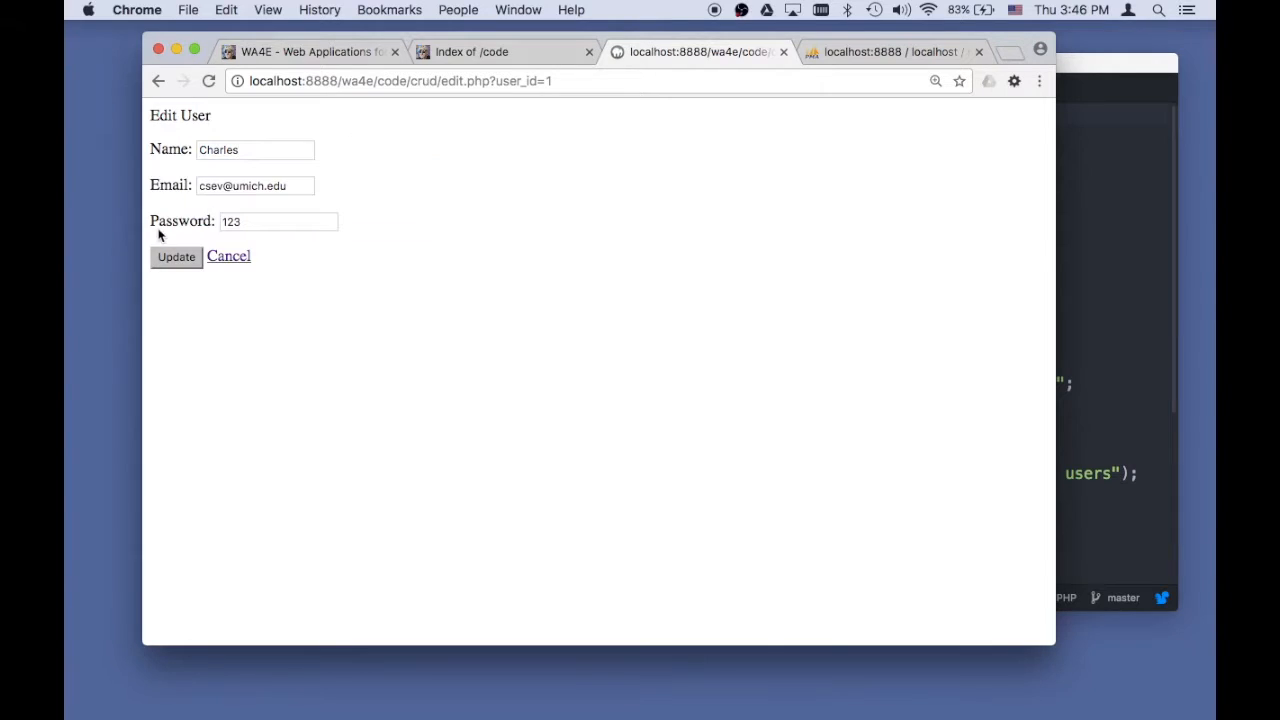
pyautogui.click(176, 256)
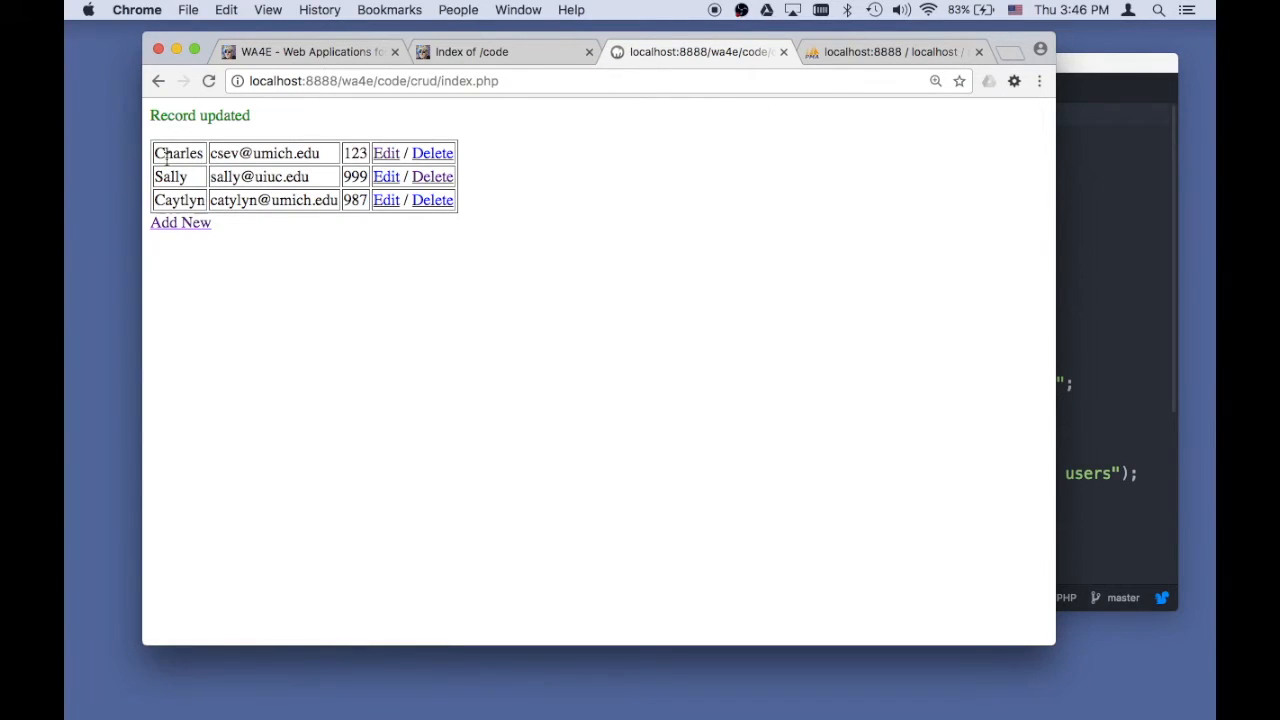
pyautogui.doubleClick(178, 152)
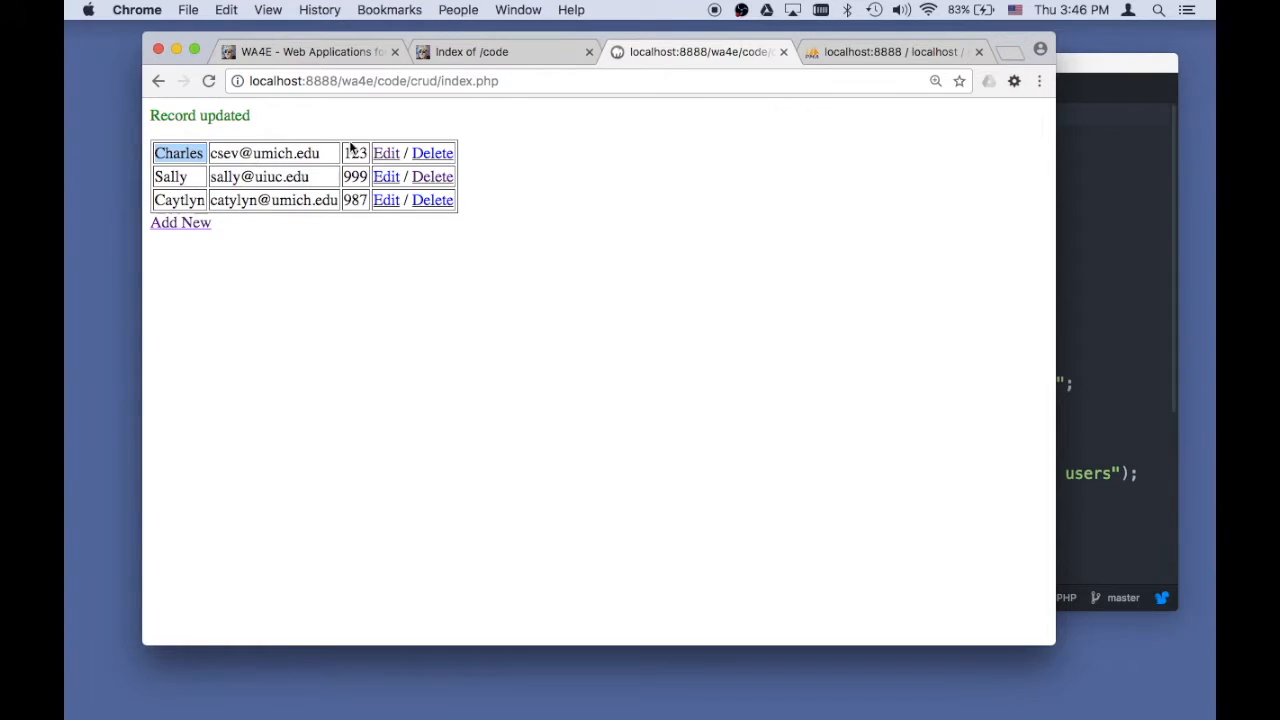
pyautogui.click(530, 80)
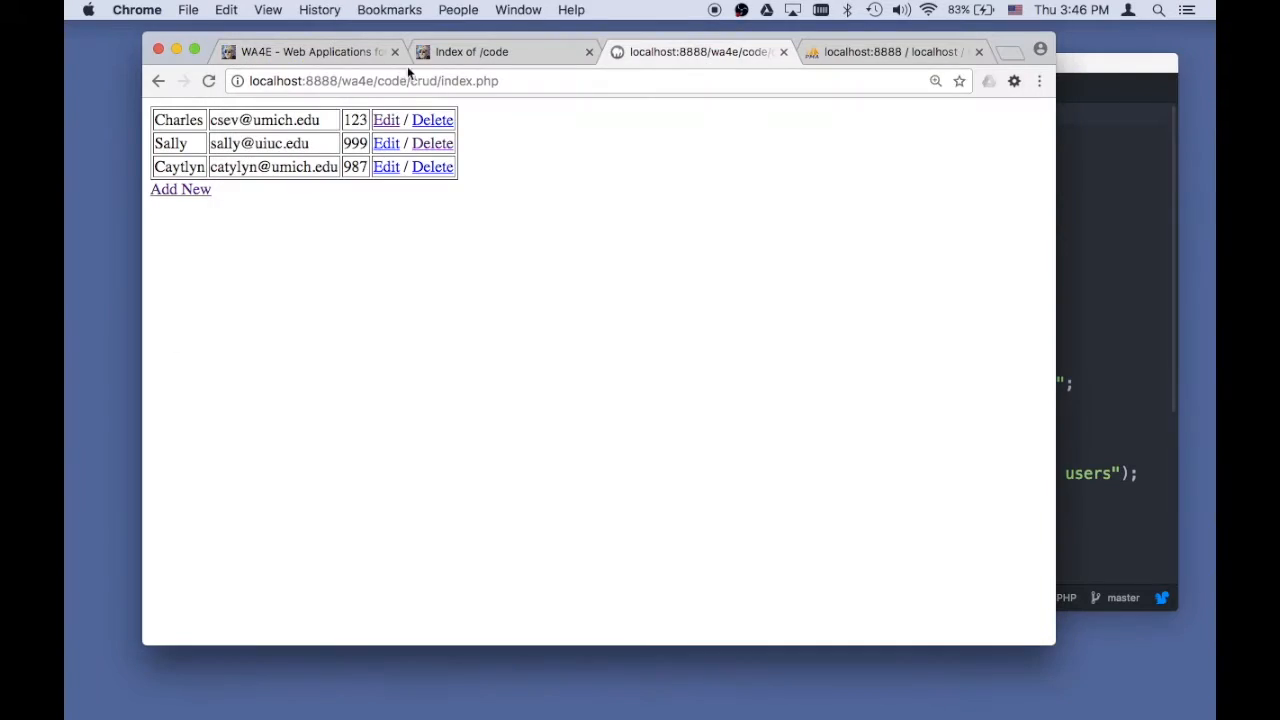
pyautogui.moveTo(386, 144)
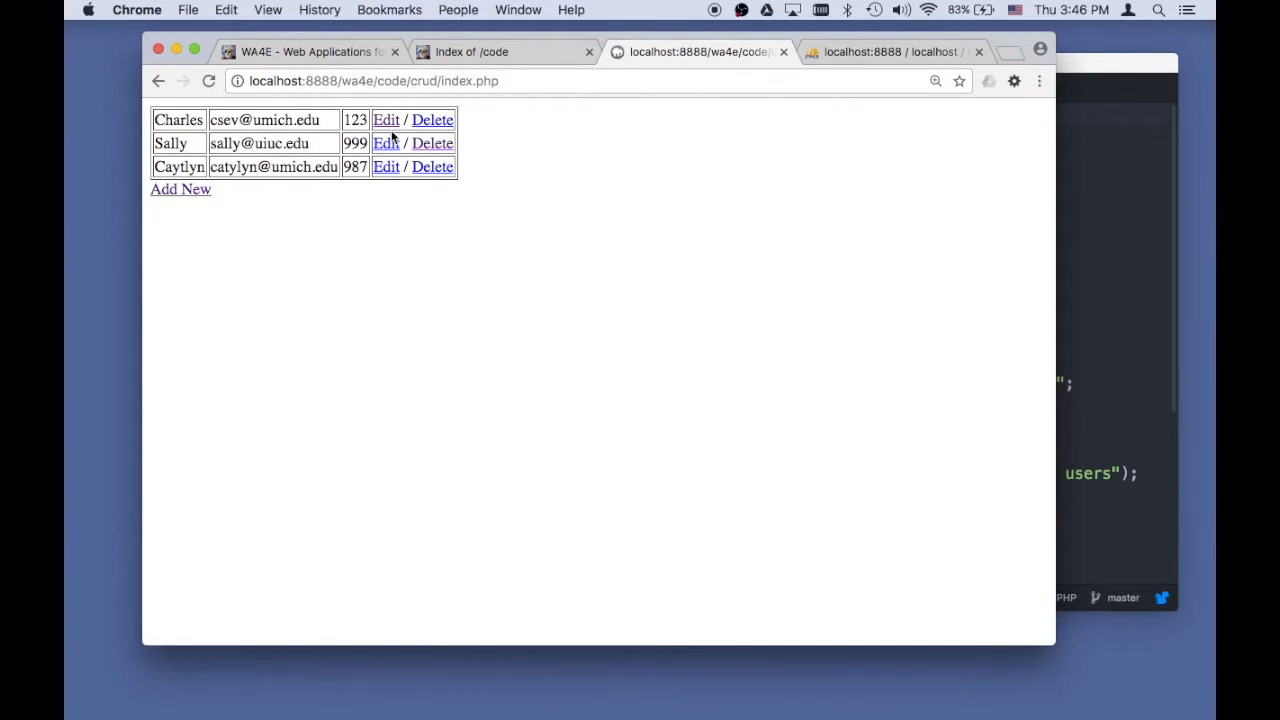
pyautogui.click(386, 120)
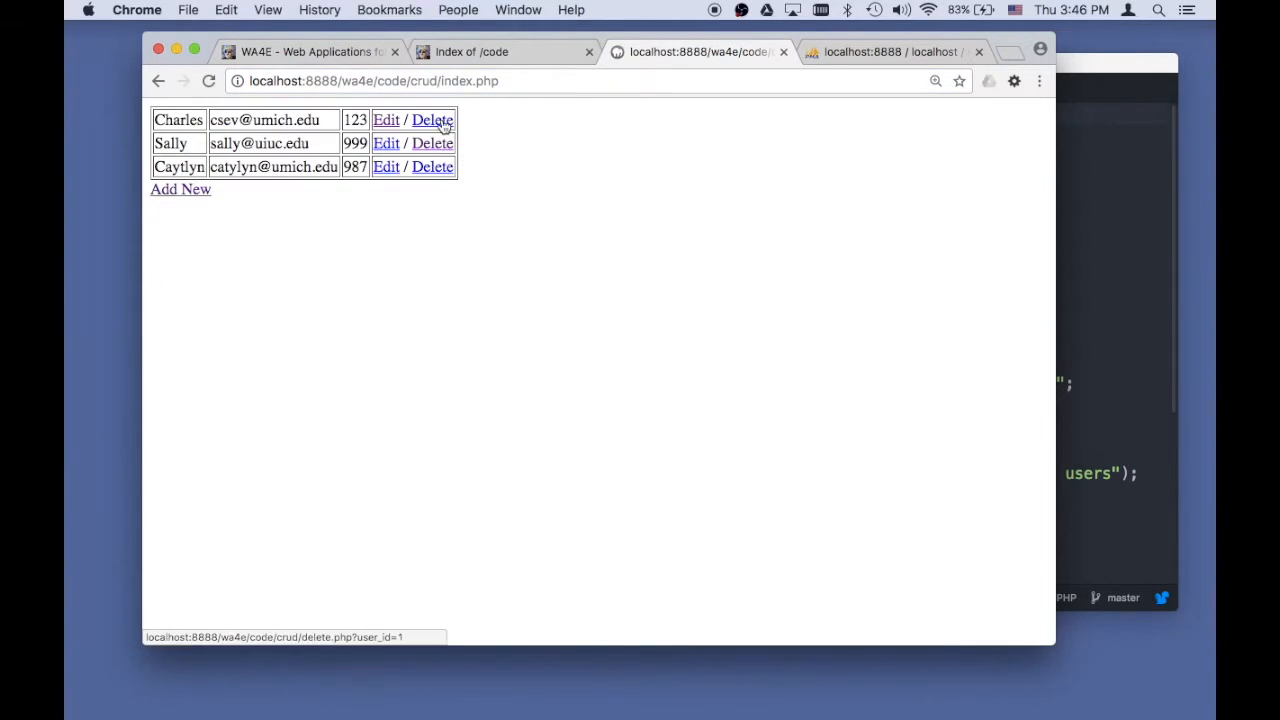
pyautogui.click(432, 120)
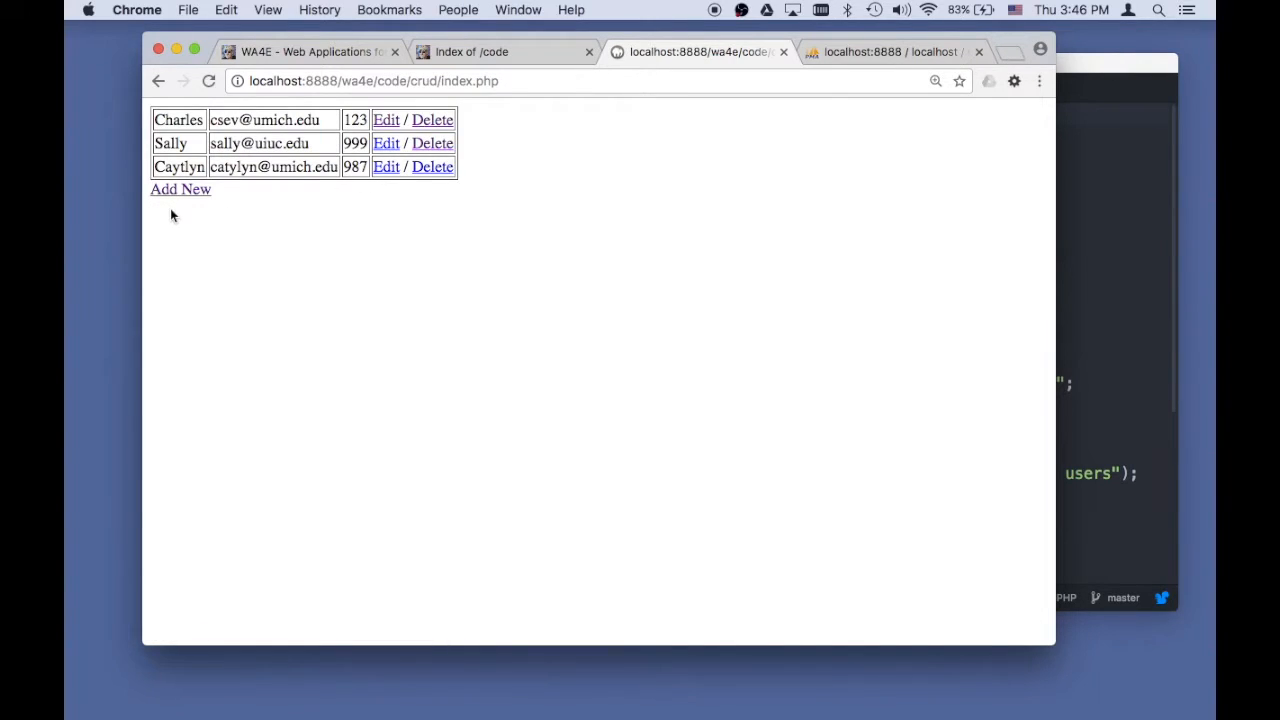
pyautogui.moveTo(386, 168)
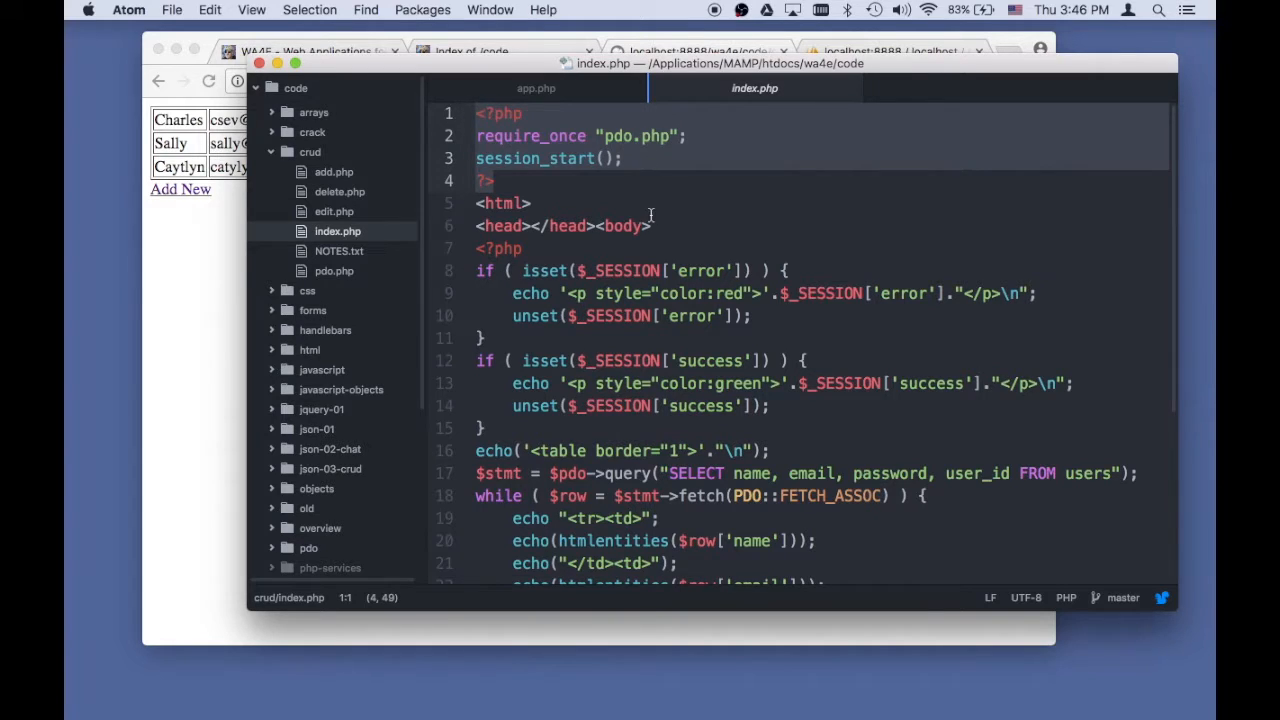
pyautogui.scroll(-3)
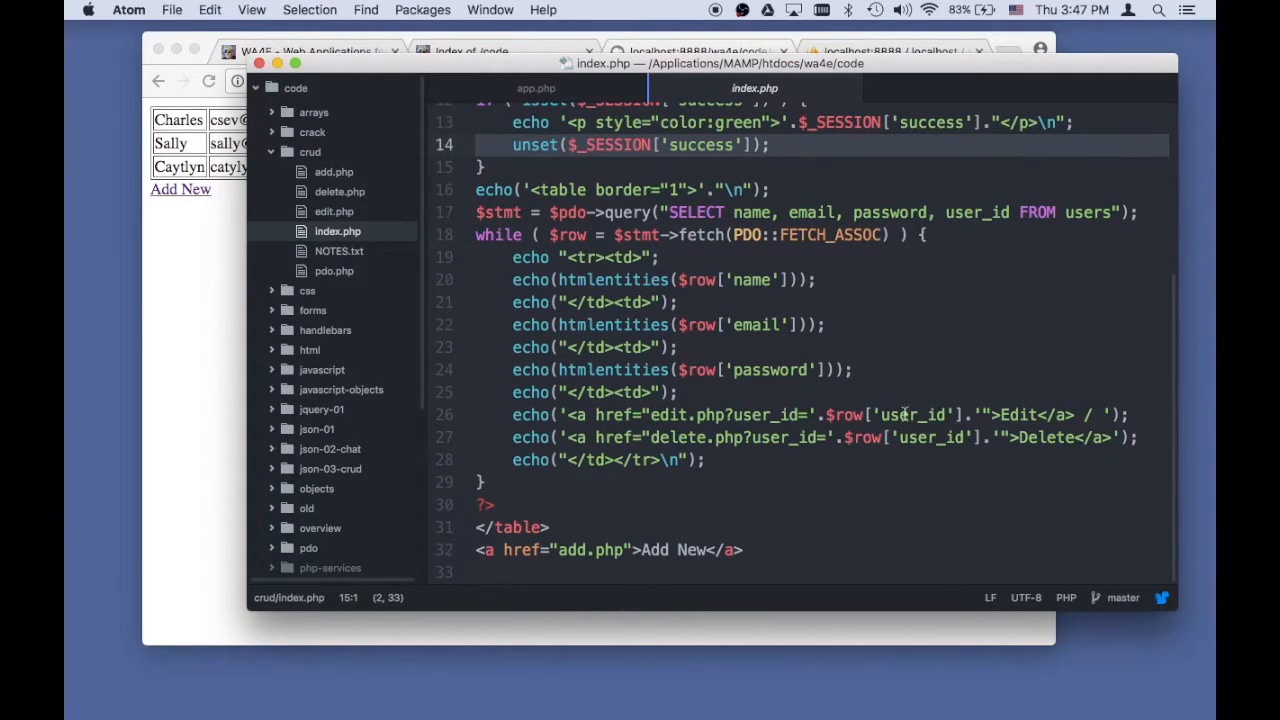
pyautogui.moveTo(750, 370)
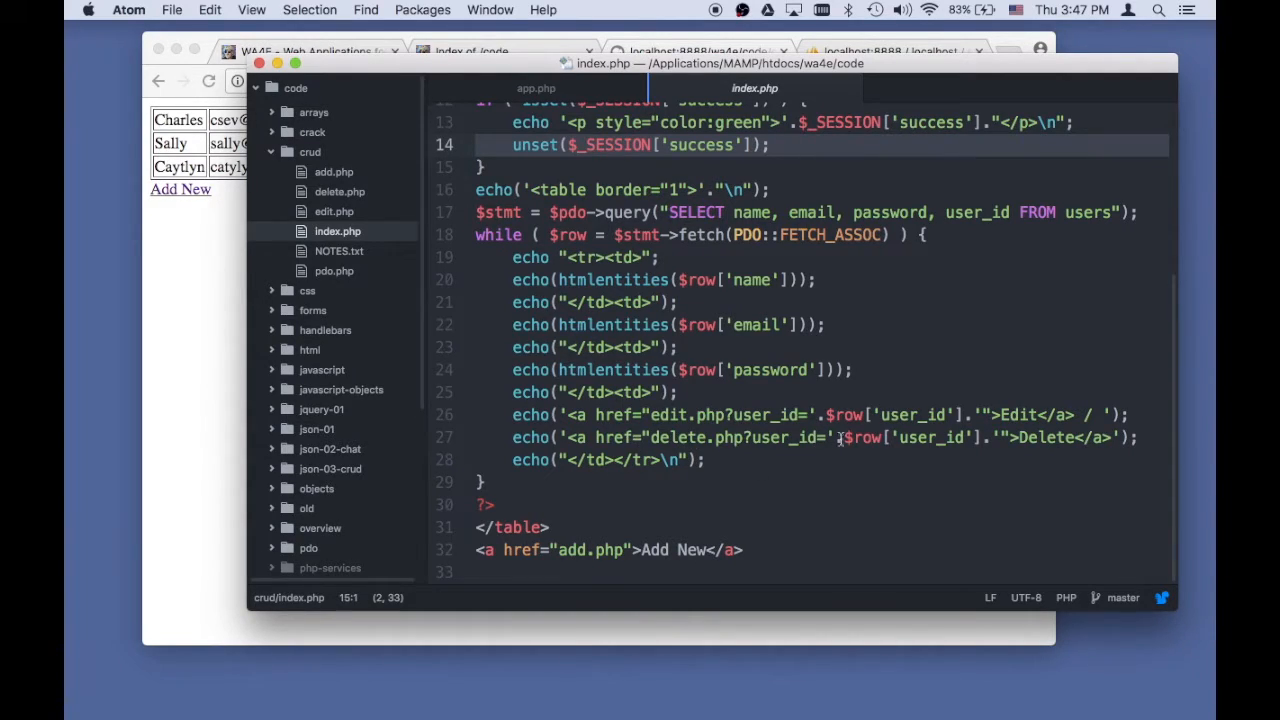
pyautogui.moveTo(940, 444)
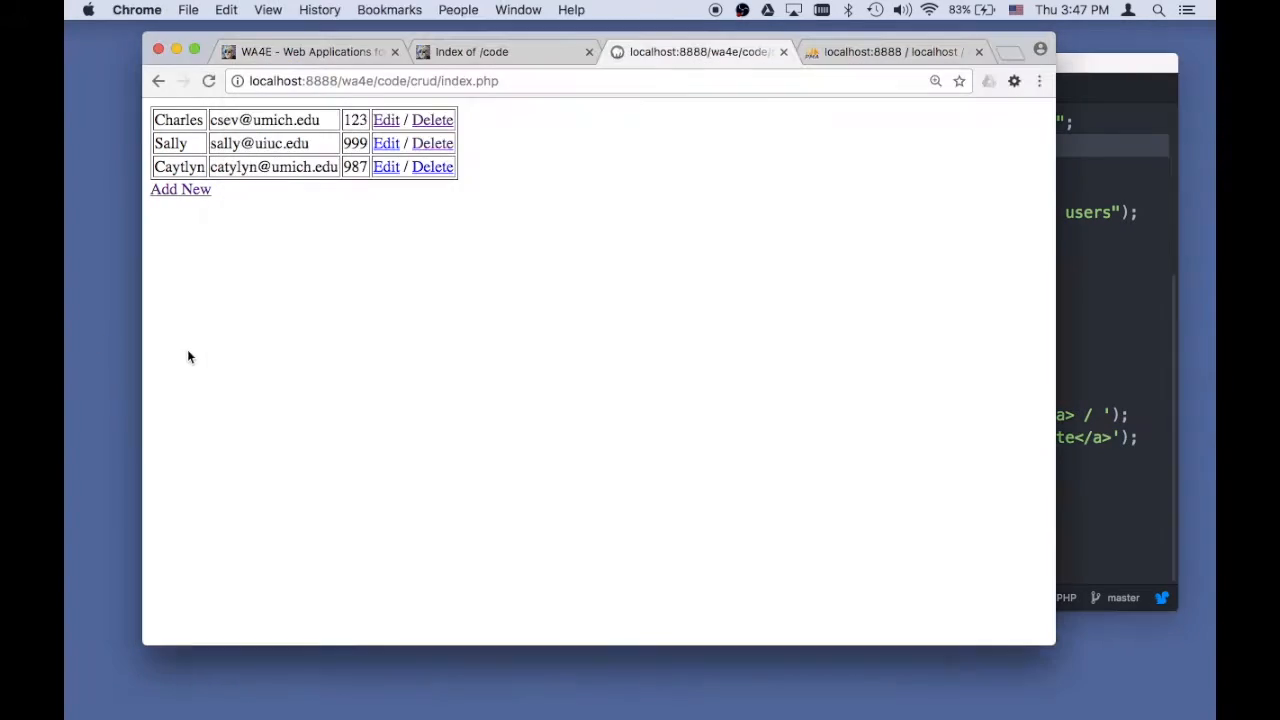
pyautogui.moveTo(1160, 496)
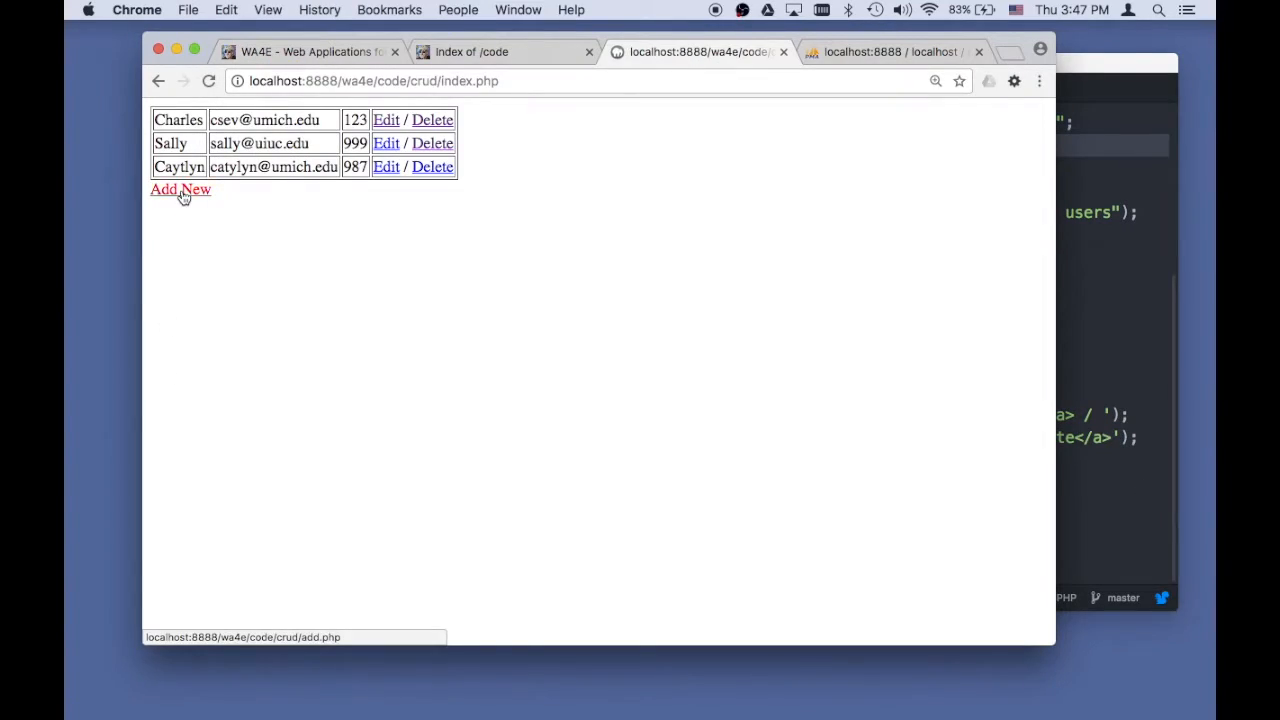
pyautogui.click(180, 188)
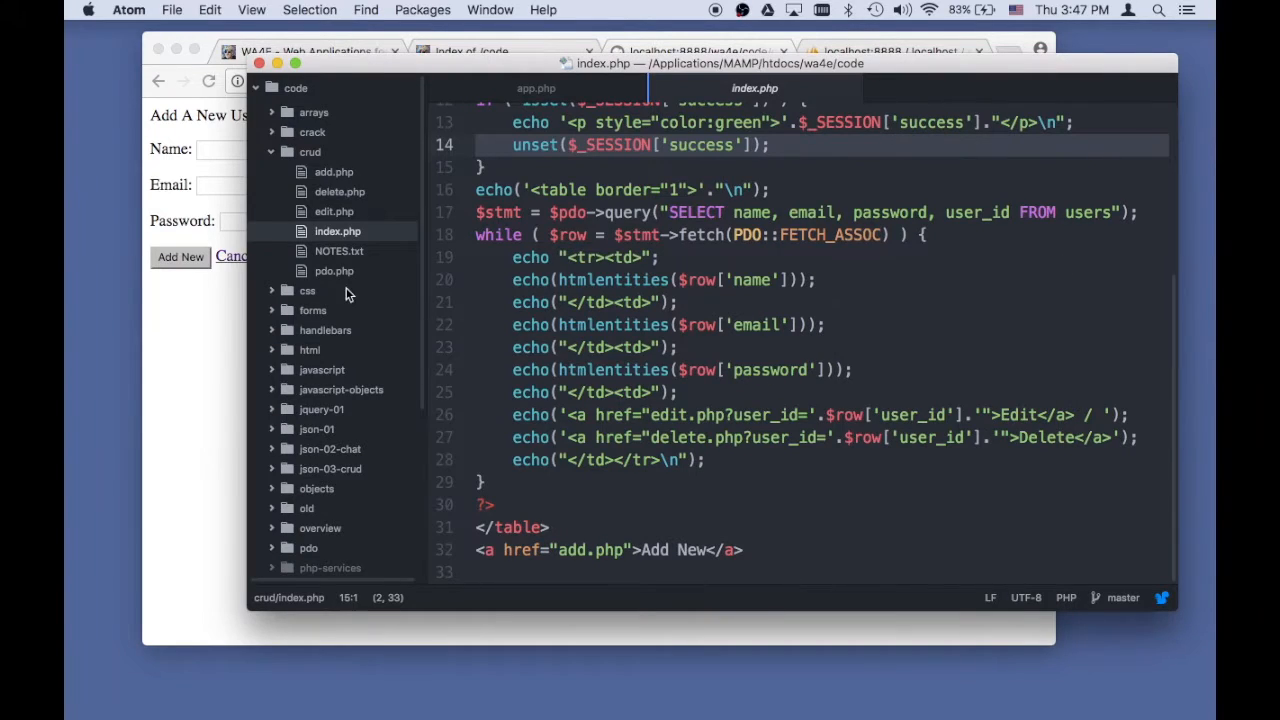
pyautogui.click(334, 172)
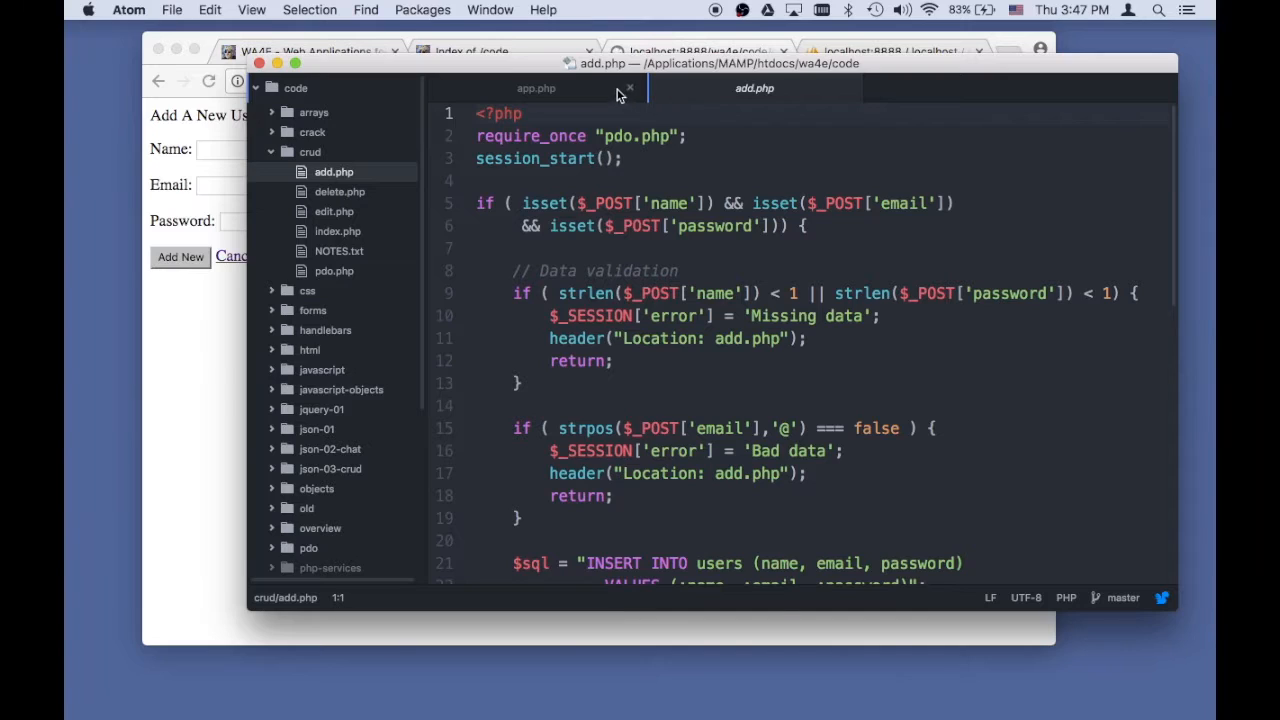
pyautogui.click(628, 88)
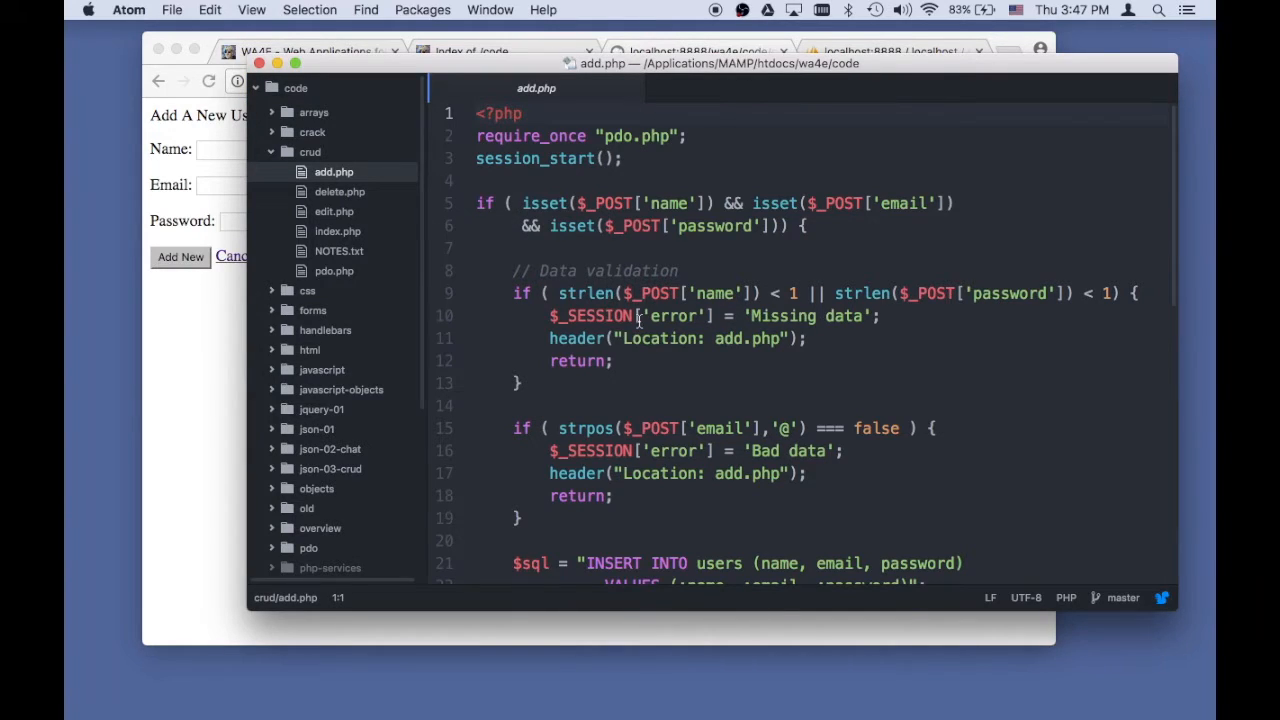
pyautogui.scroll(-3)
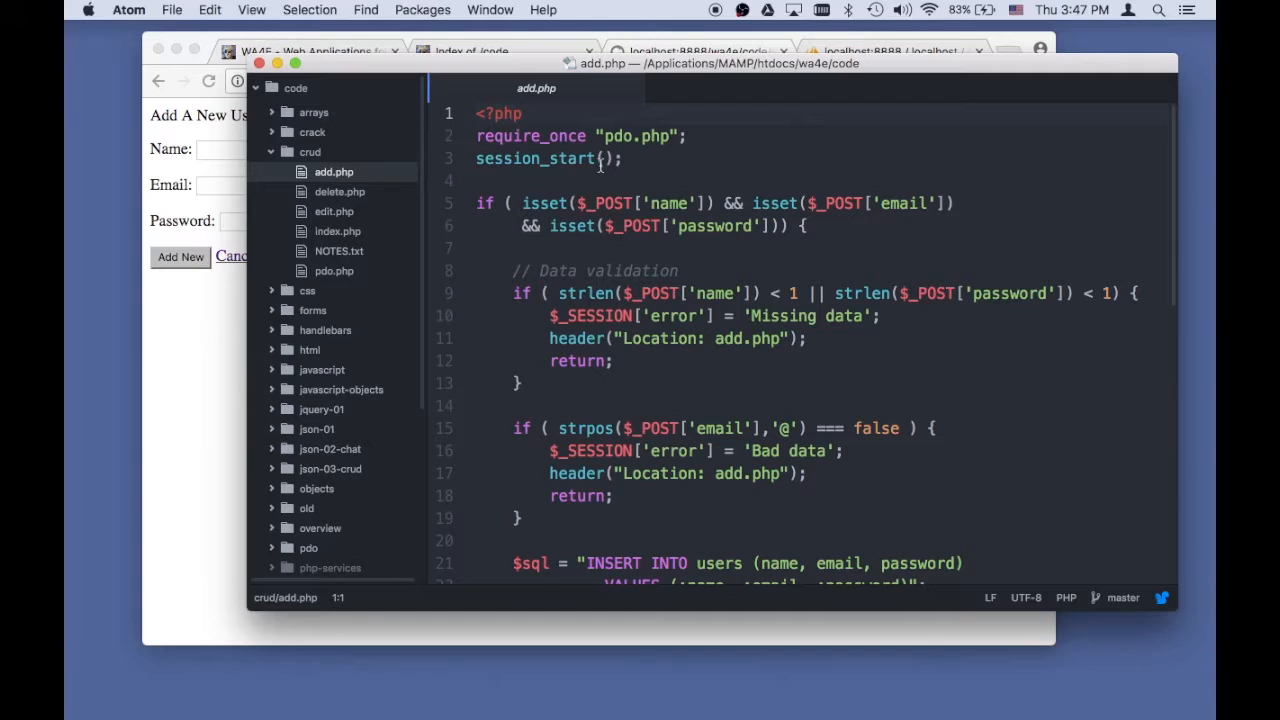
pyautogui.scroll(-3)
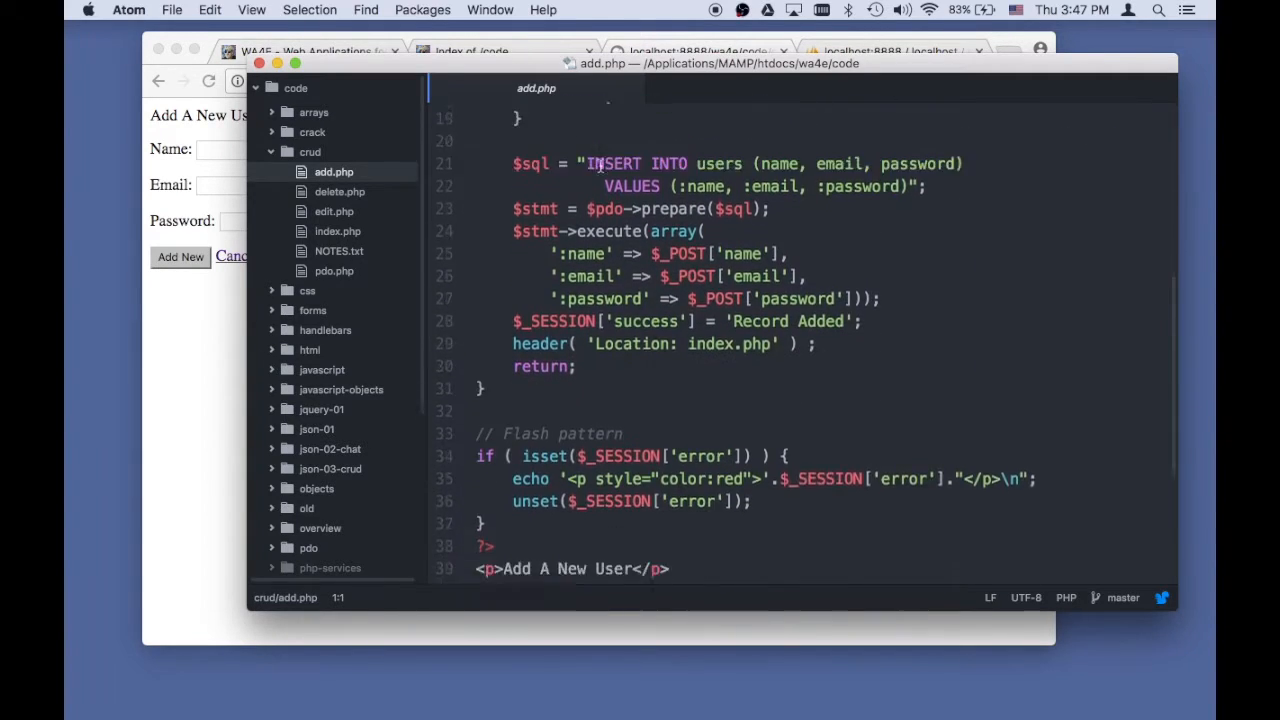
pyautogui.scroll(-3)
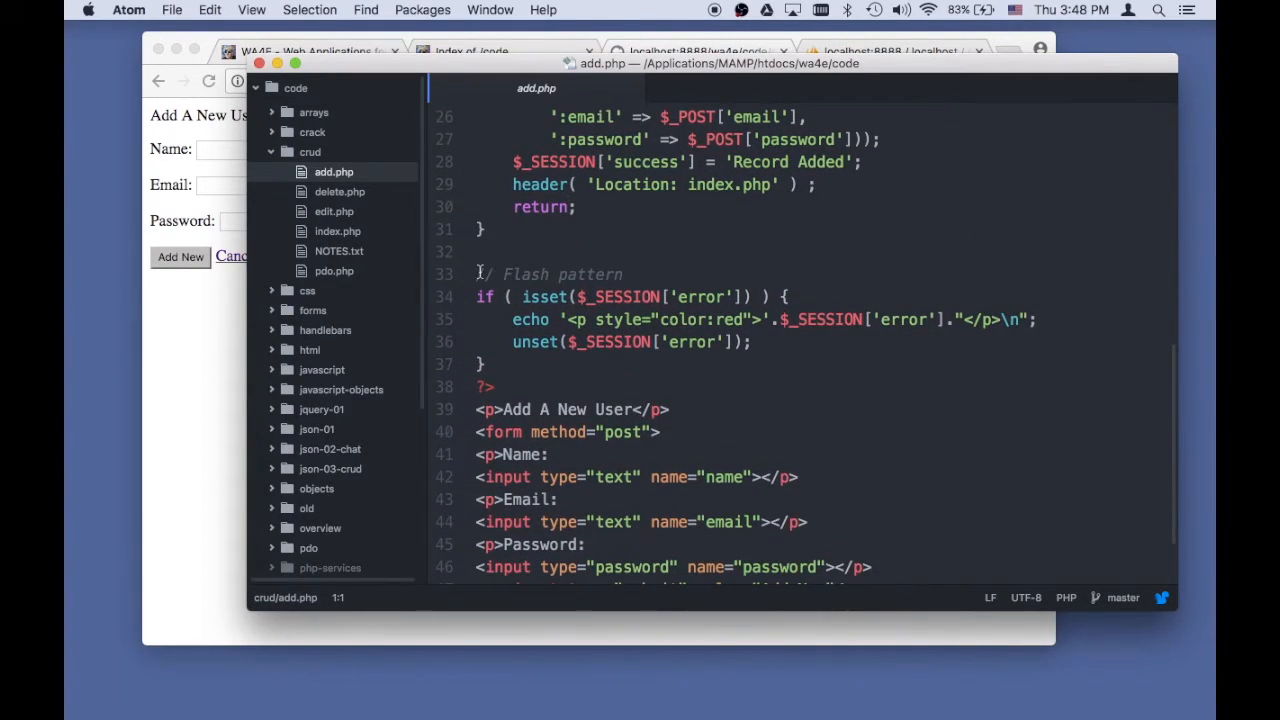
pyautogui.scroll(-3)
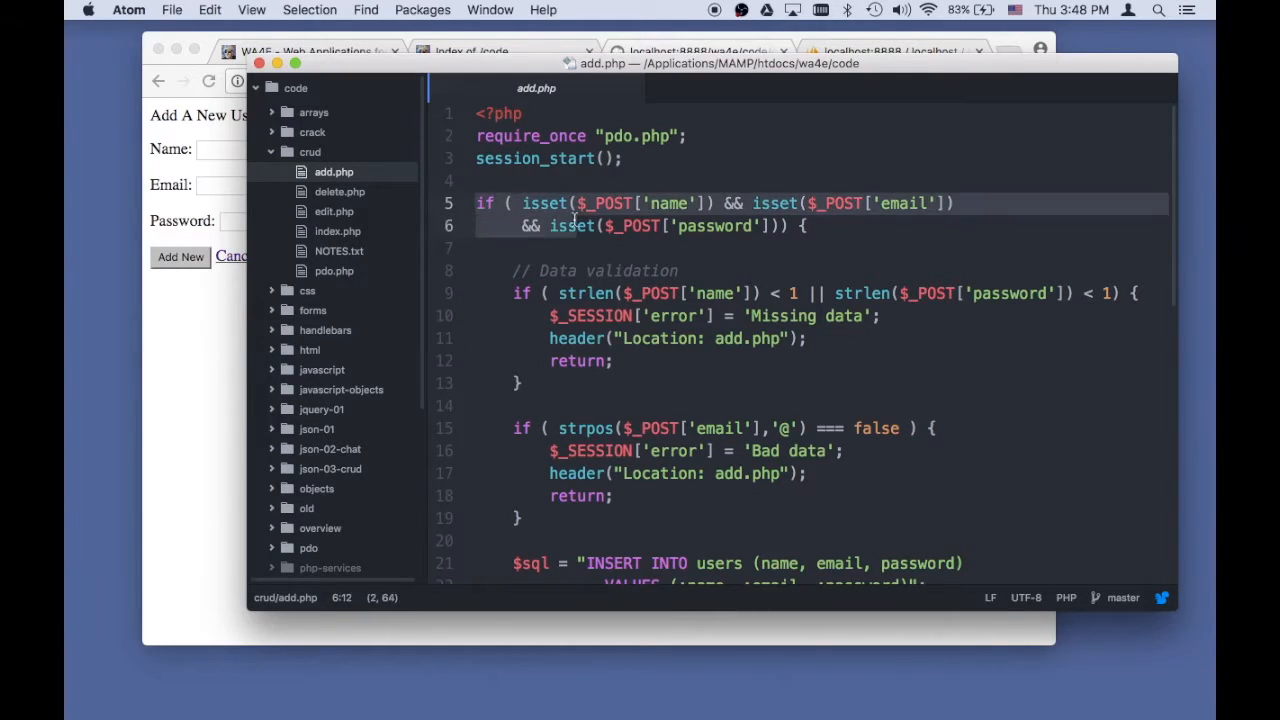
pyautogui.click(878, 256)
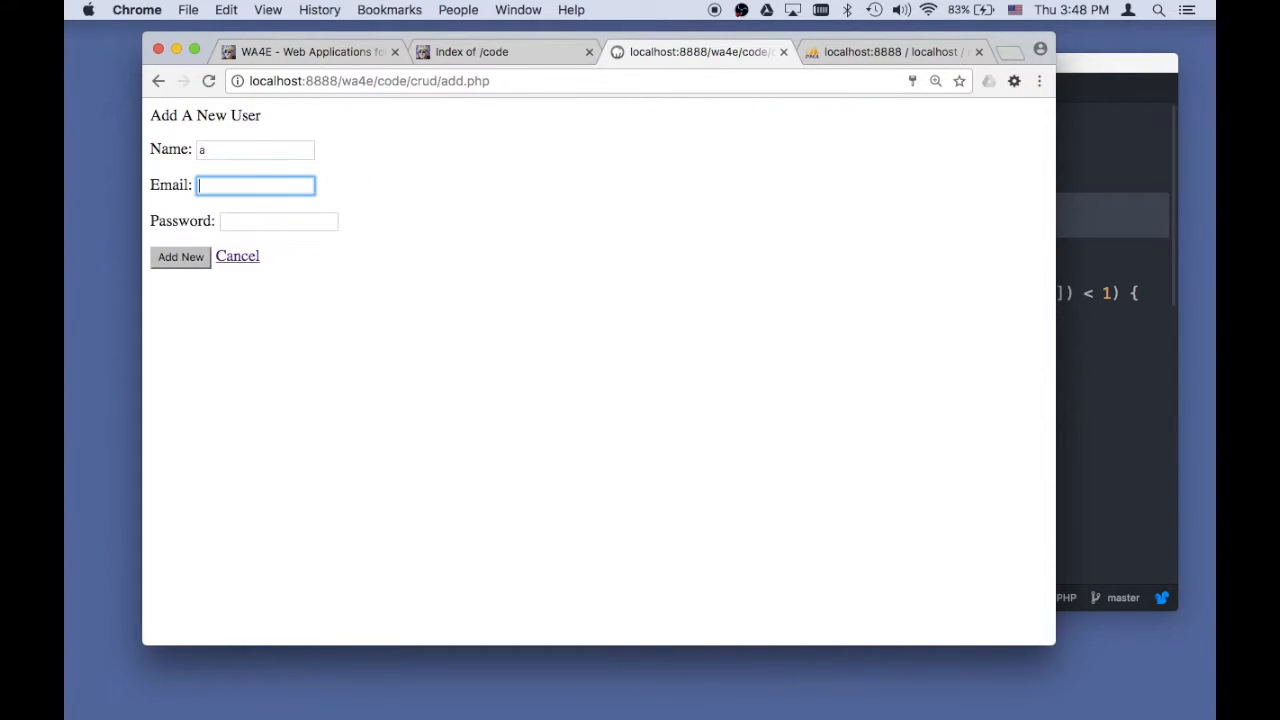
pyautogui.write('a@a.com')
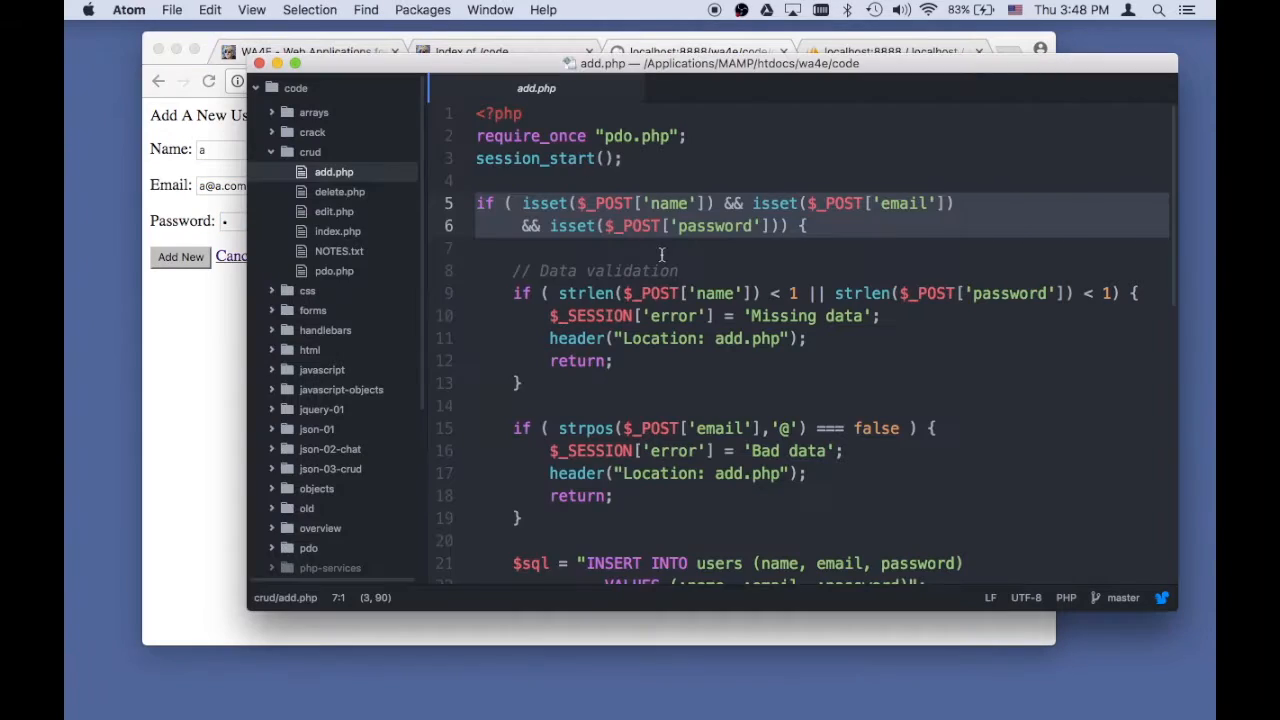
pyautogui.moveTo(744, 292)
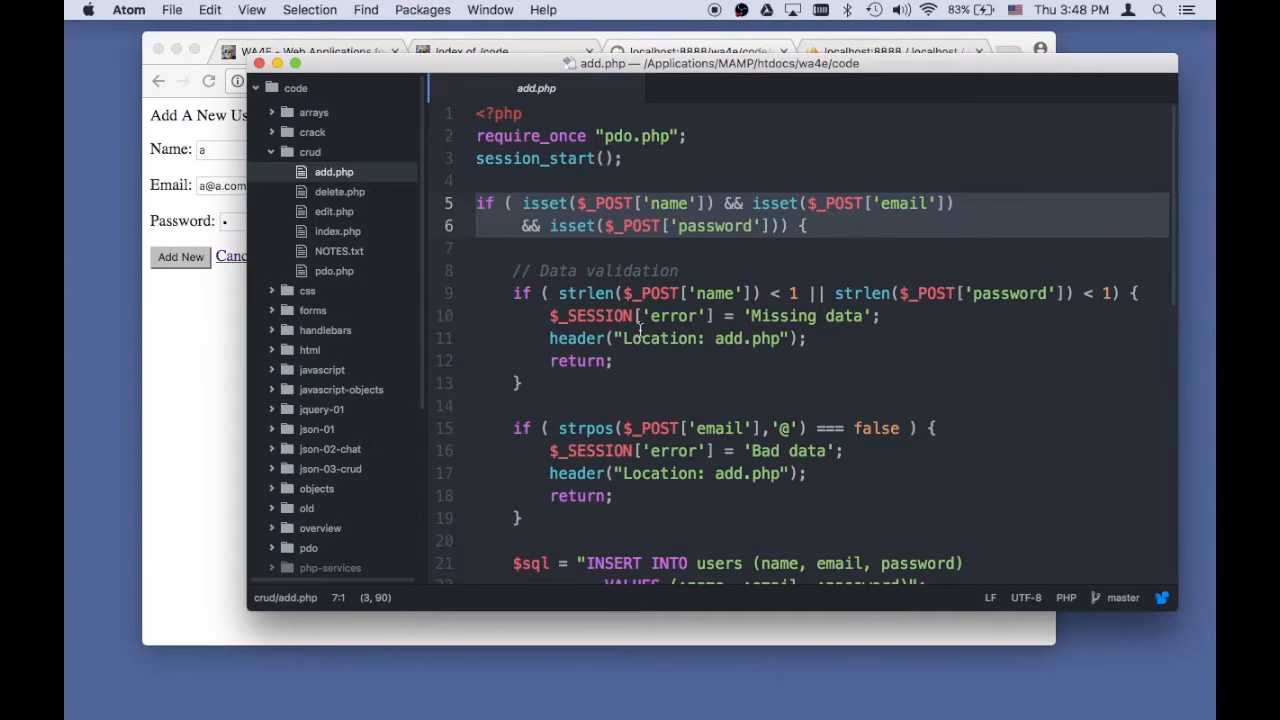
pyautogui.click(256, 148)
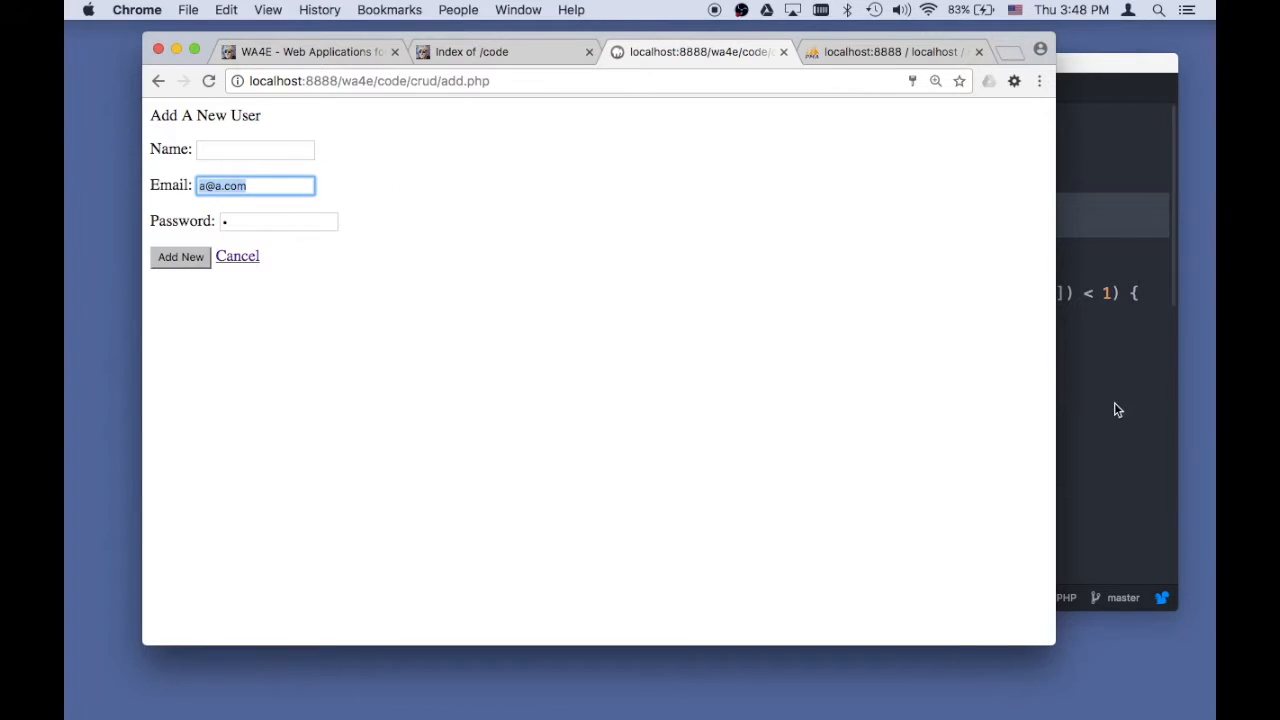
pyautogui.click(1118, 410)
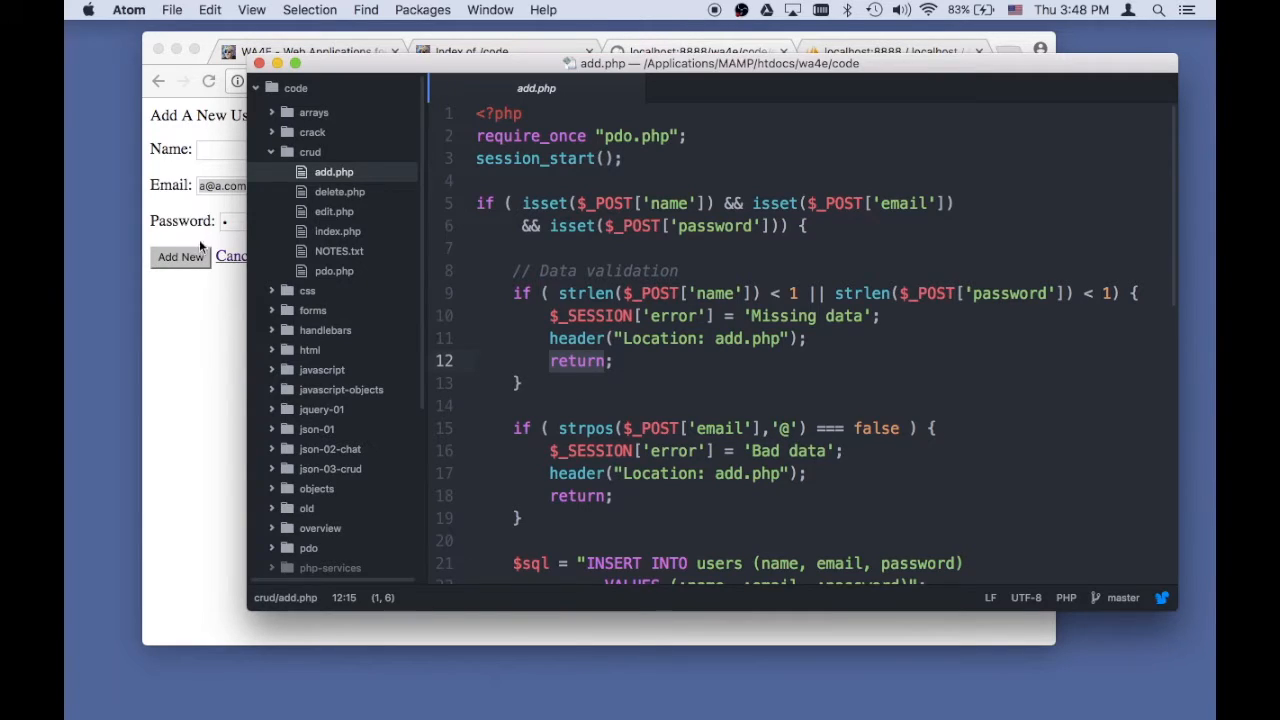
pyautogui.click(280, 220)
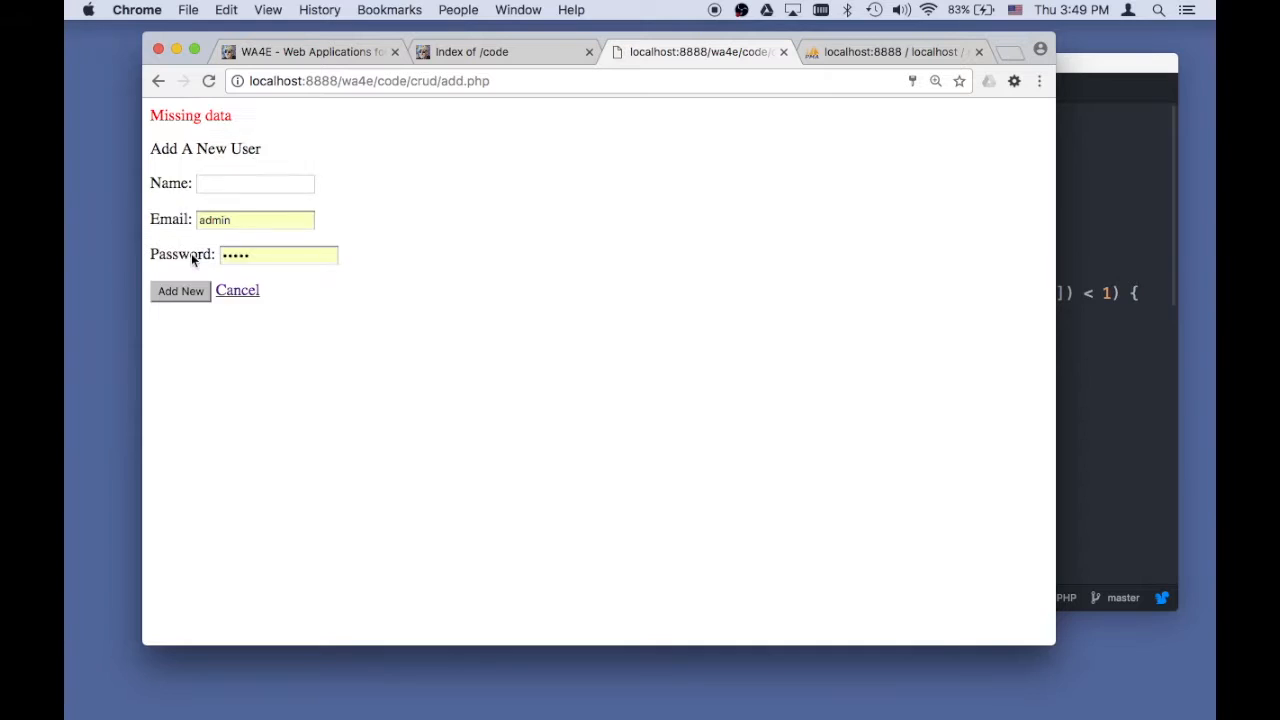
# With DevTools Network recording, fill name 'esdfewq' and resubmit the add-user form.
pyautogui.click(268, 8)
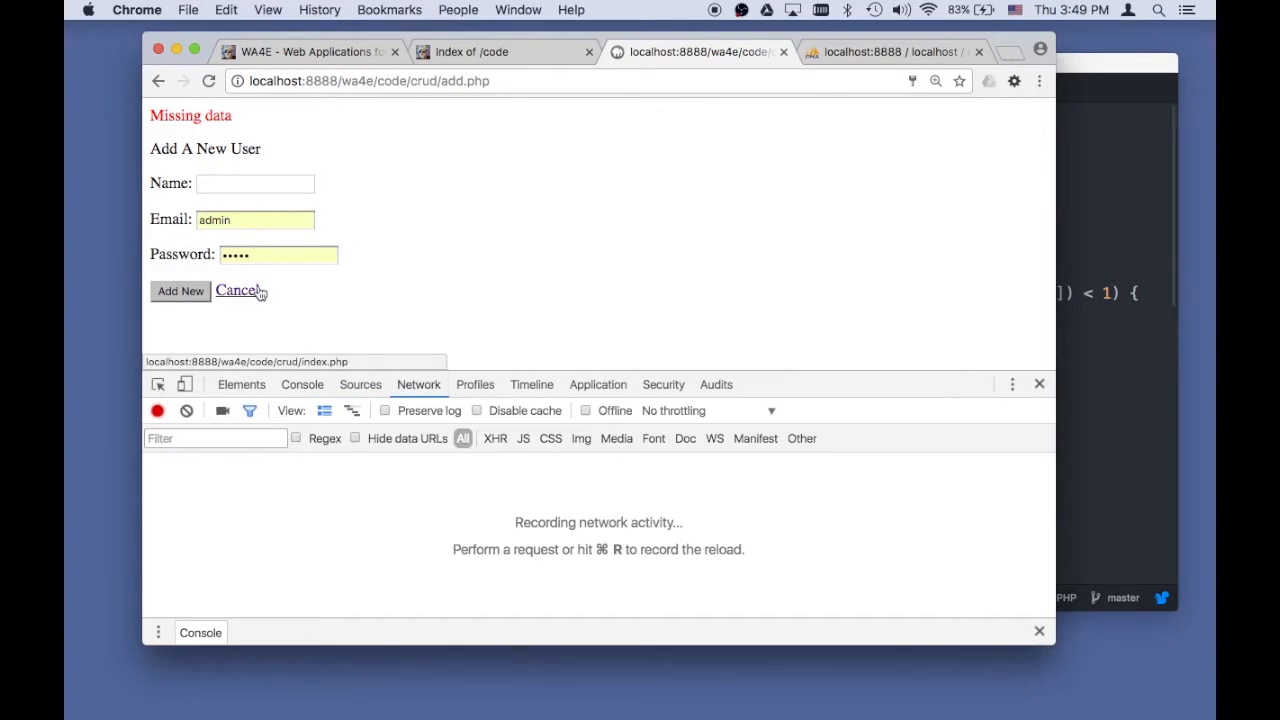
pyautogui.click(254, 218)
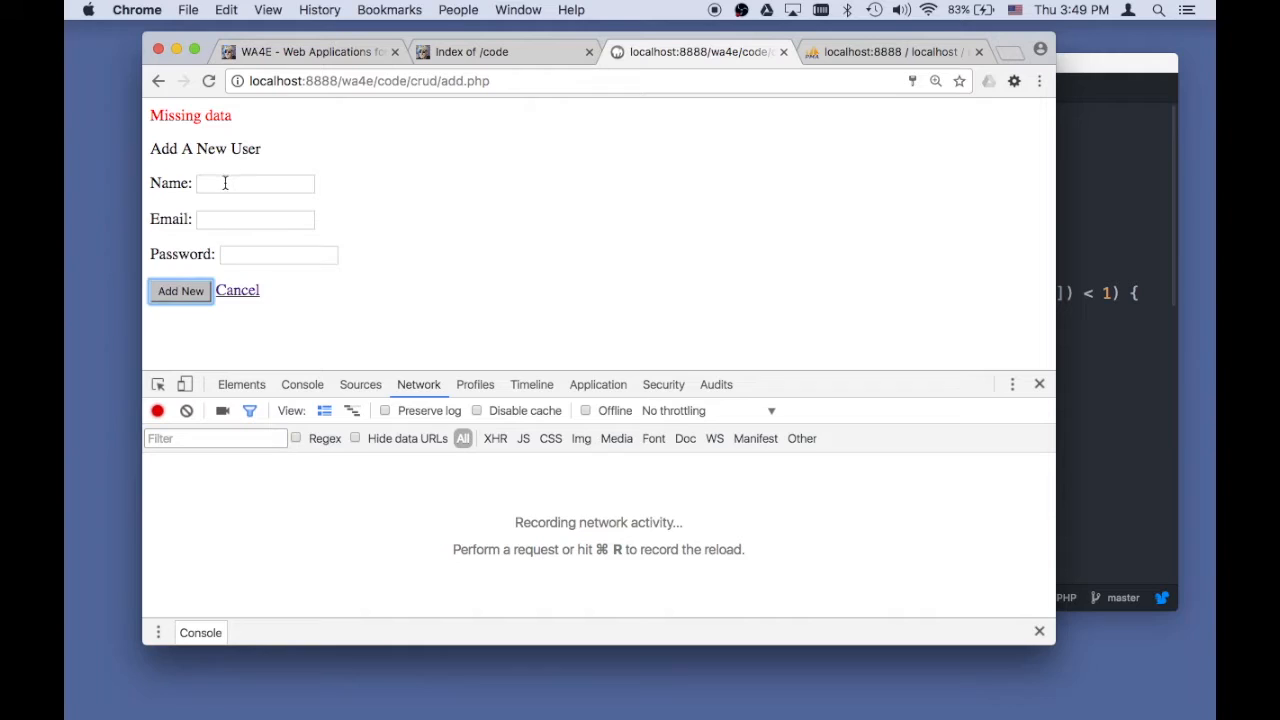
pyautogui.write('esdfewq')
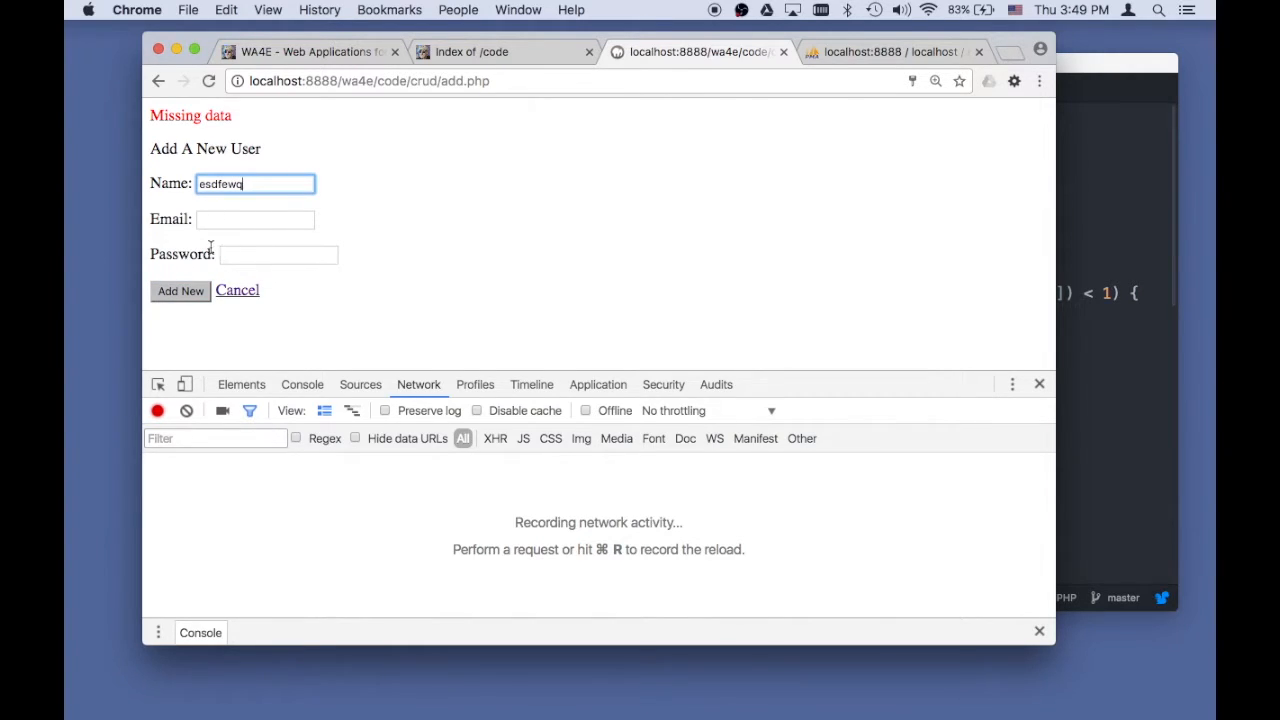
pyautogui.click(180, 292)
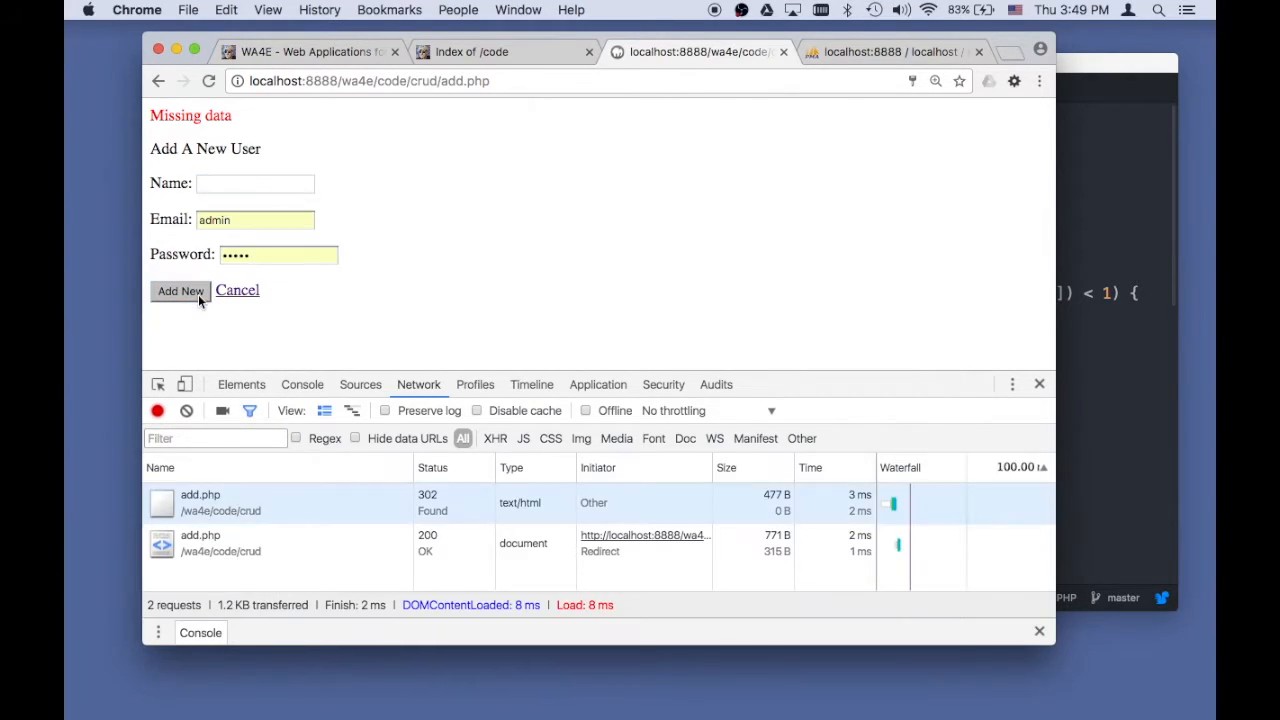
# Inspect the 302 POST headers and the follow-up GET whose body contains 'Missing data'.
pyautogui.click(200, 502)
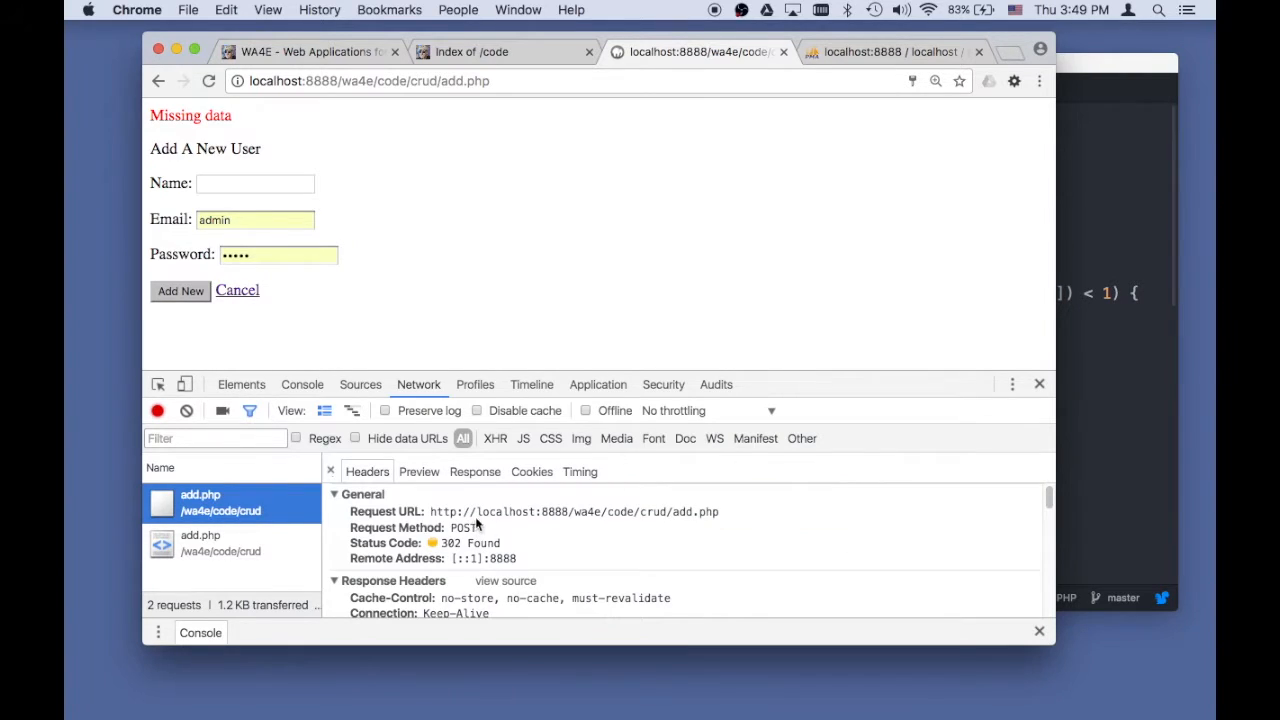
pyautogui.scroll(-3)
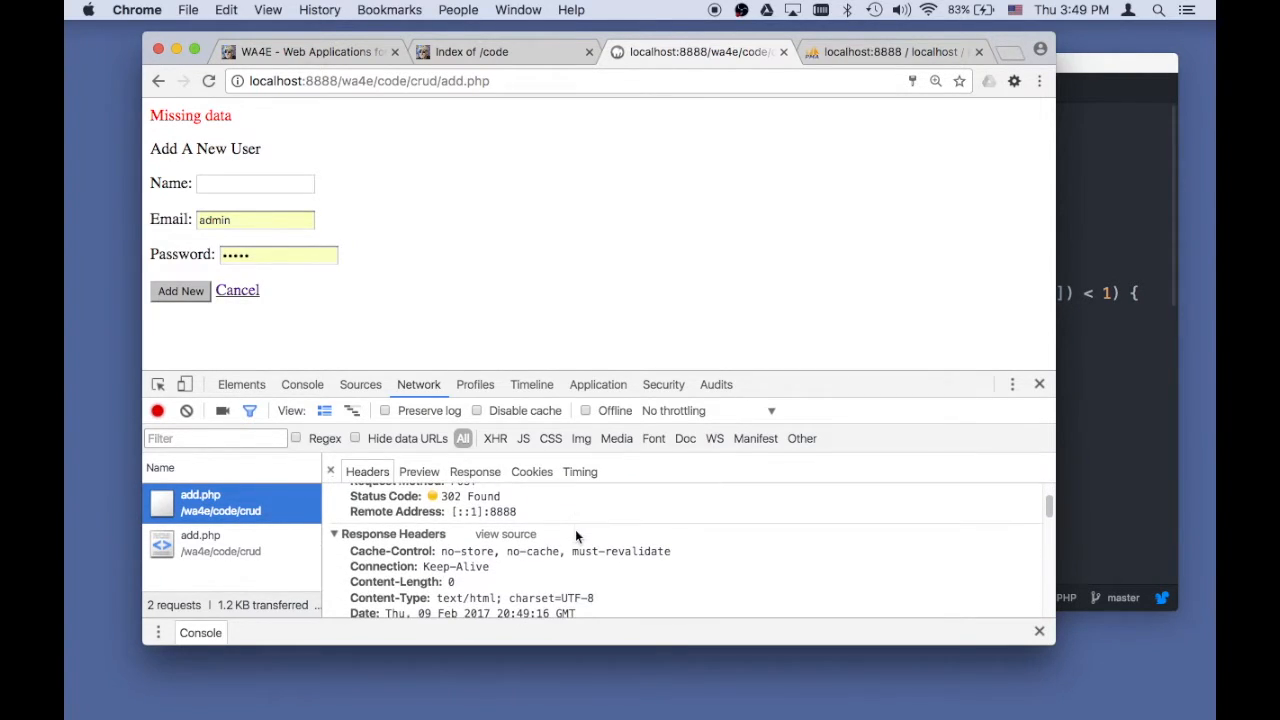
pyautogui.scroll(-3)
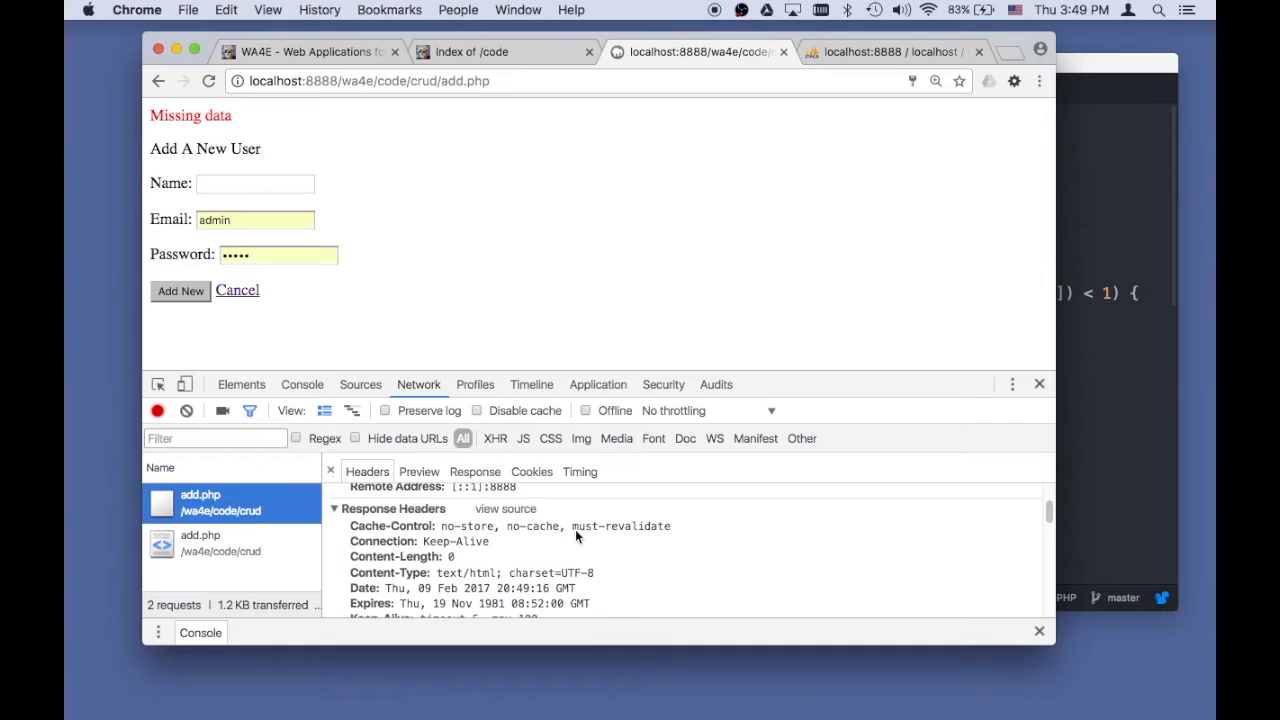
pyautogui.scroll(-3)
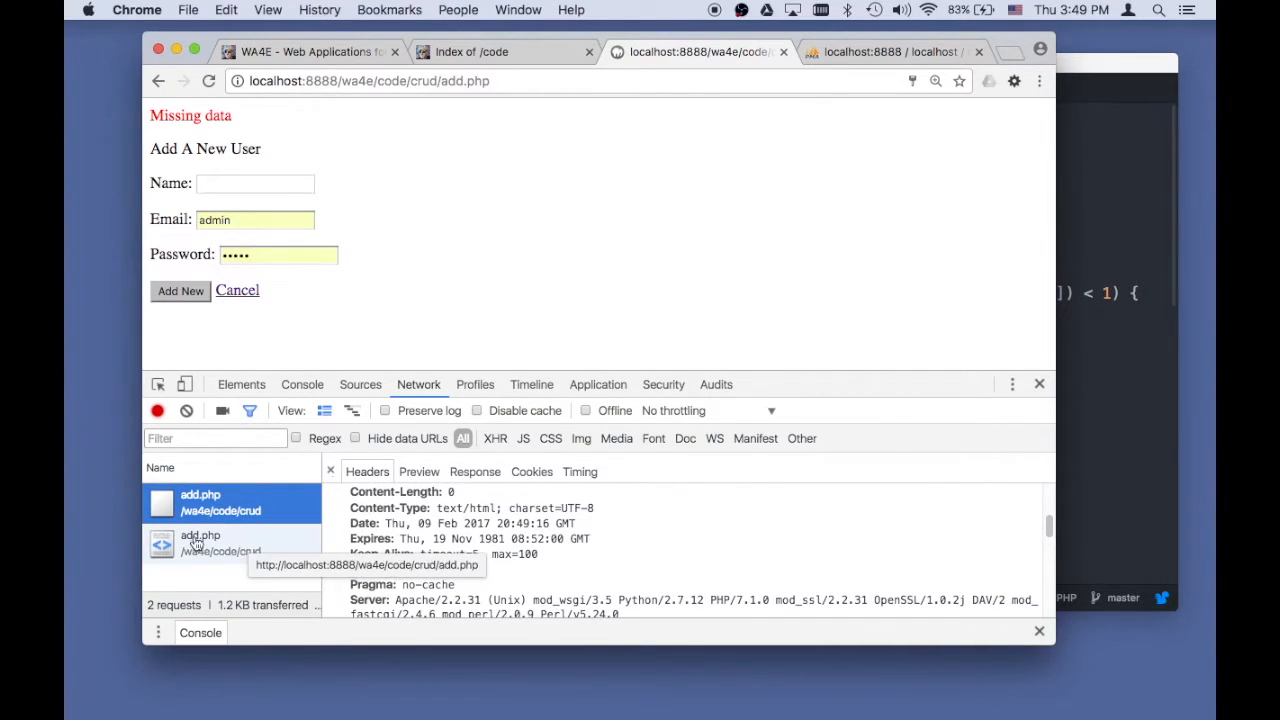
pyautogui.click(200, 544)
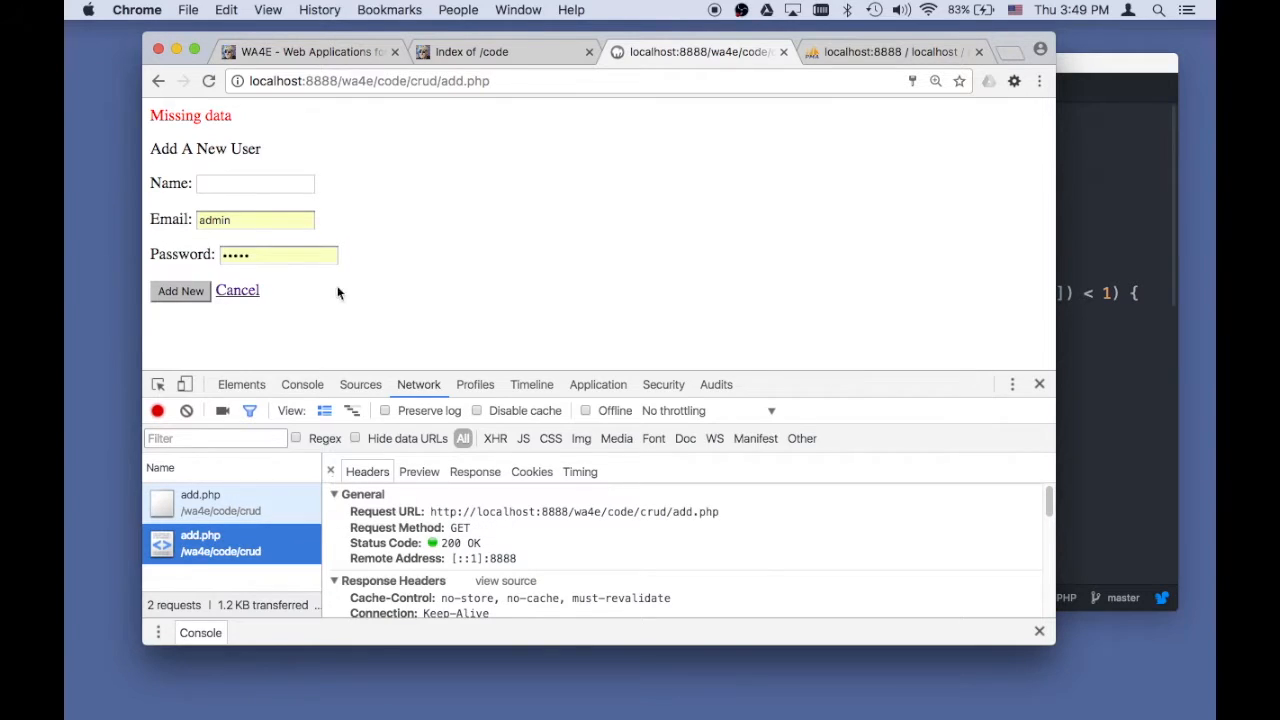
pyautogui.click(474, 472)
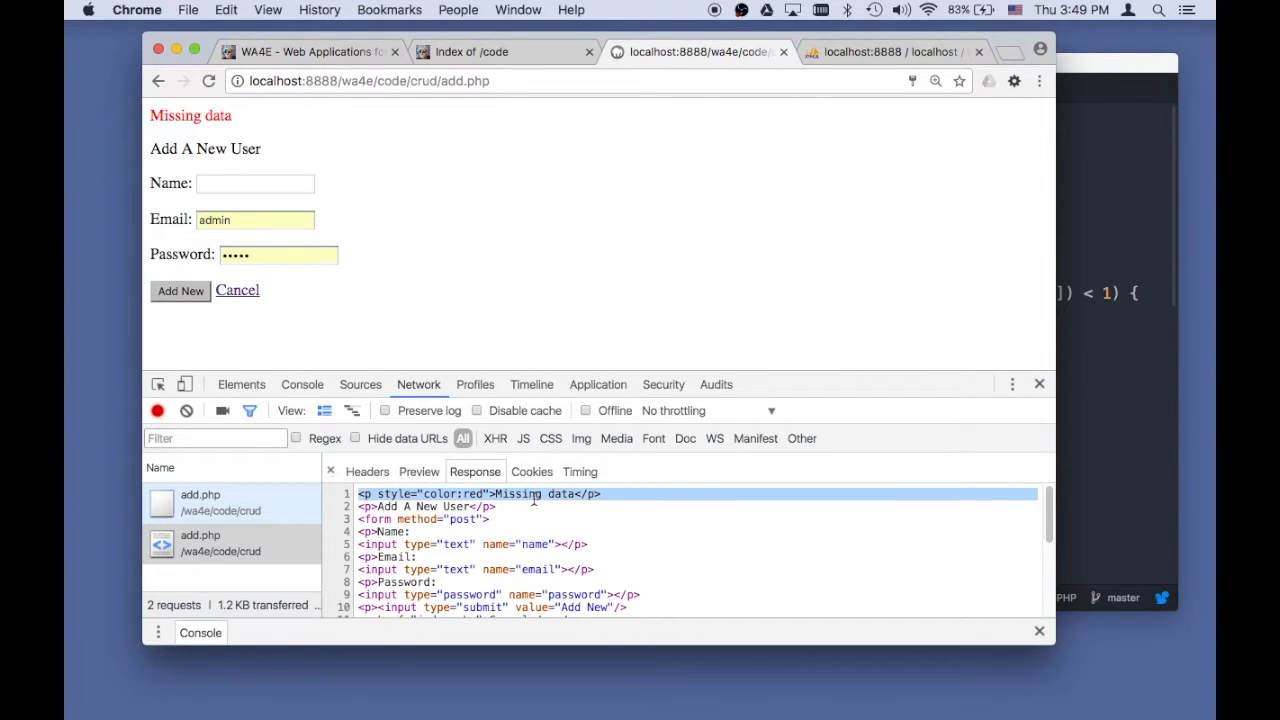
pyautogui.moveTo(980, 432)
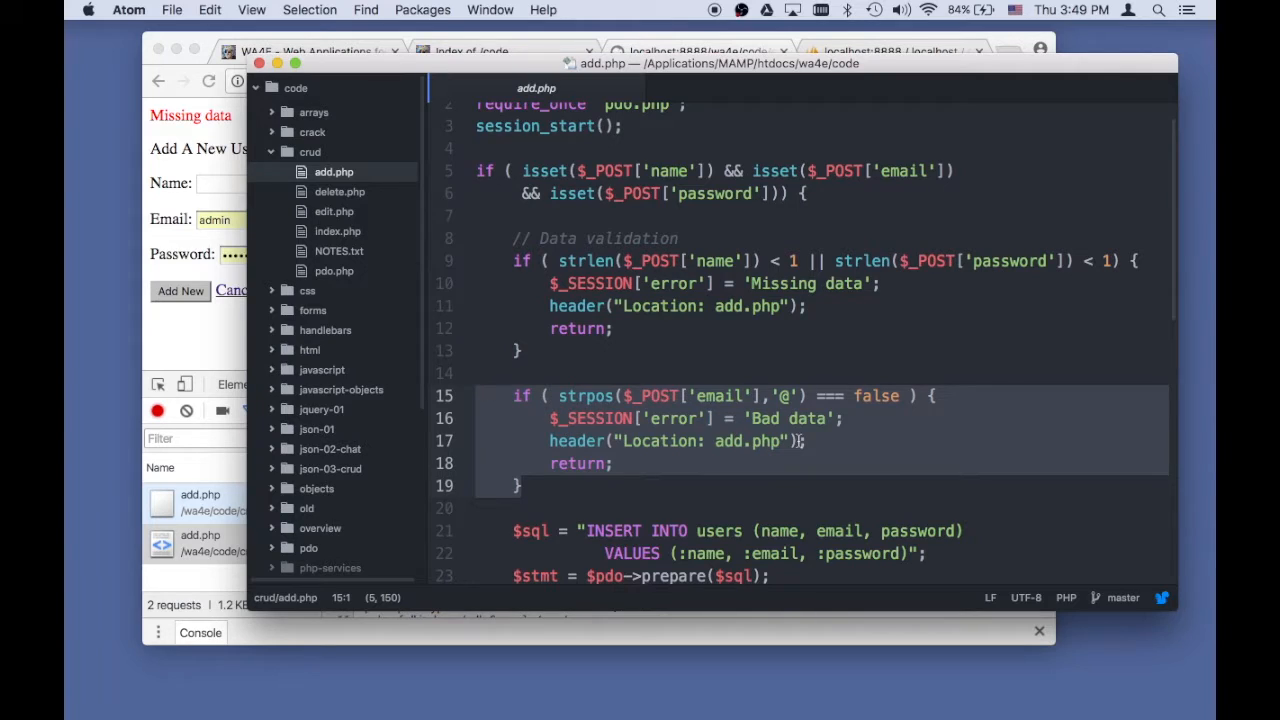
# Enter name 'qwds' in the add-user form alongside email admin.
pyautogui.click(690, 52)
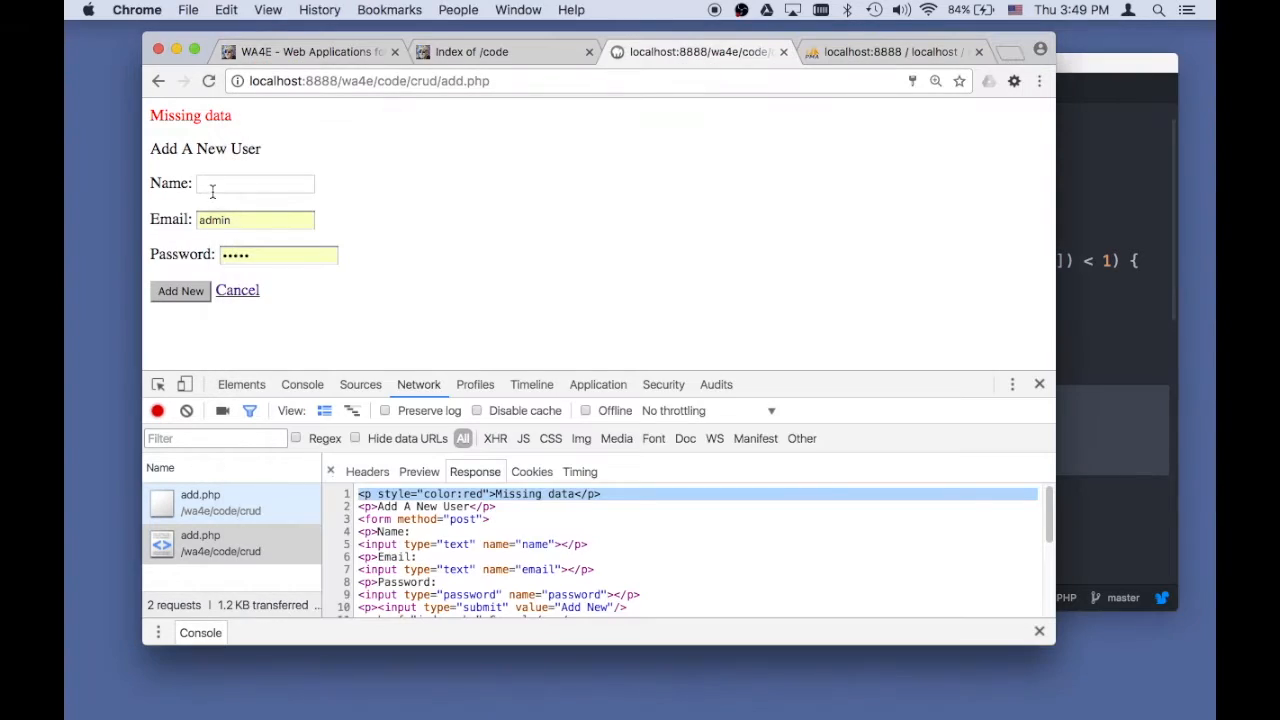
pyautogui.write('qwds')
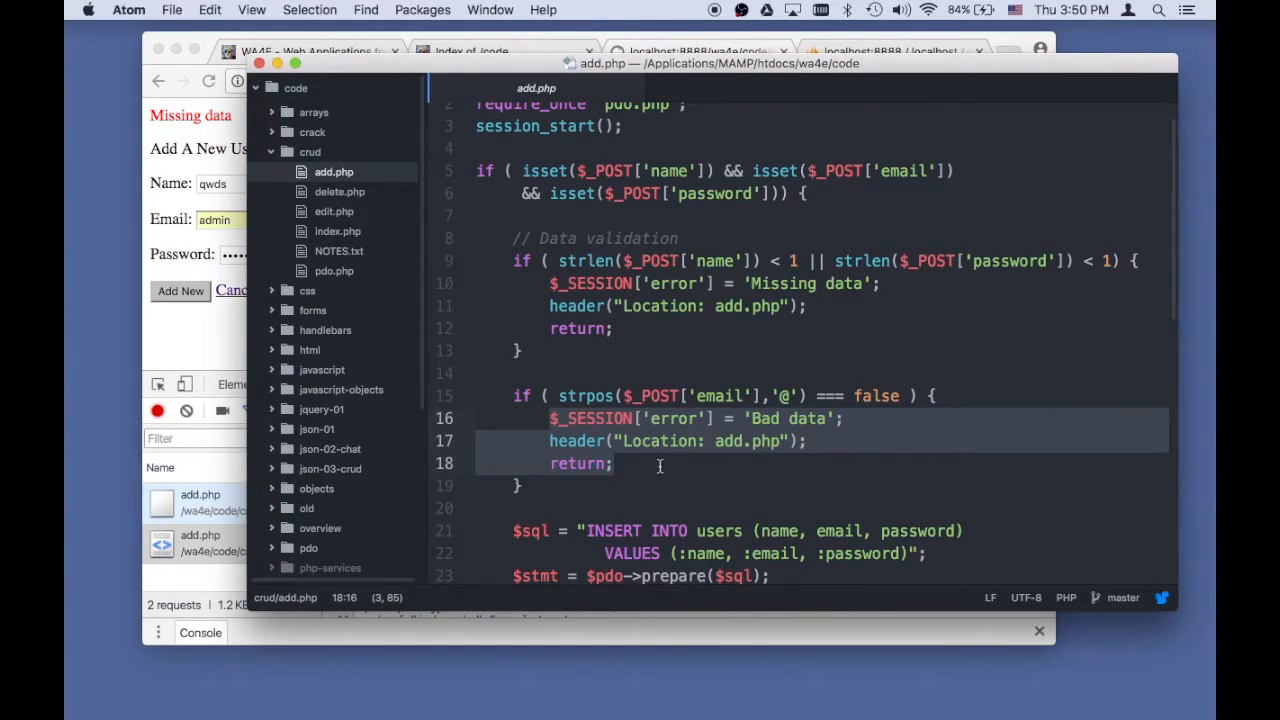
pyautogui.moveTo(636, 490)
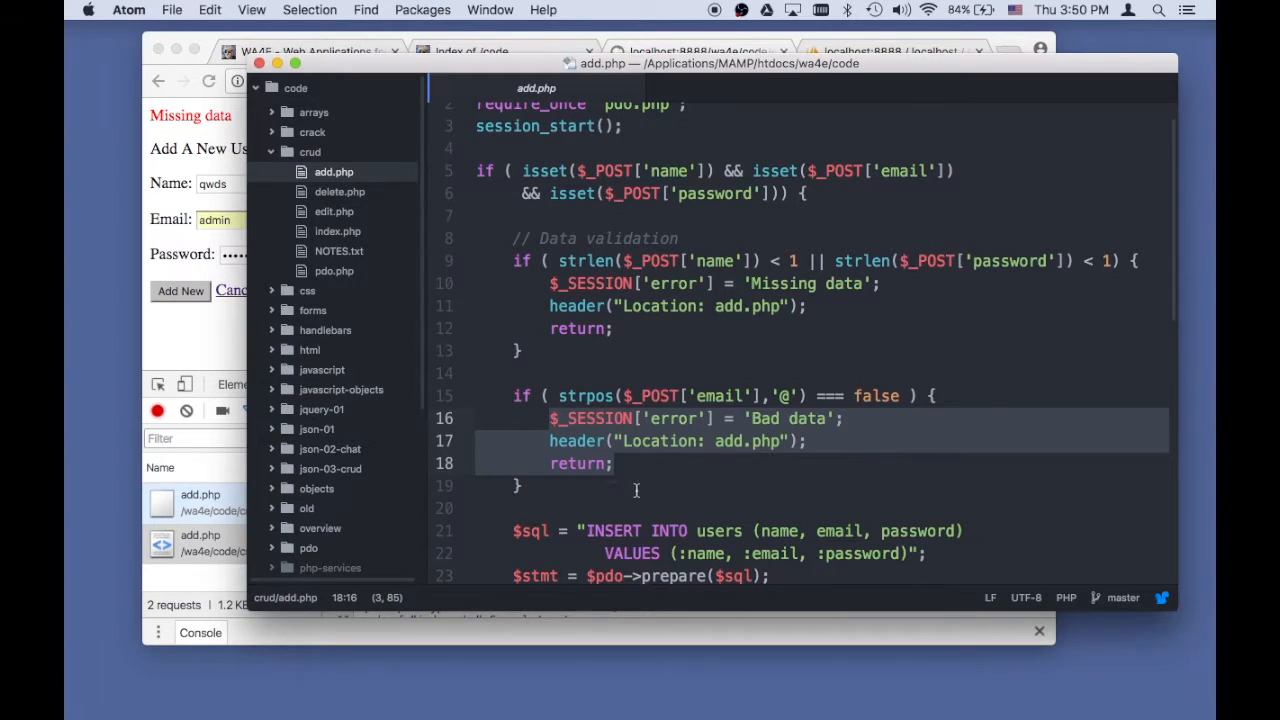
pyautogui.moveTo(88, 308)
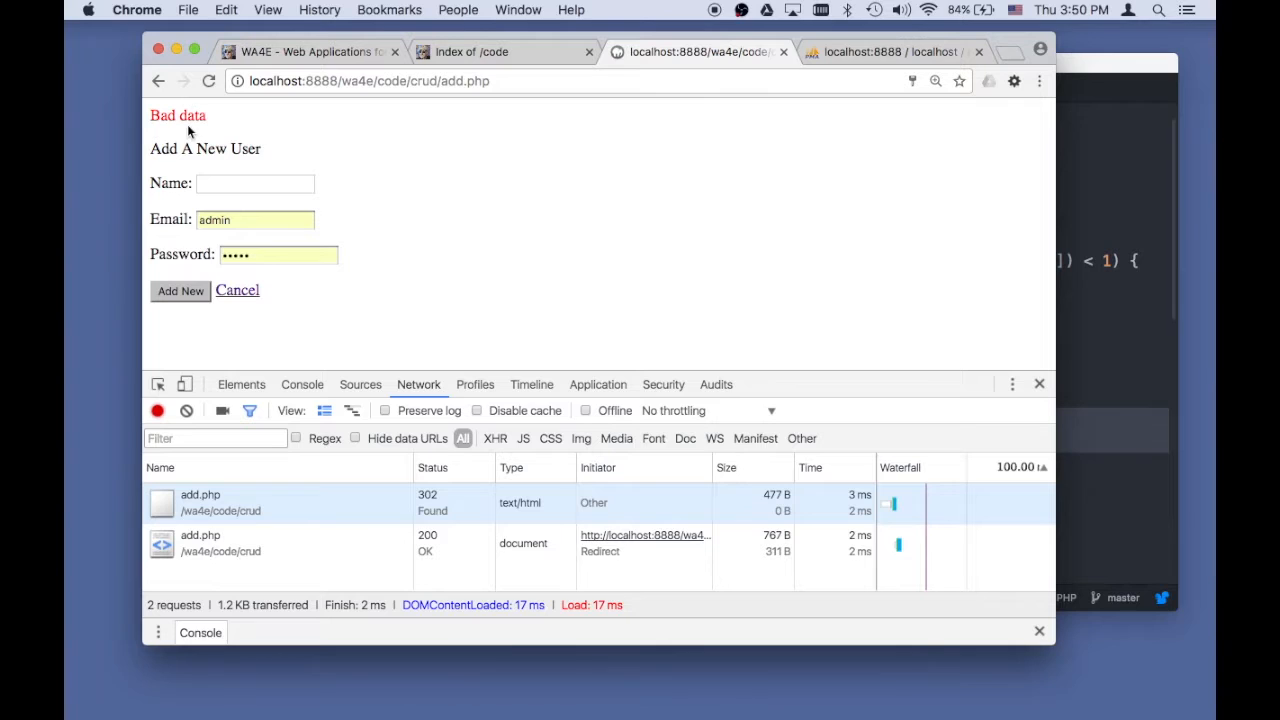
pyautogui.moveTo(200, 500)
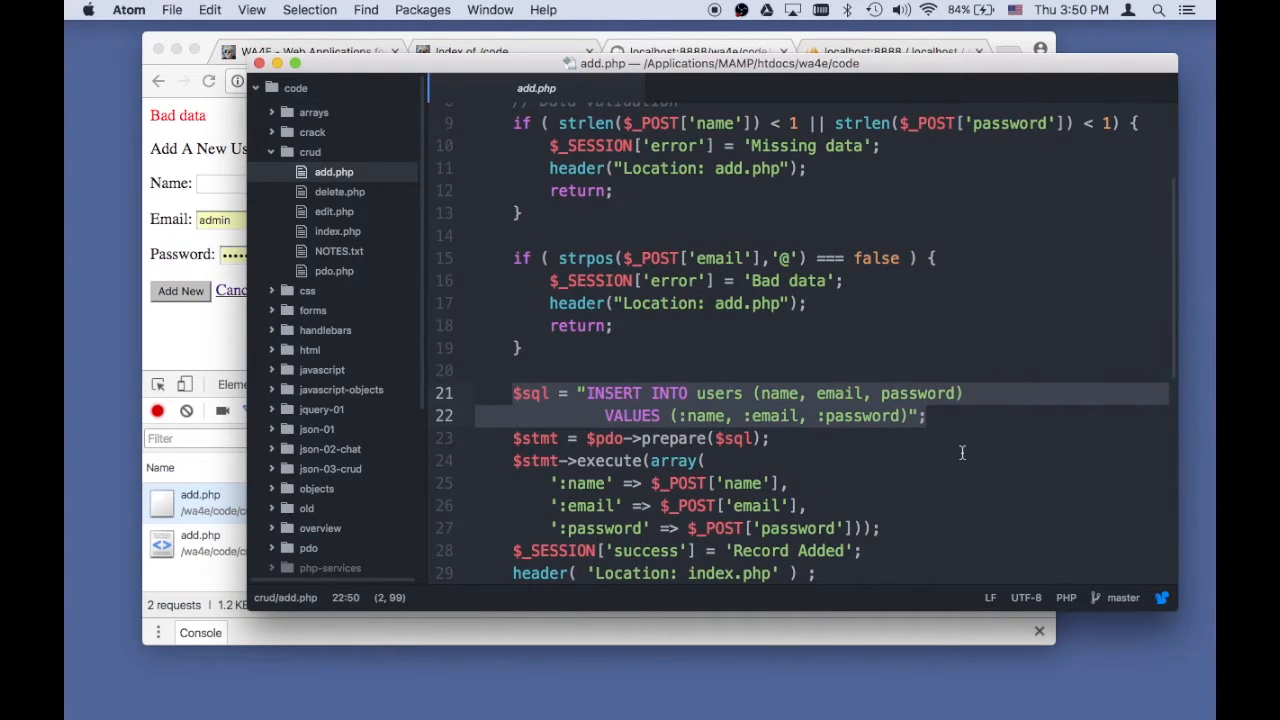
# Scroll add.php to the INSERT statement with its prepare/execute calls.
pyautogui.scroll(-3)
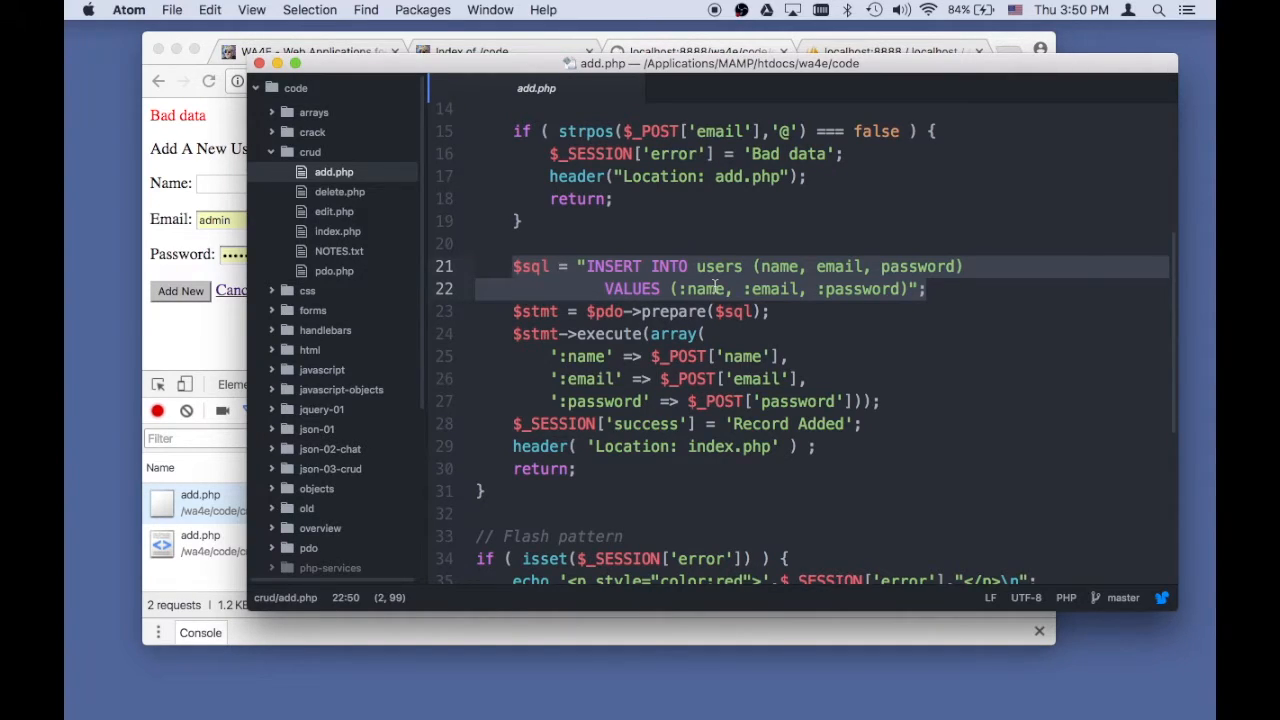
pyautogui.moveTo(796, 312)
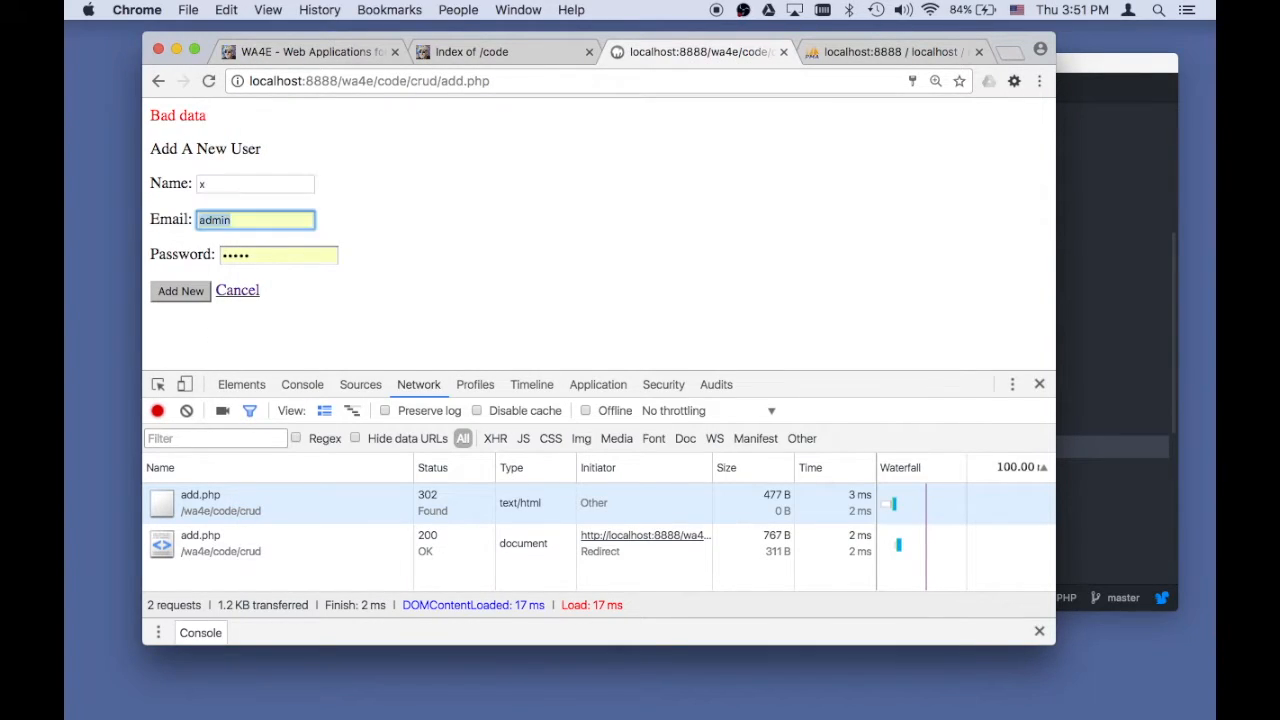
pyautogui.write('x@y.com')
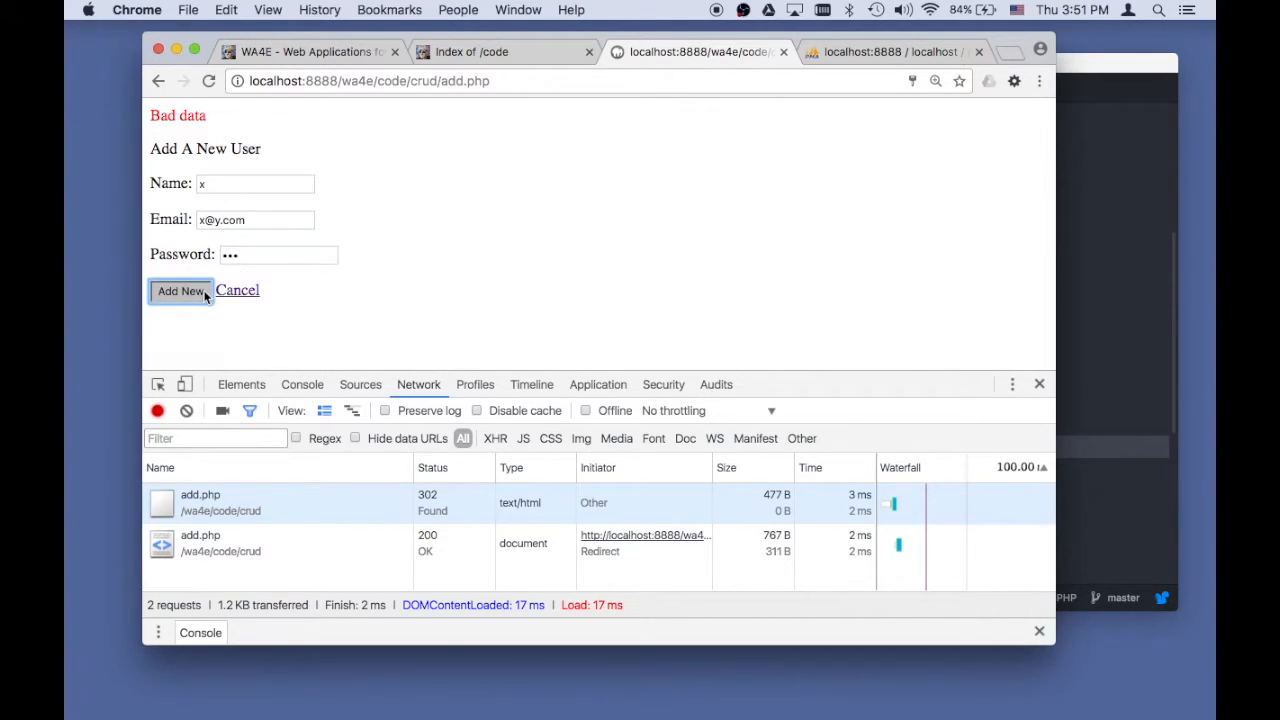
pyautogui.click(180, 290)
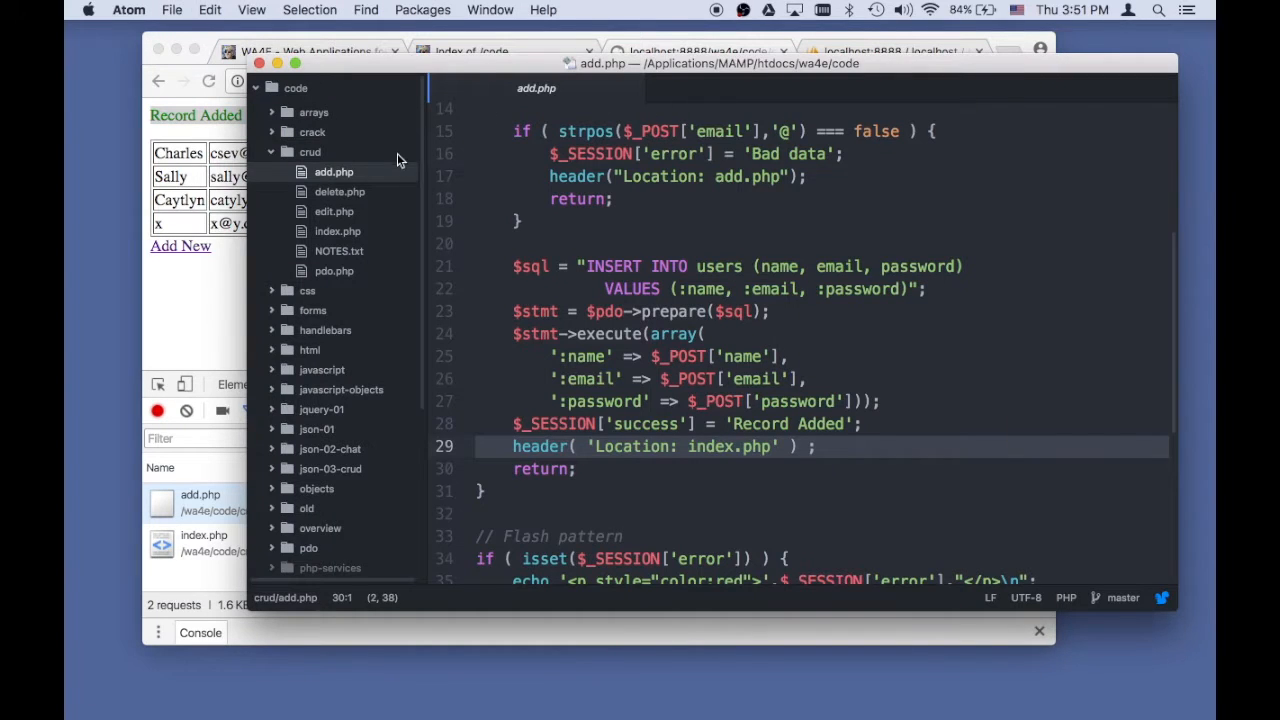
pyautogui.click(336, 232)
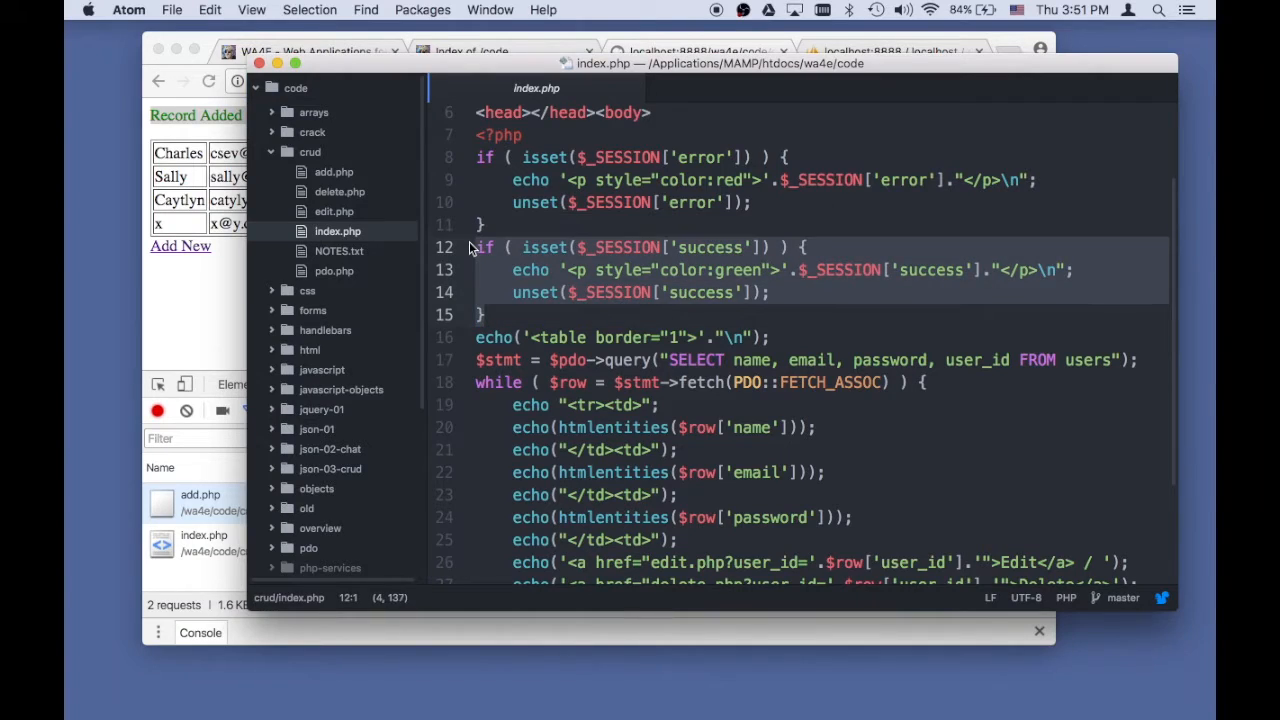
pyautogui.click(620, 292)
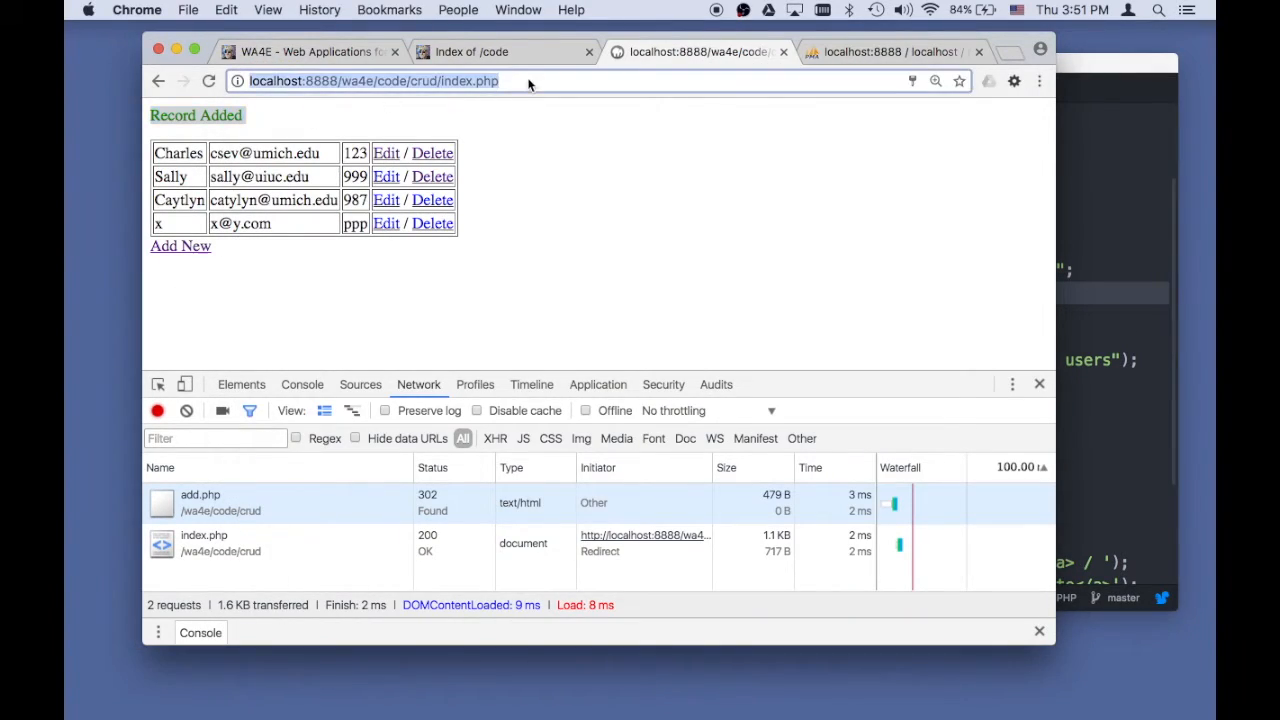
pyautogui.click(208, 80)
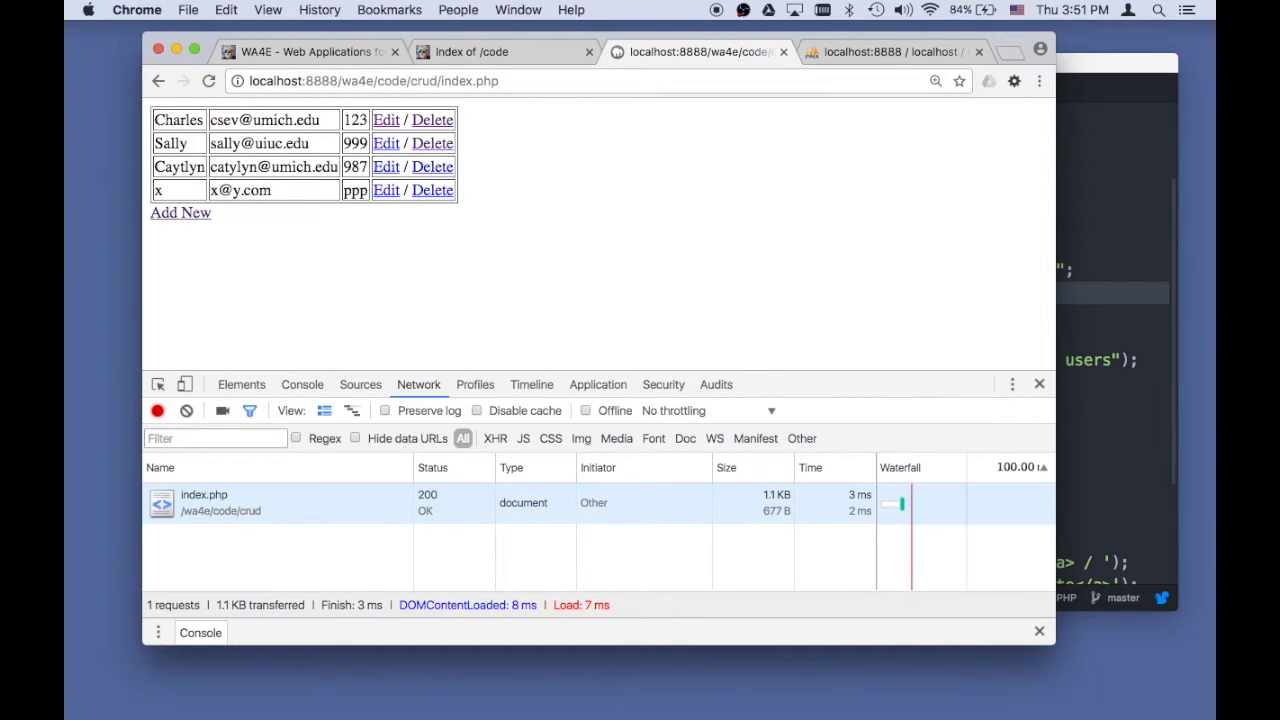
pyautogui.moveTo(386, 190)
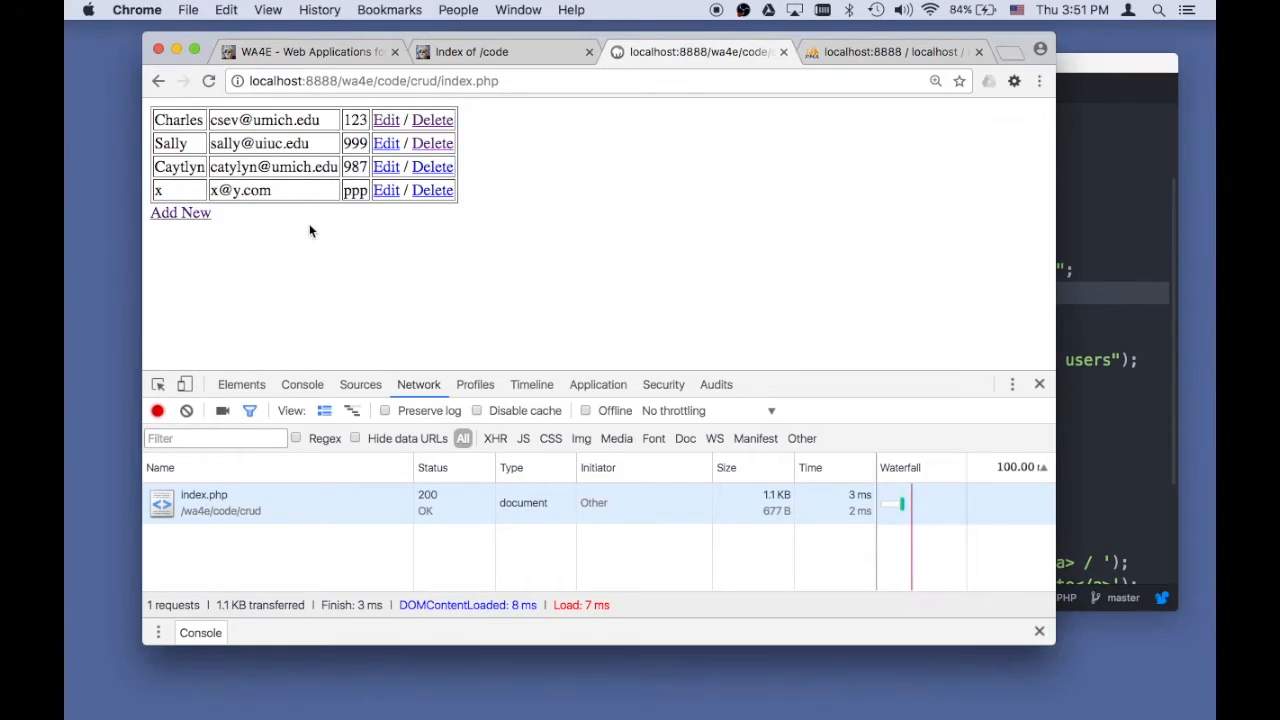
pyautogui.moveTo(432, 190)
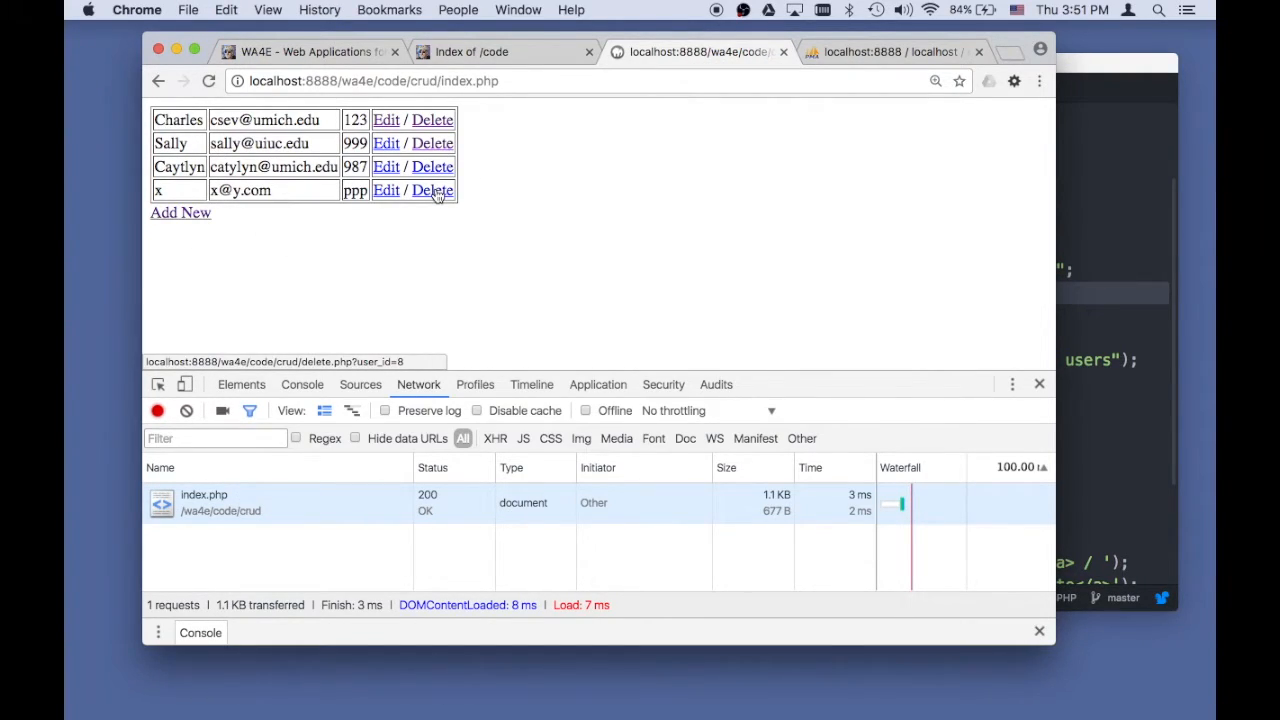
# Start deleting user x and show delete.php in the editor.
pyautogui.click(432, 190)
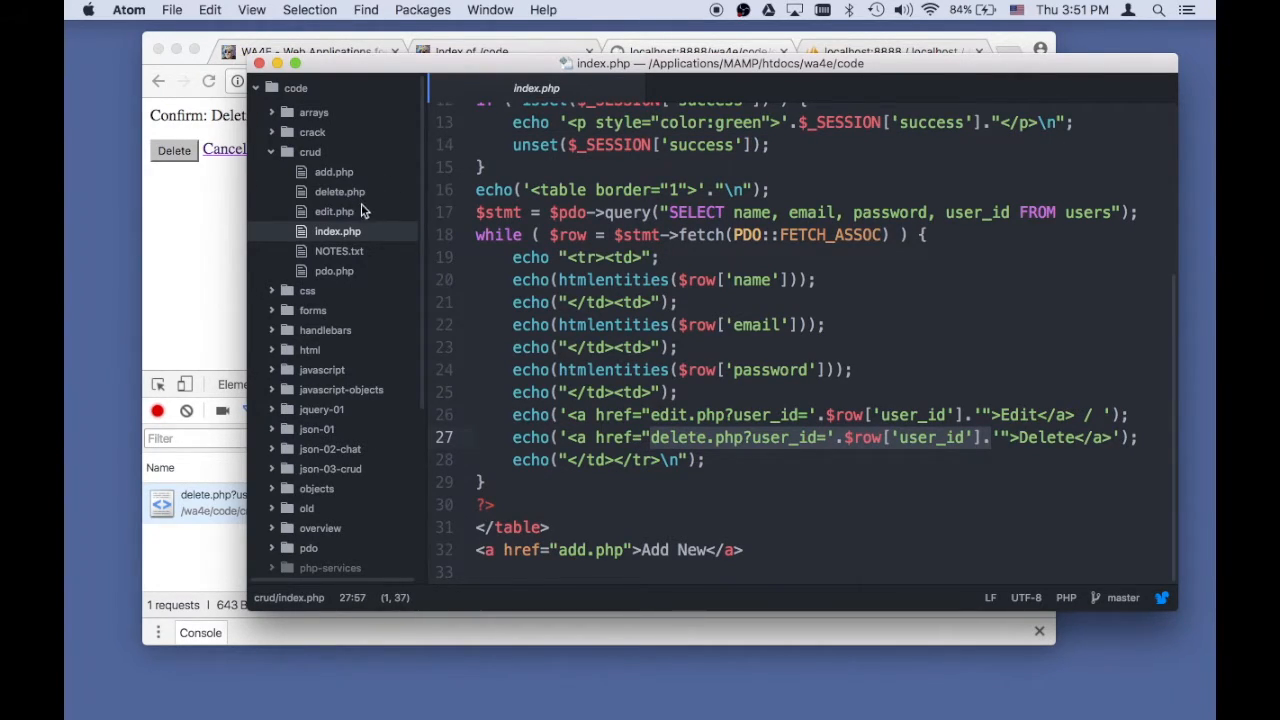
pyautogui.click(340, 192)
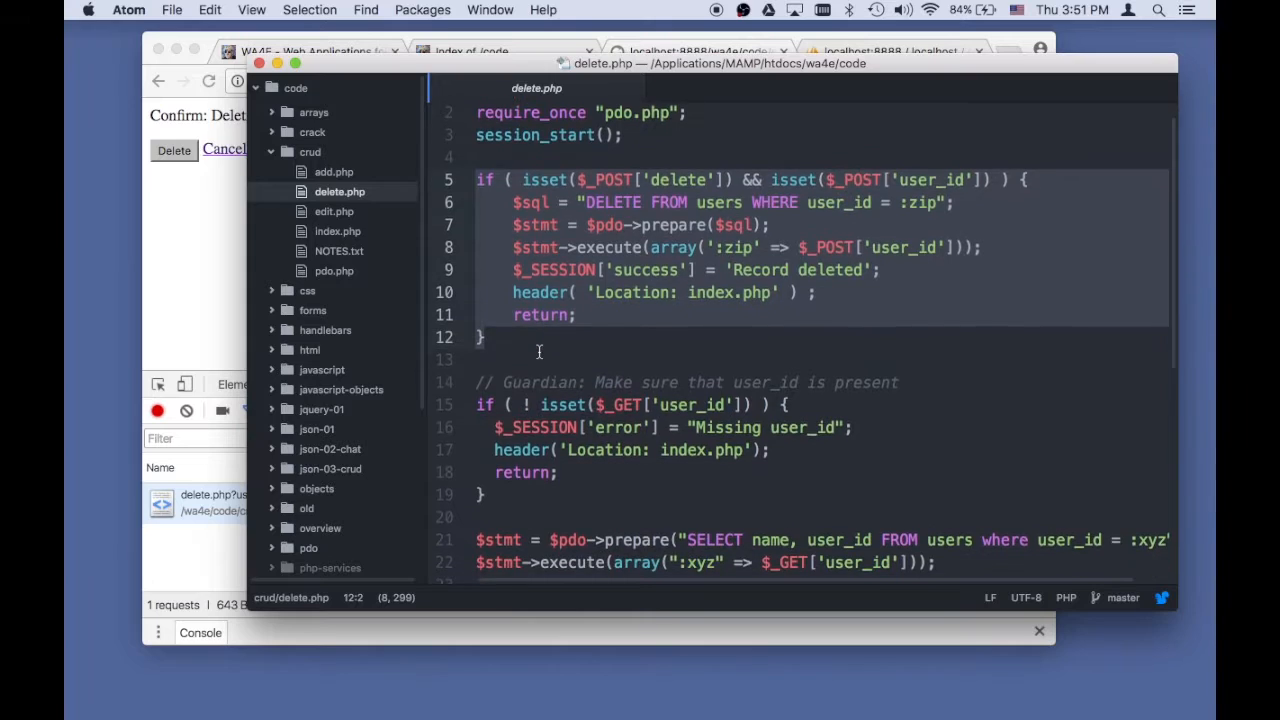
# Load delete.php without a user_id so the list shows 'Missing user_id', then view that guardian check.
pyautogui.scroll(-3)
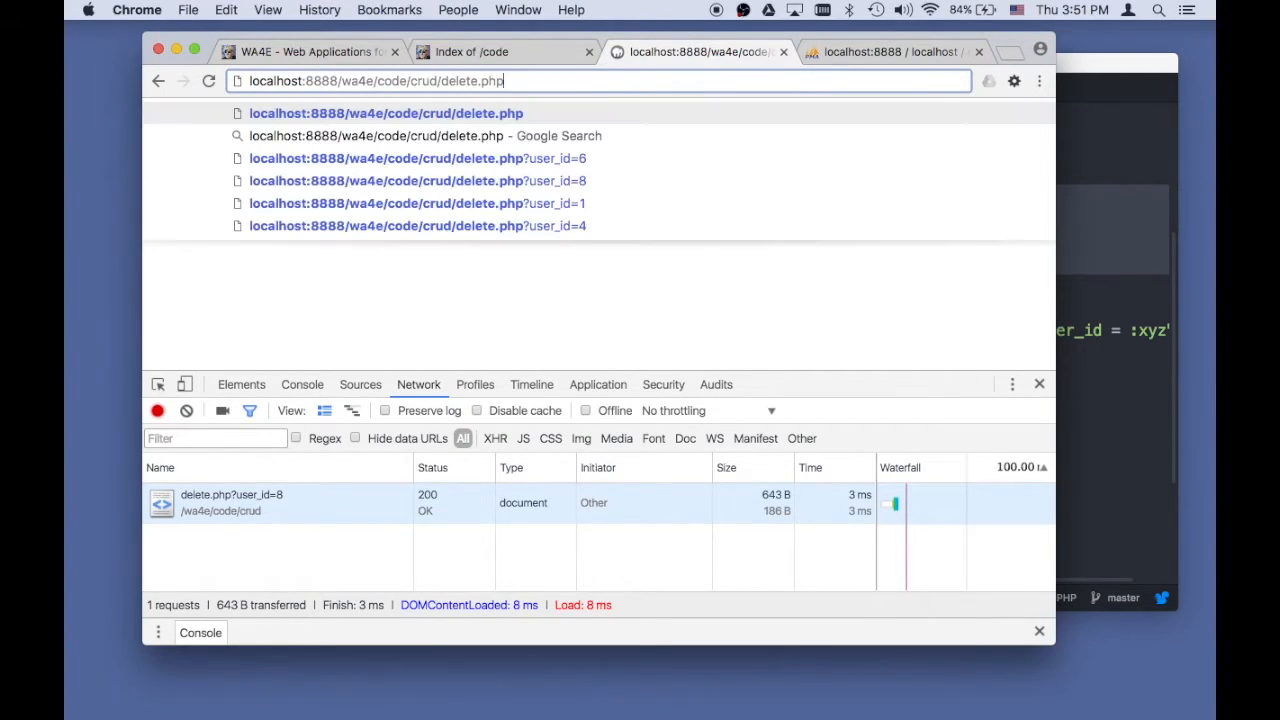
pyautogui.press('Enter')
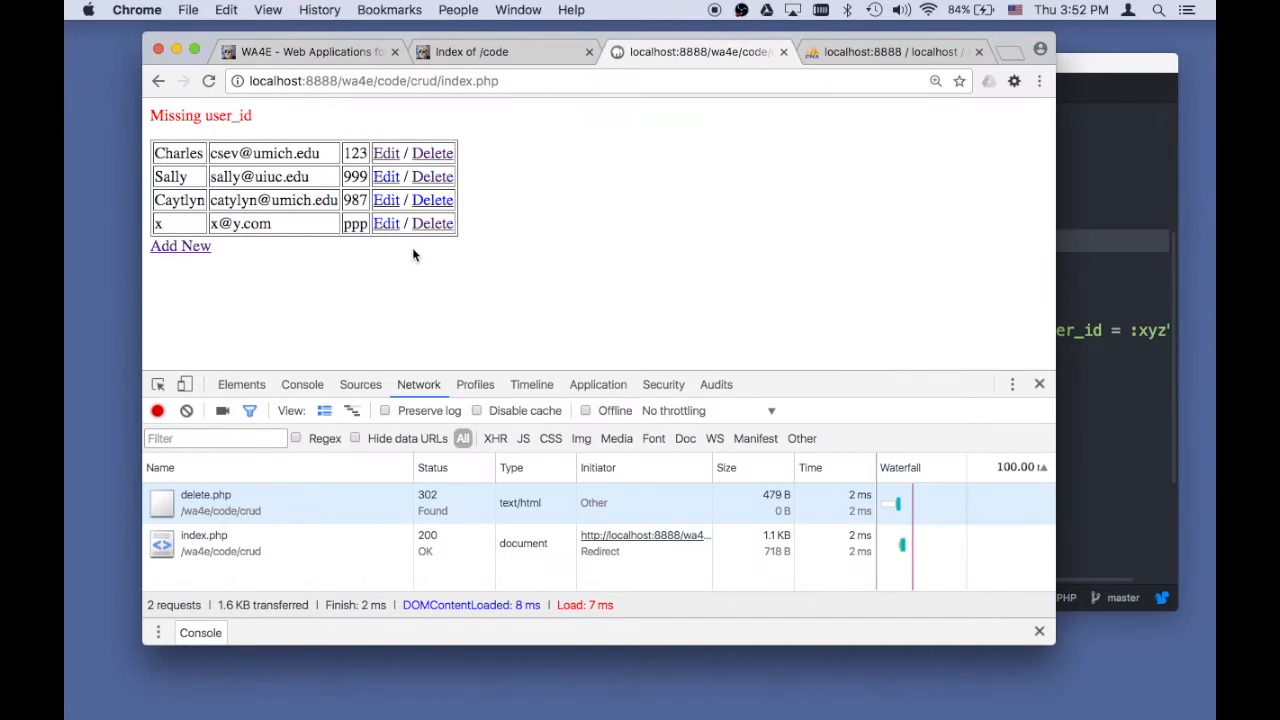
pyautogui.click(432, 224)
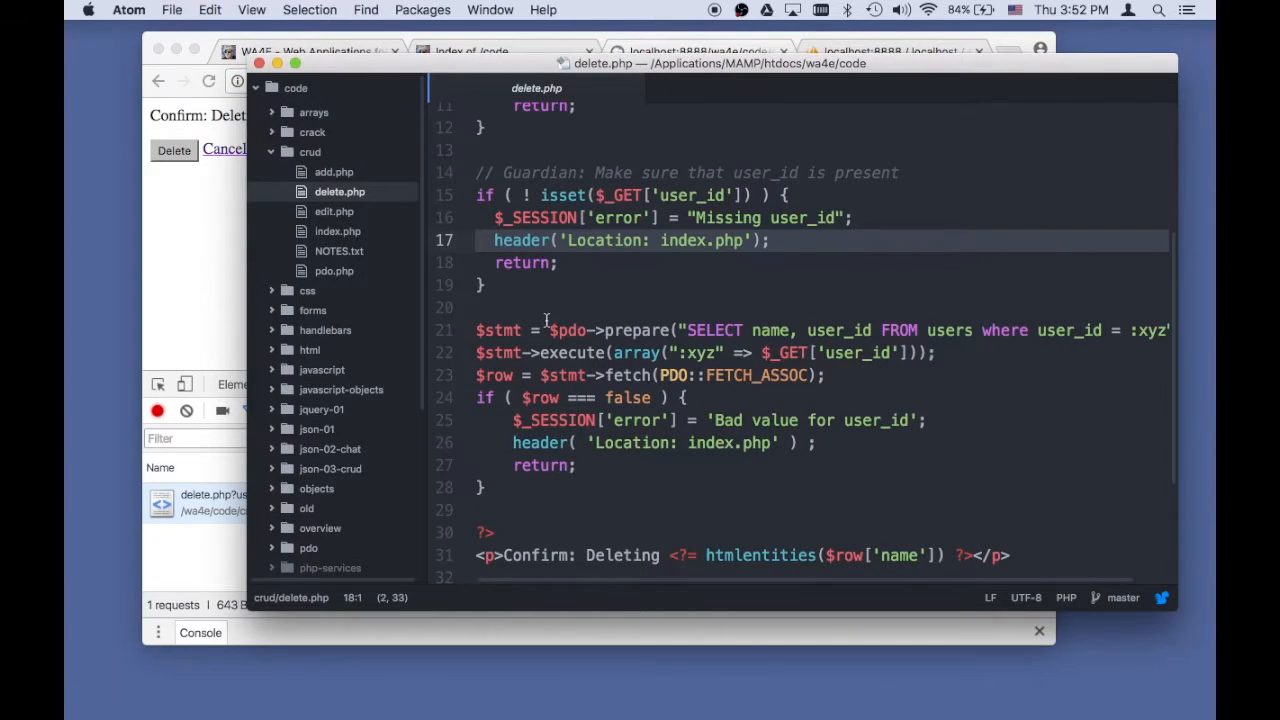
# Request delete.php with user_id 800 to get 'Bad value for user_id', then reopen x's delete confirmation.
pyautogui.scroll(-3)
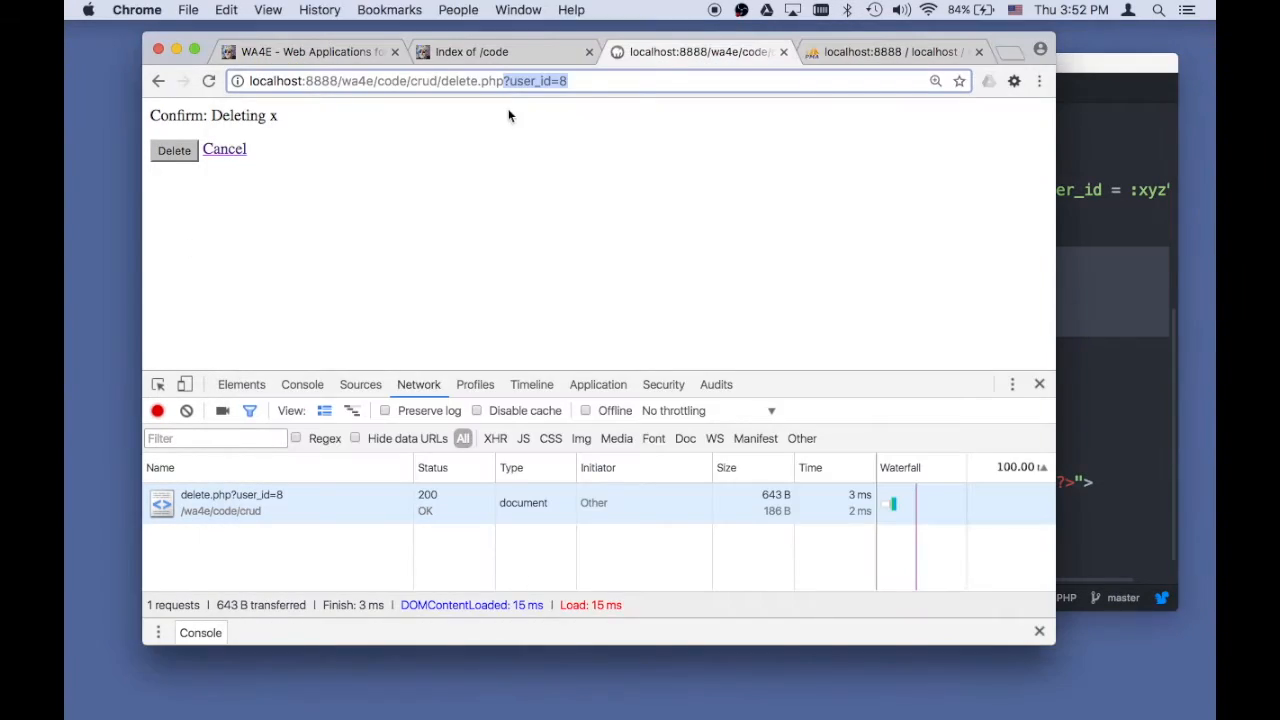
pyautogui.click(408, 80)
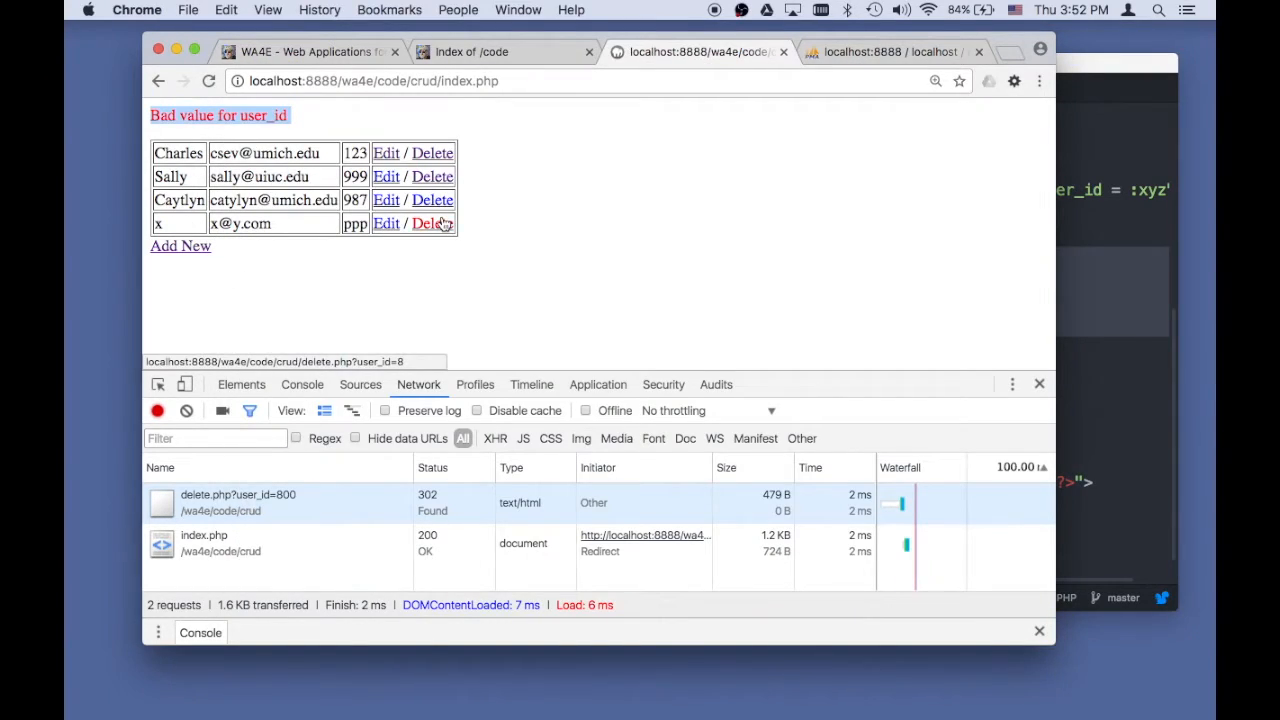
pyautogui.click(432, 224)
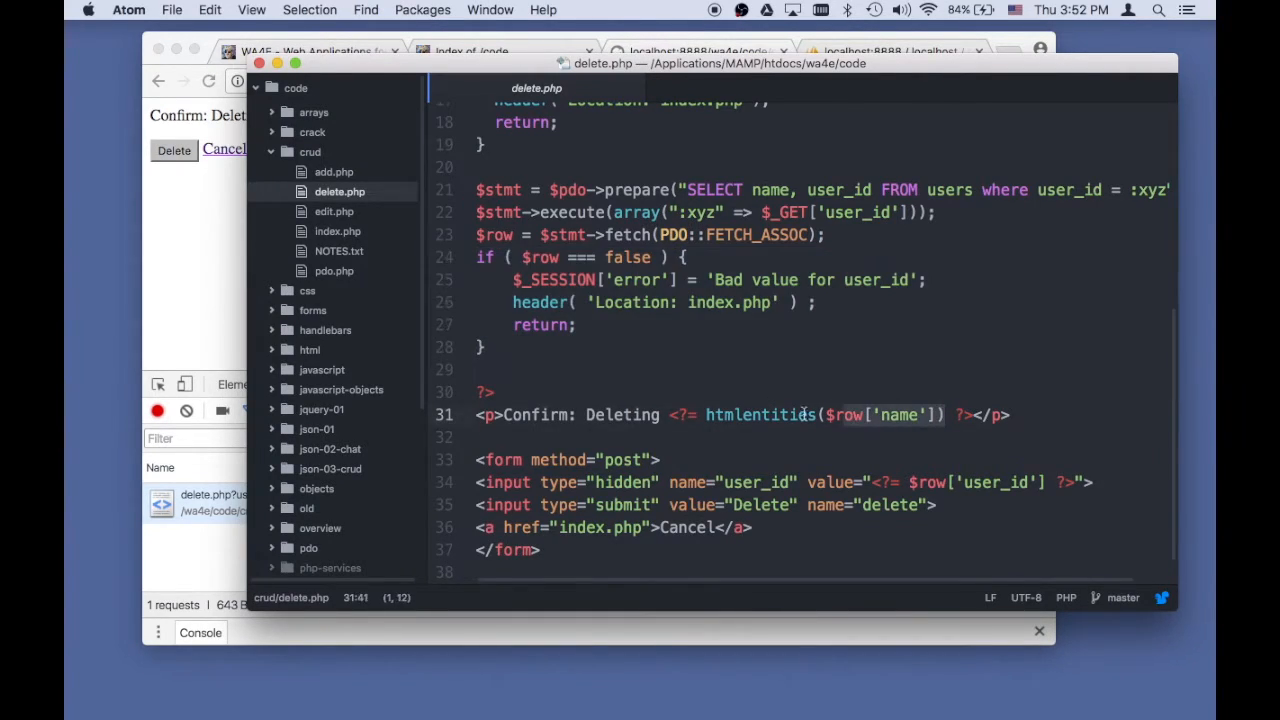
pyautogui.click(668, 414)
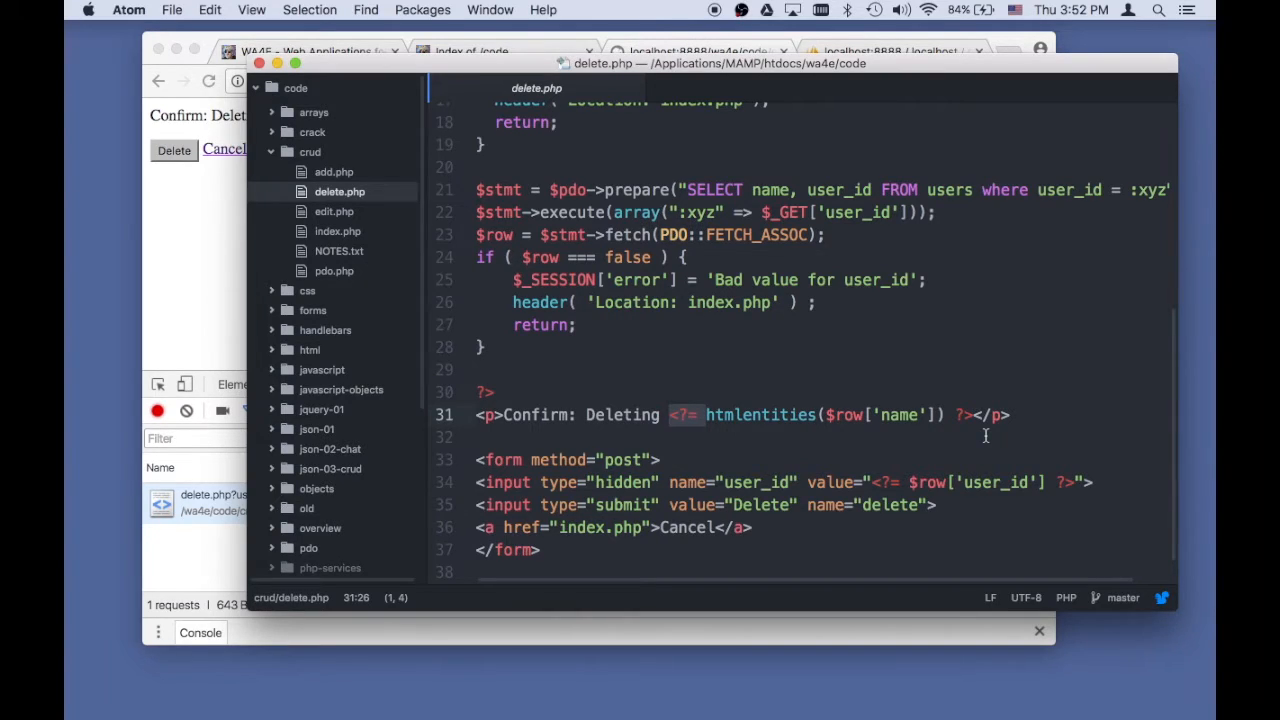
pyautogui.moveTo(972, 412)
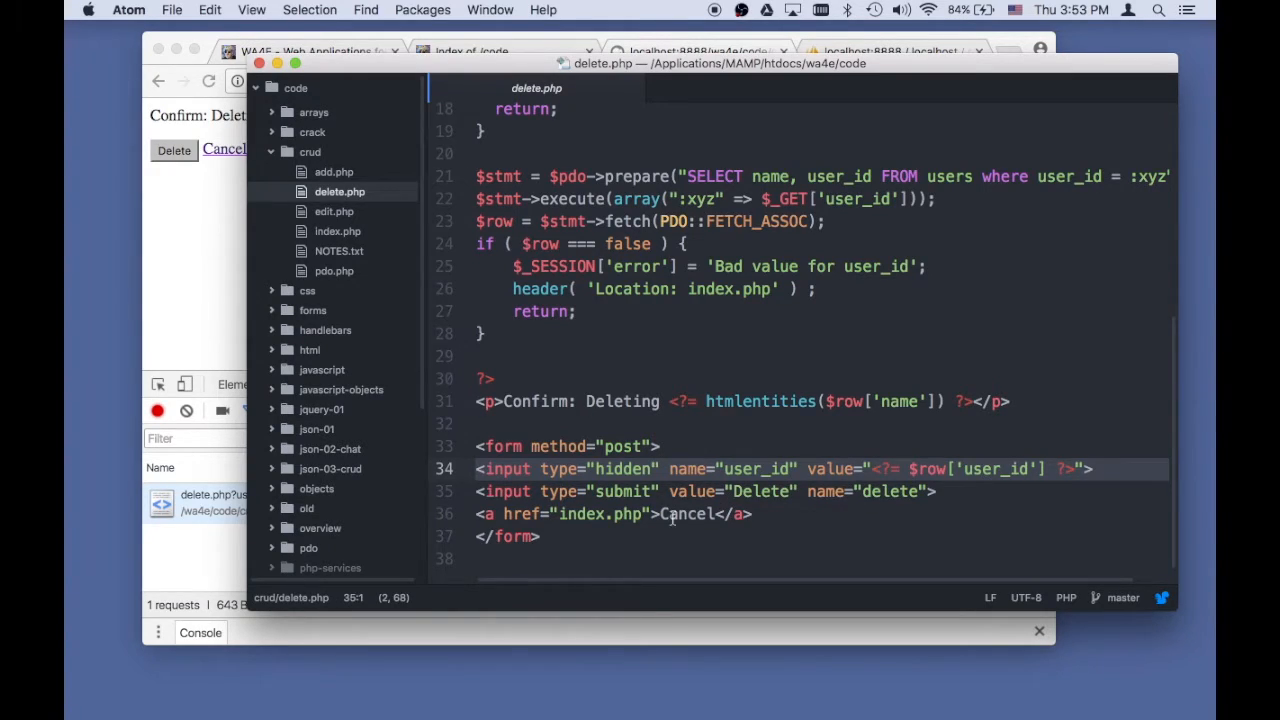
pyautogui.click(696, 50)
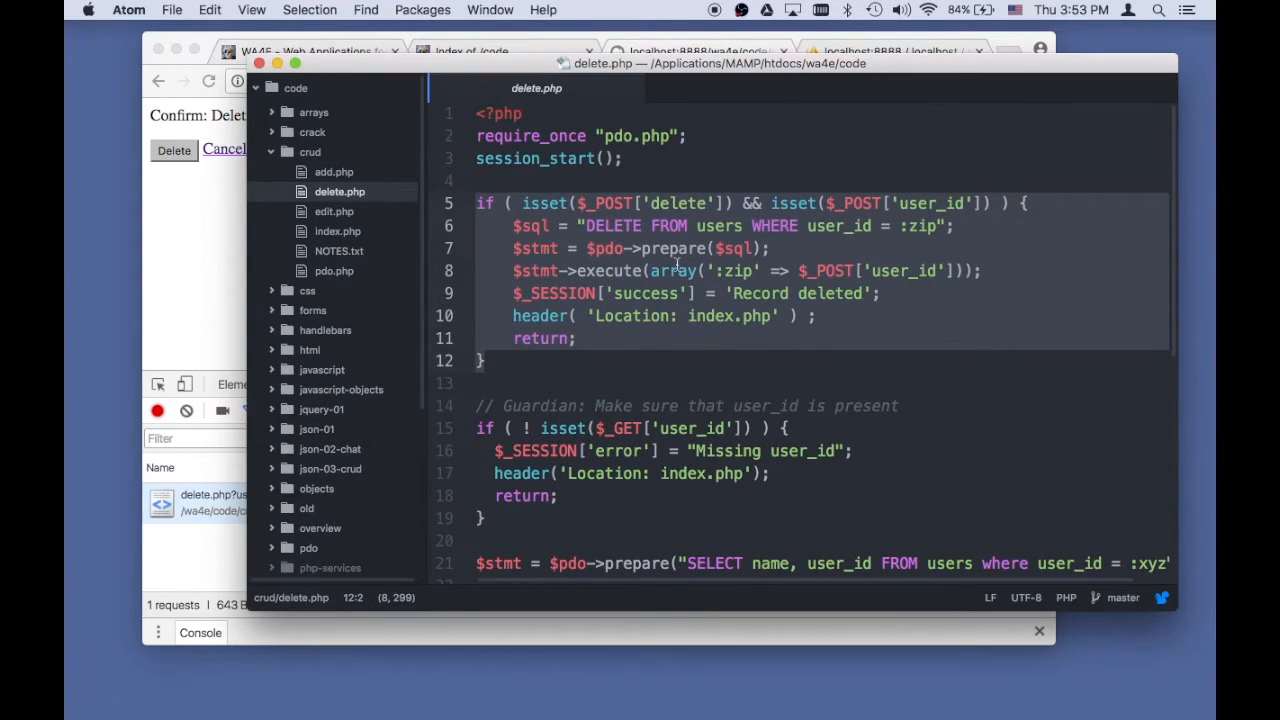
# Highlight delete.php's POST user_id check, delete query and index.php redirect, confirming x's deletion.
pyautogui.scroll(-3)
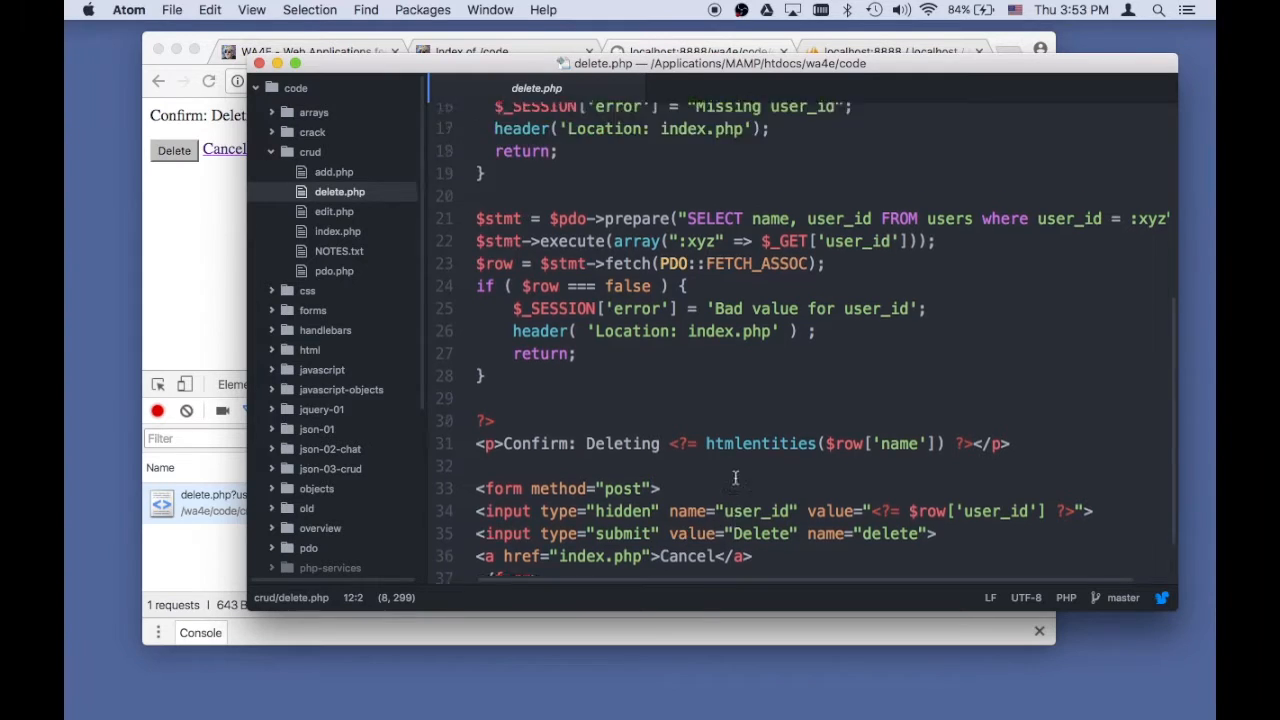
pyautogui.scroll(-3)
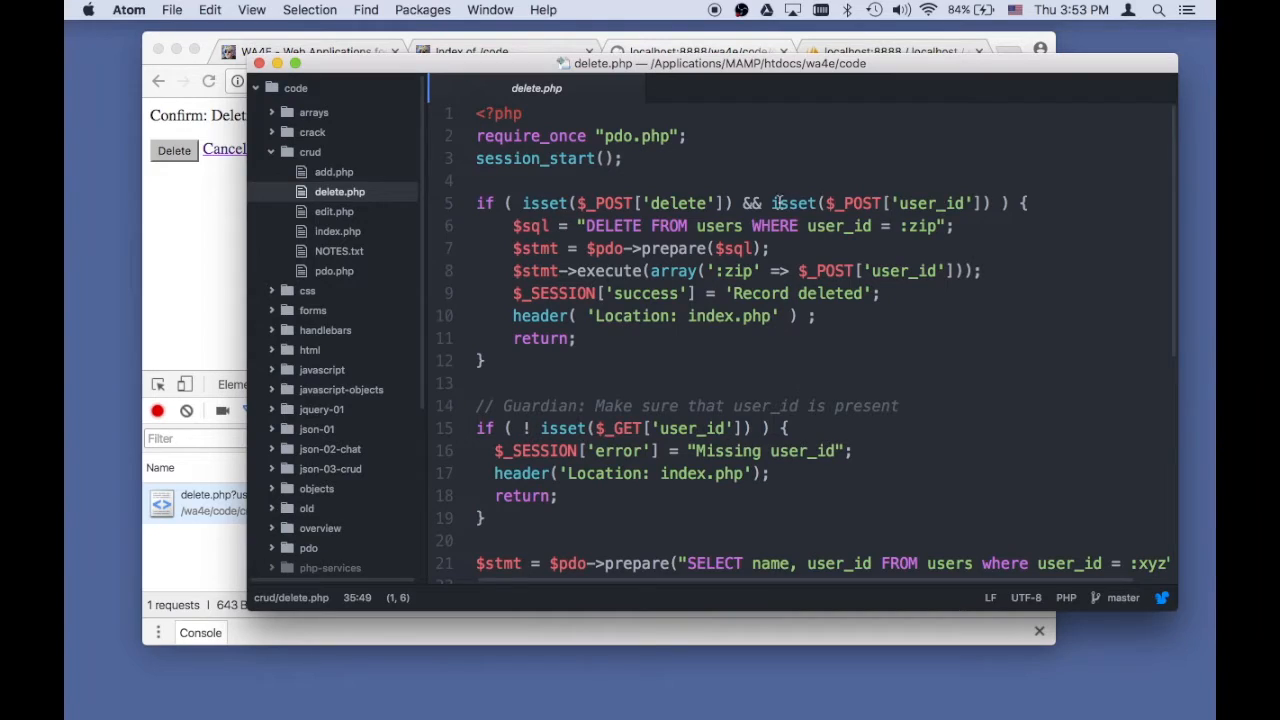
pyautogui.moveTo(904, 204)
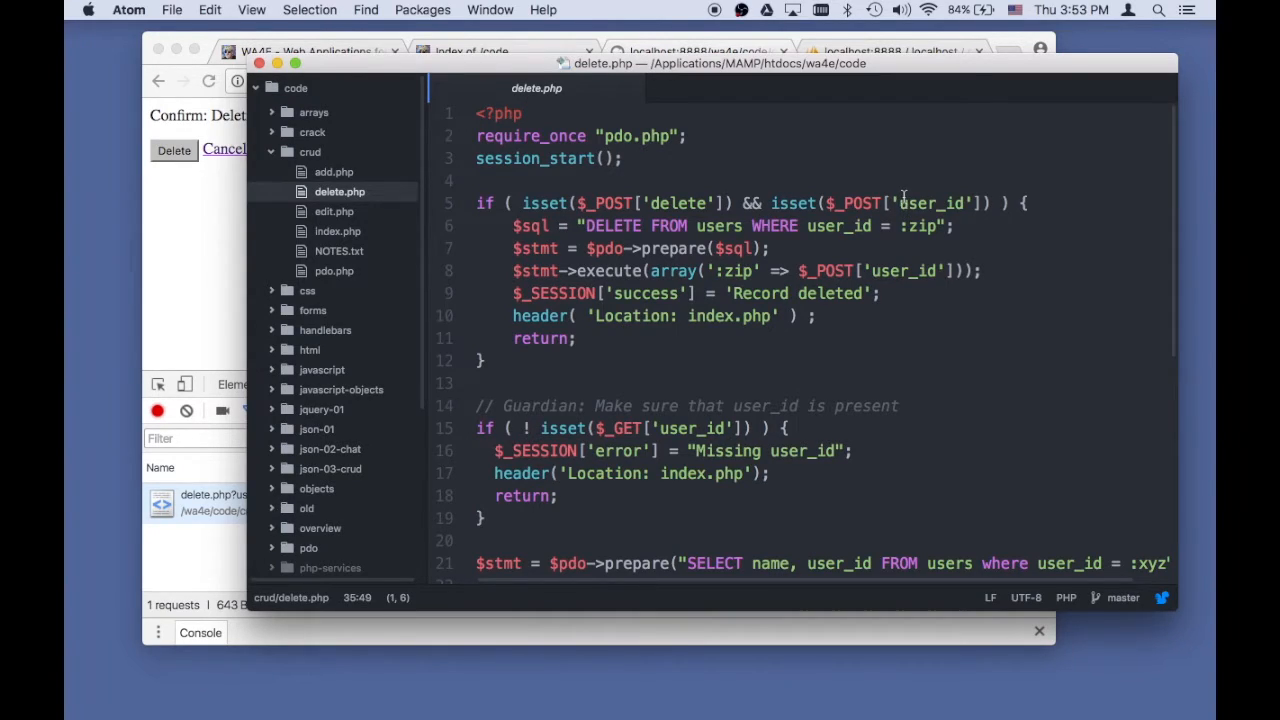
pyautogui.click(902, 204)
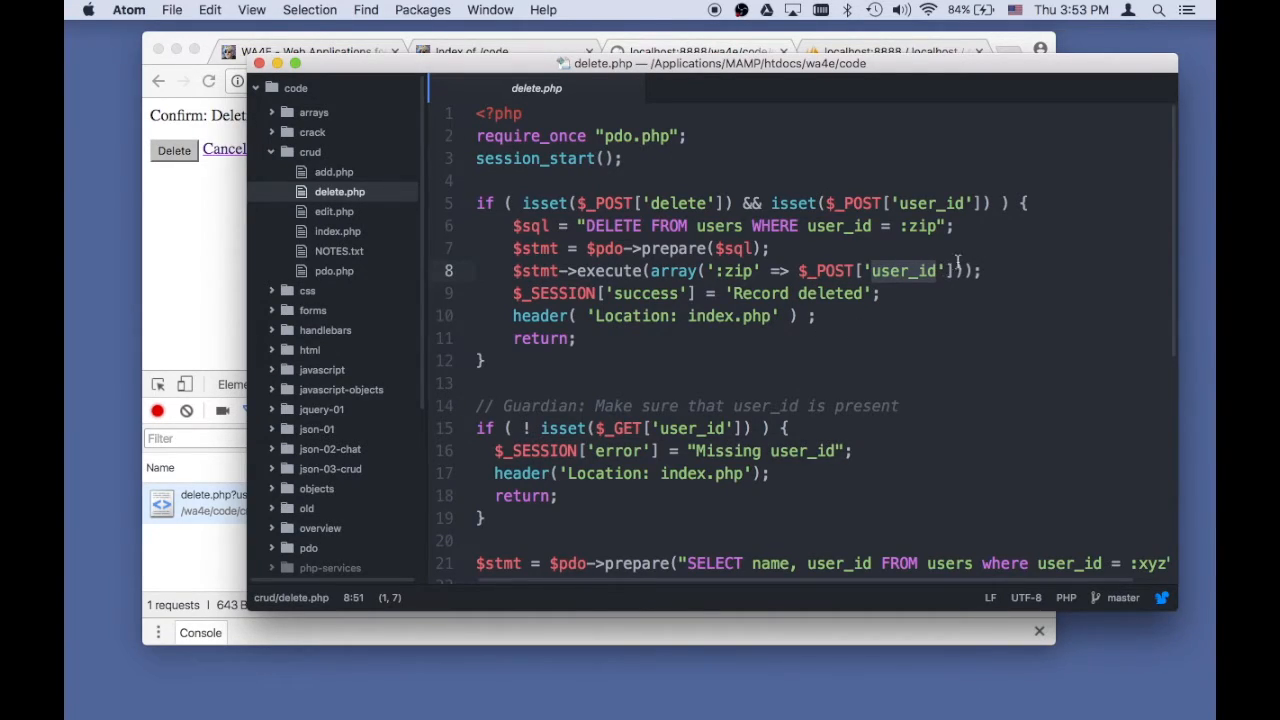
pyautogui.click(532, 180)
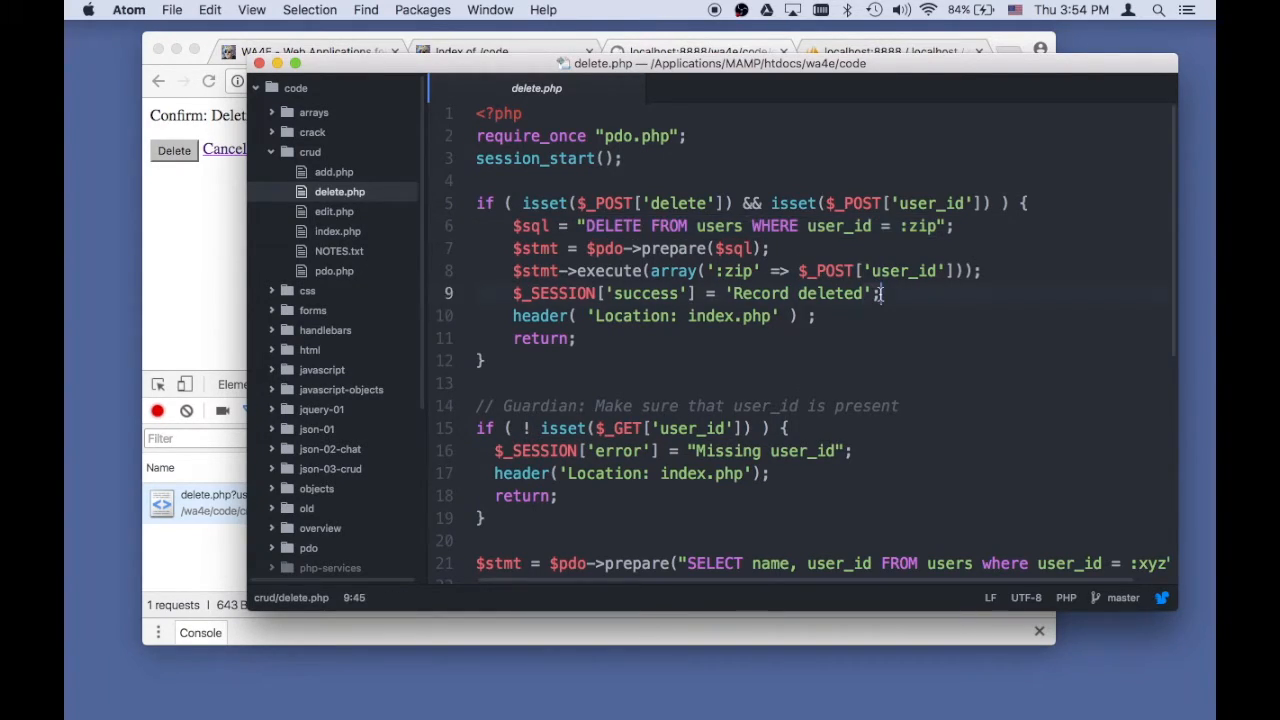
pyautogui.click(704, 316)
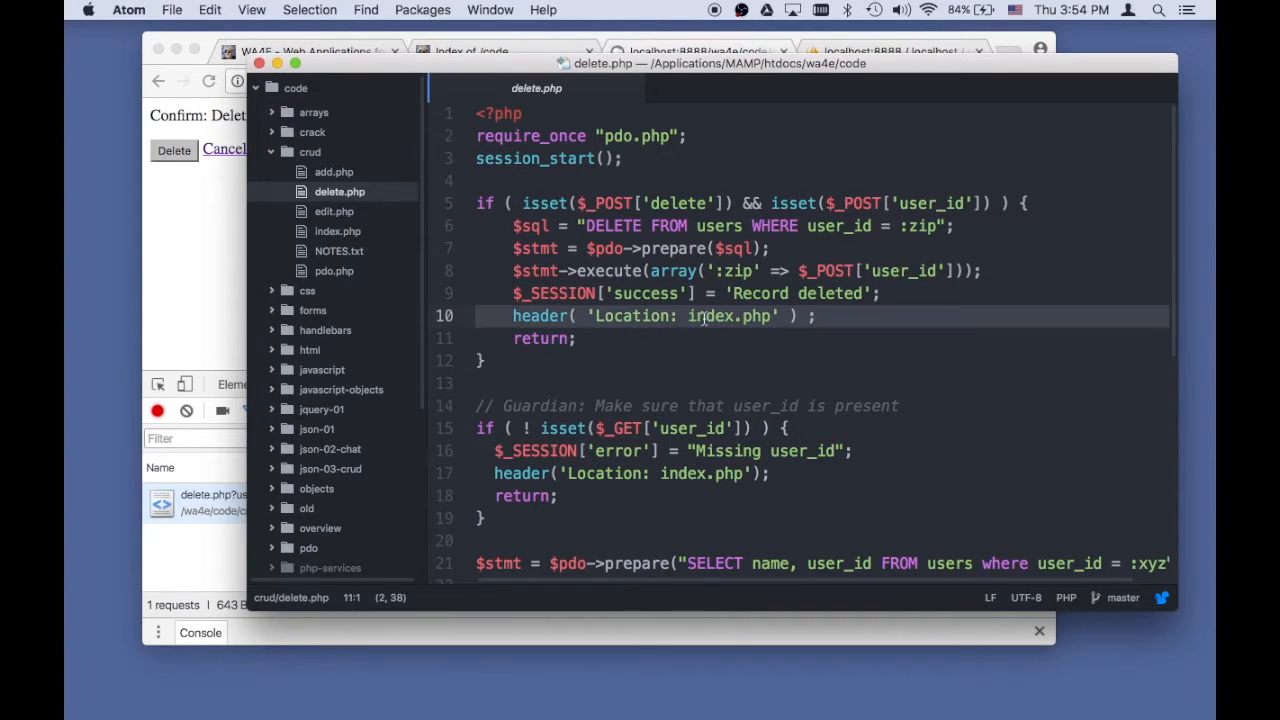
pyautogui.moveTo(522, 338)
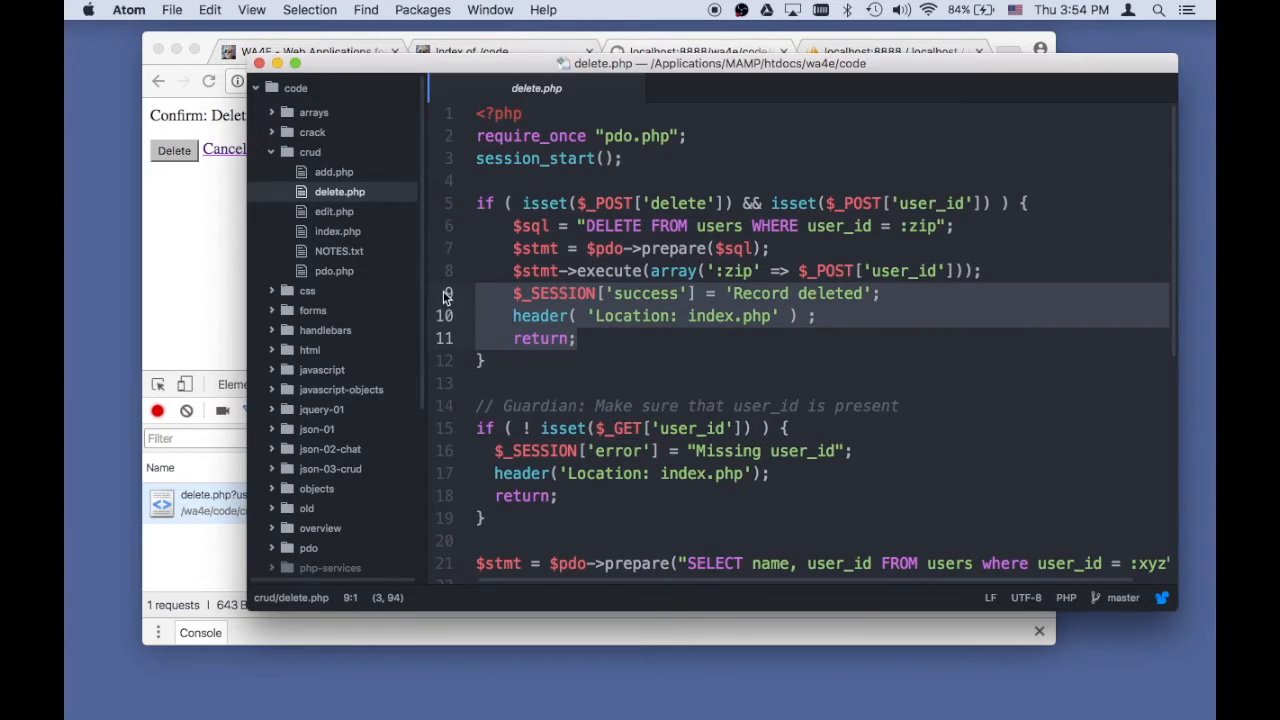
pyautogui.moveTo(584, 536)
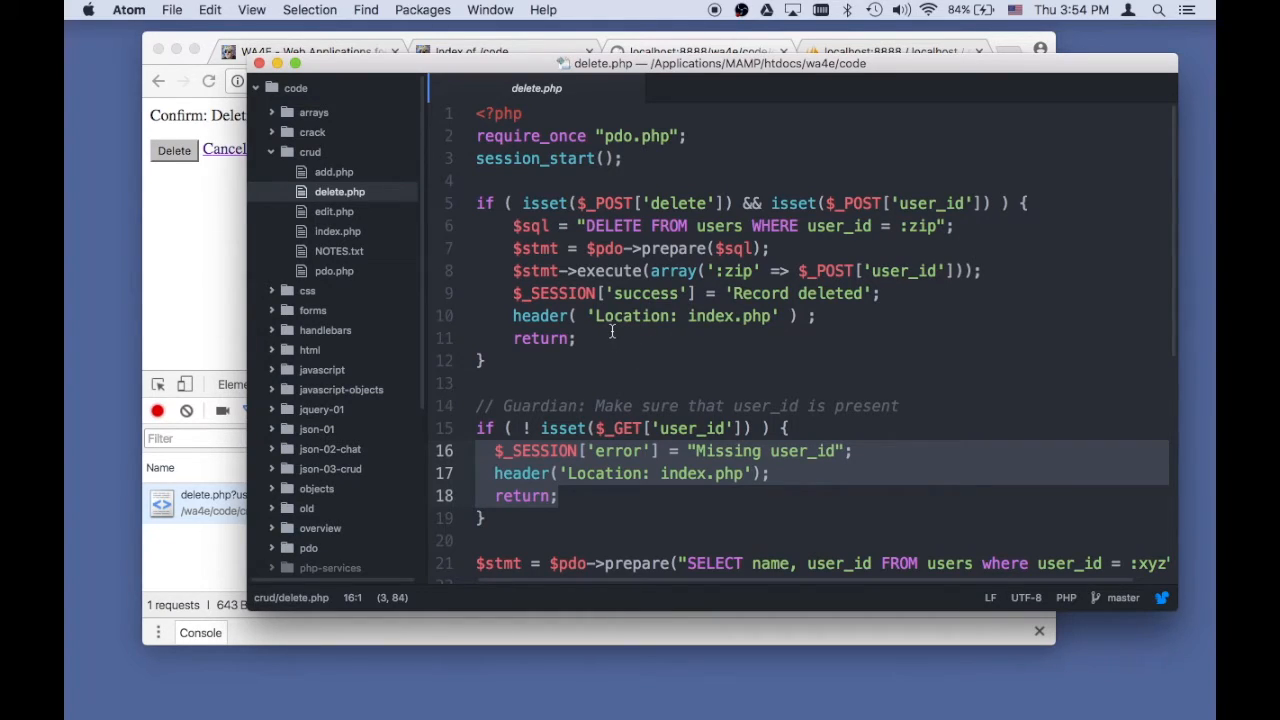
pyautogui.doubleClick(644, 292)
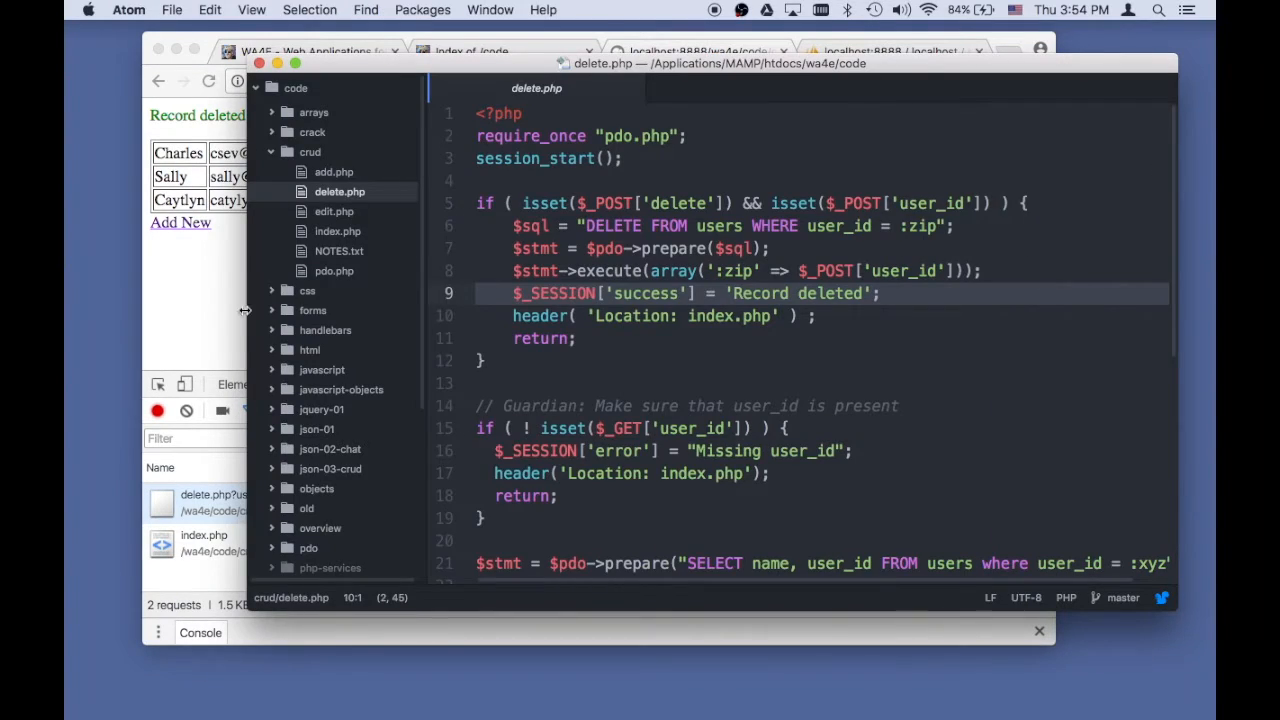
# Show index.php's message display, then open the Edit User form for Charles in Chrome.
pyautogui.click(336, 232)
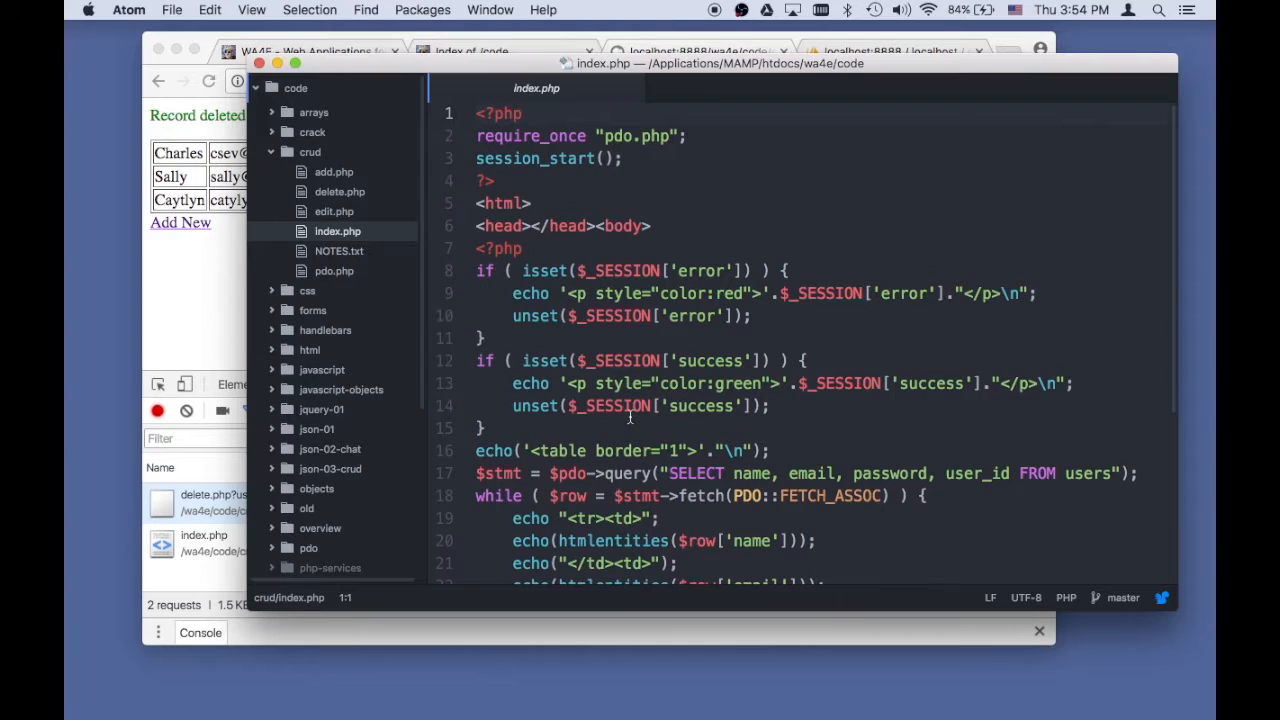
pyautogui.click(700, 52)
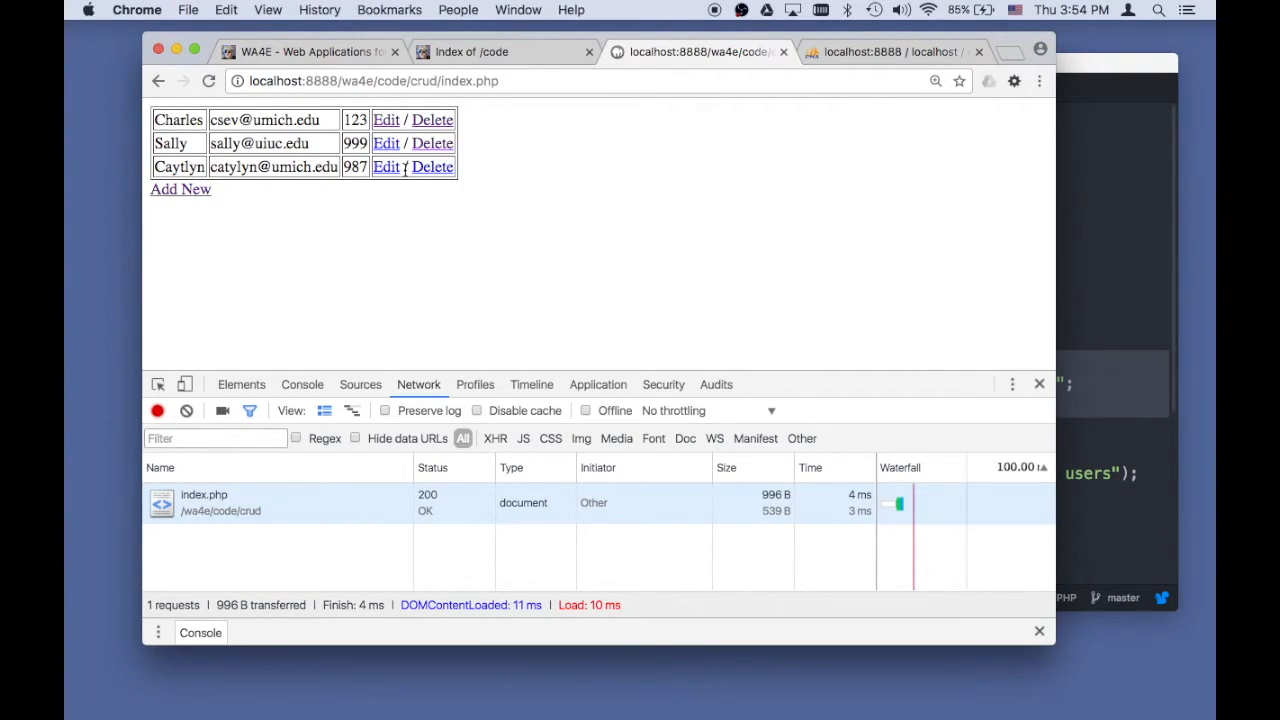
pyautogui.moveTo(386, 144)
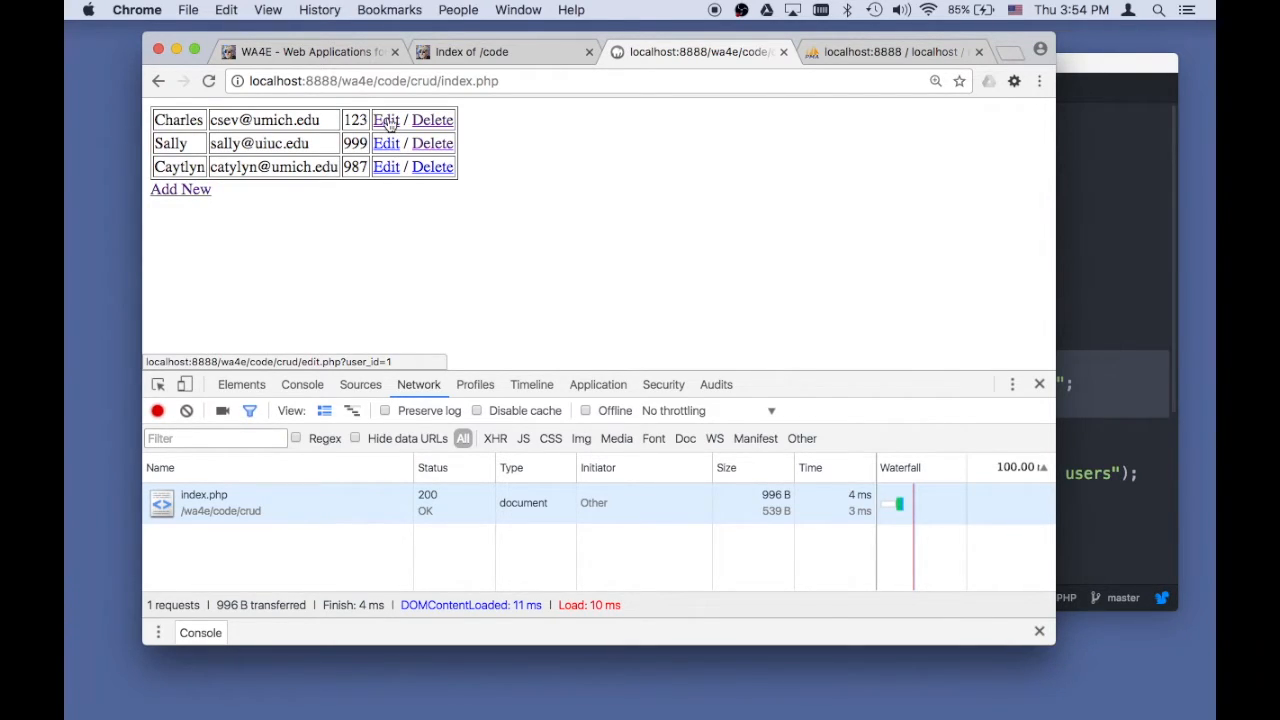
pyautogui.click(386, 120)
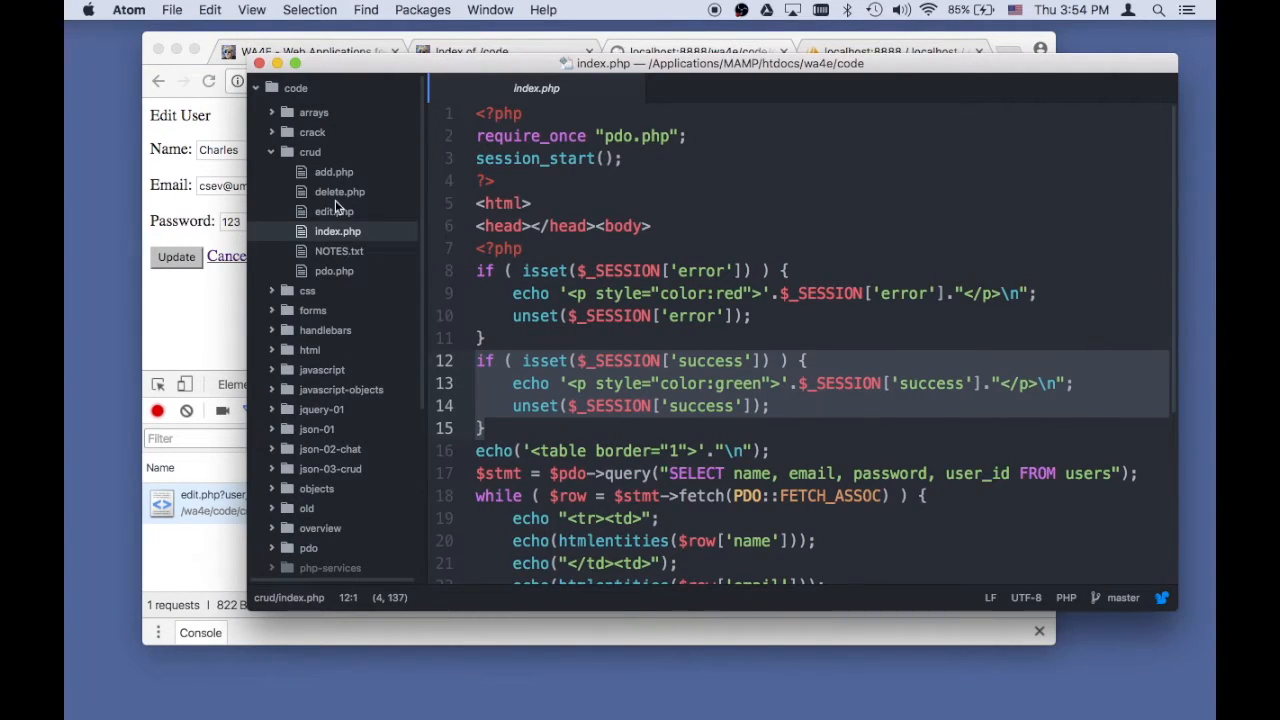
# Walk through edit.php's UPDATE handler, row-exists guardian and htmlentities-escaped form values.
pyautogui.click(334, 212)
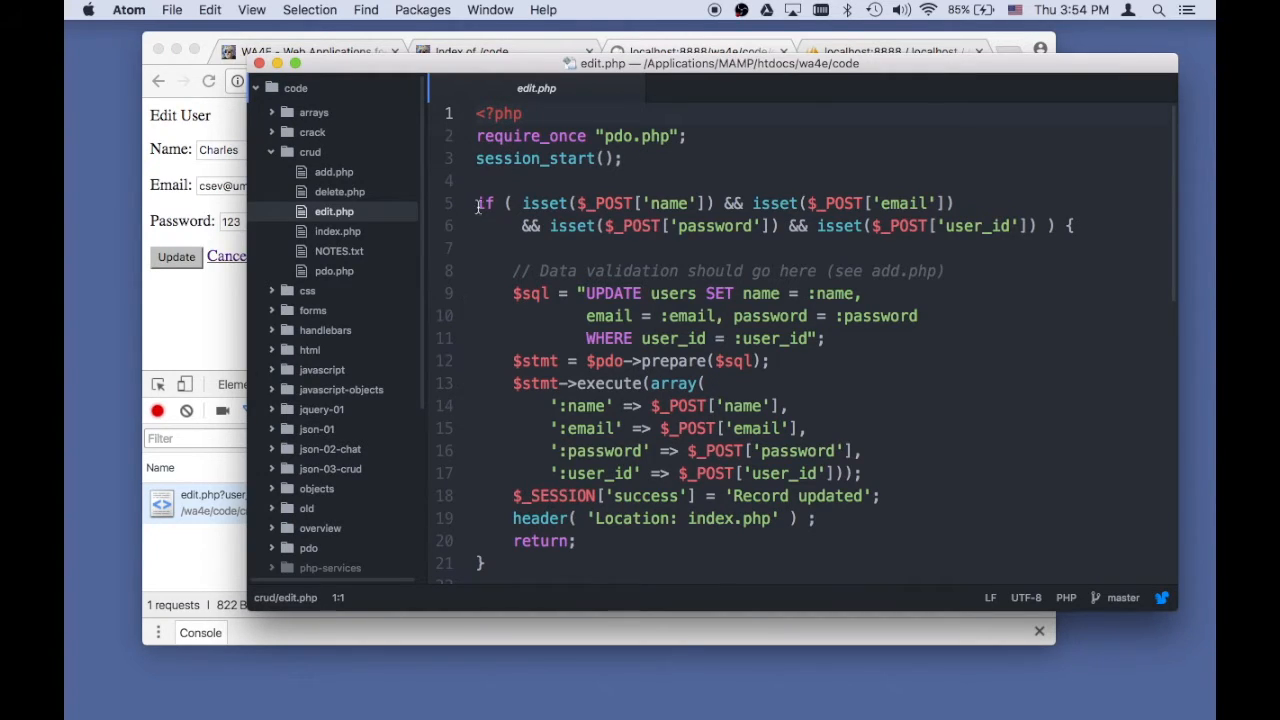
pyautogui.scroll(-3)
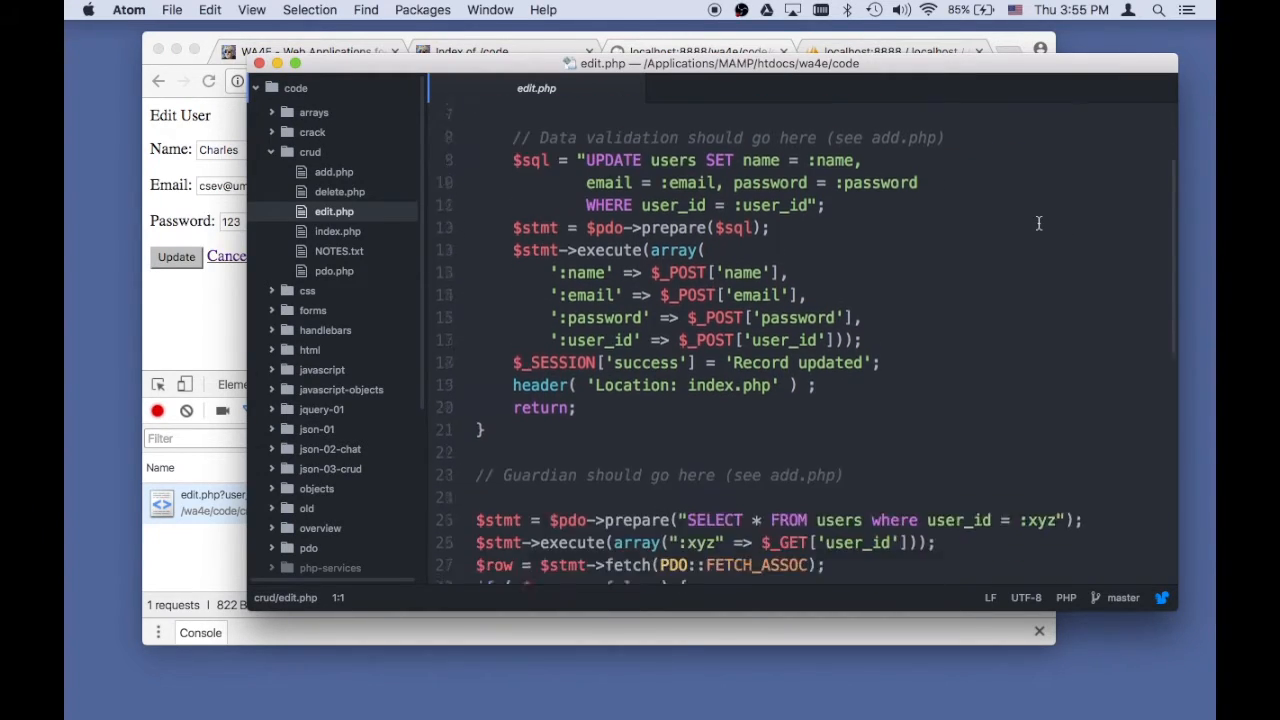
pyautogui.scroll(-3)
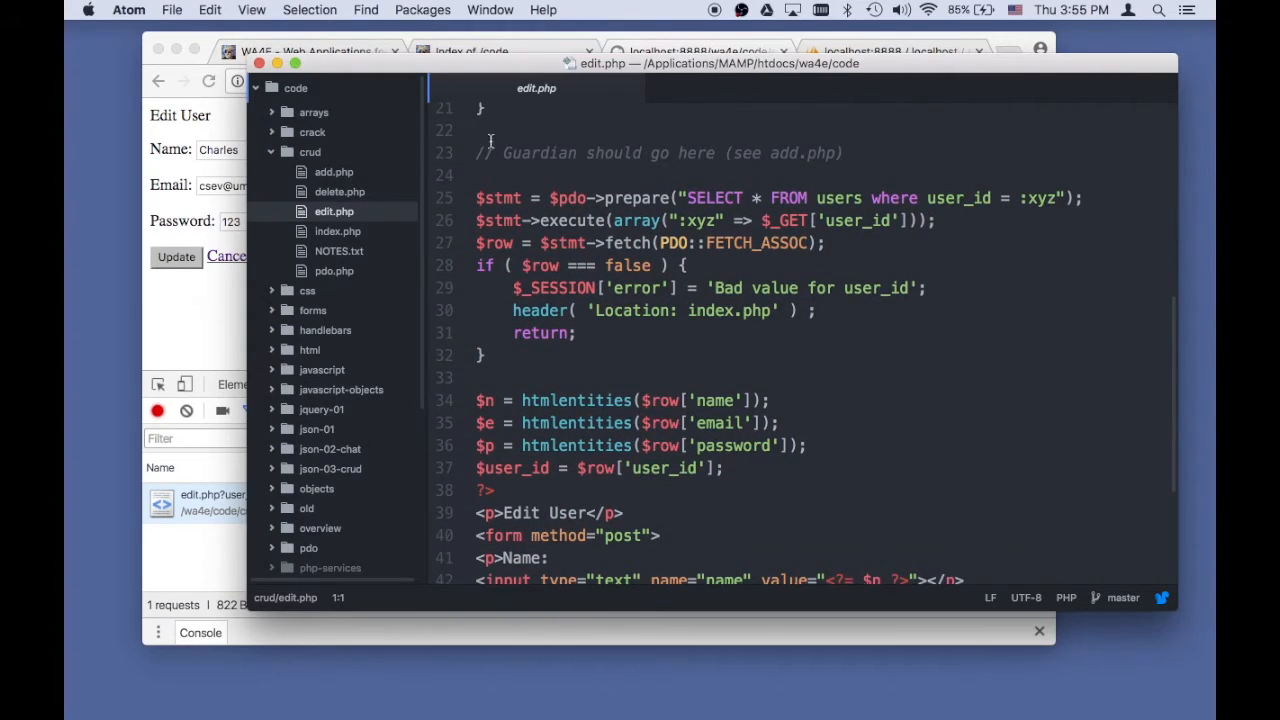
pyautogui.click(484, 178)
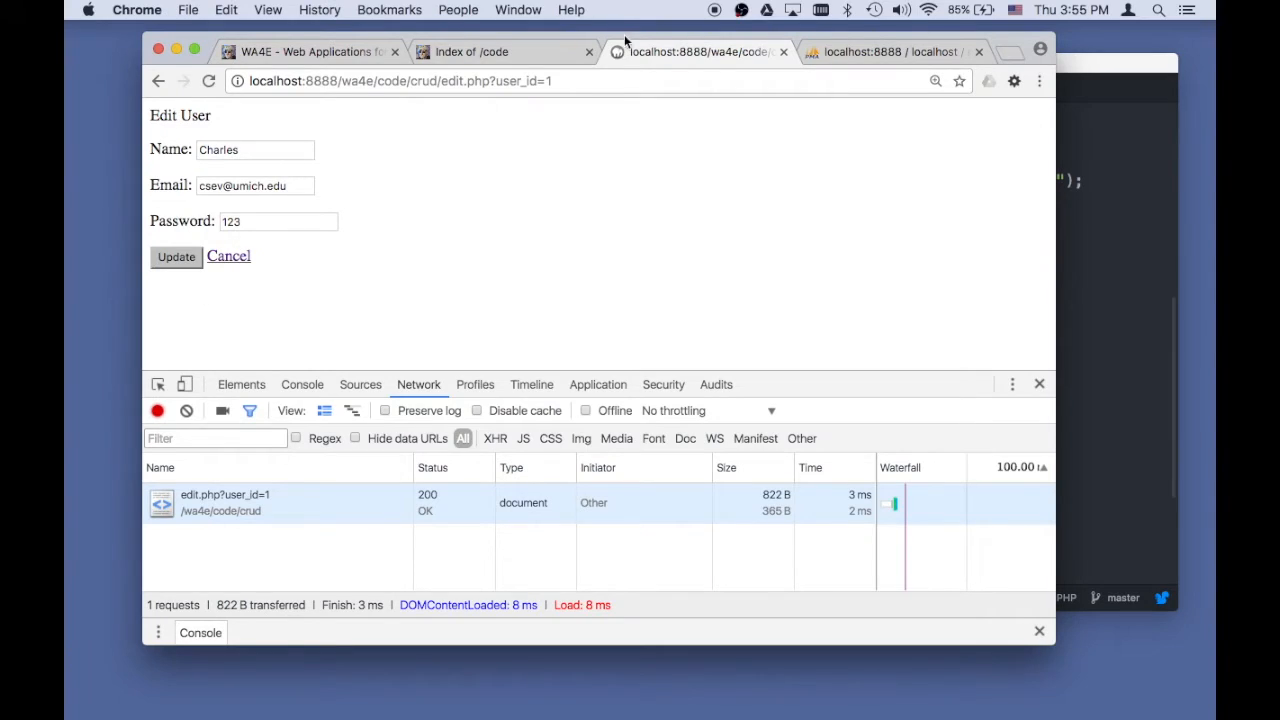
pyautogui.click(552, 80)
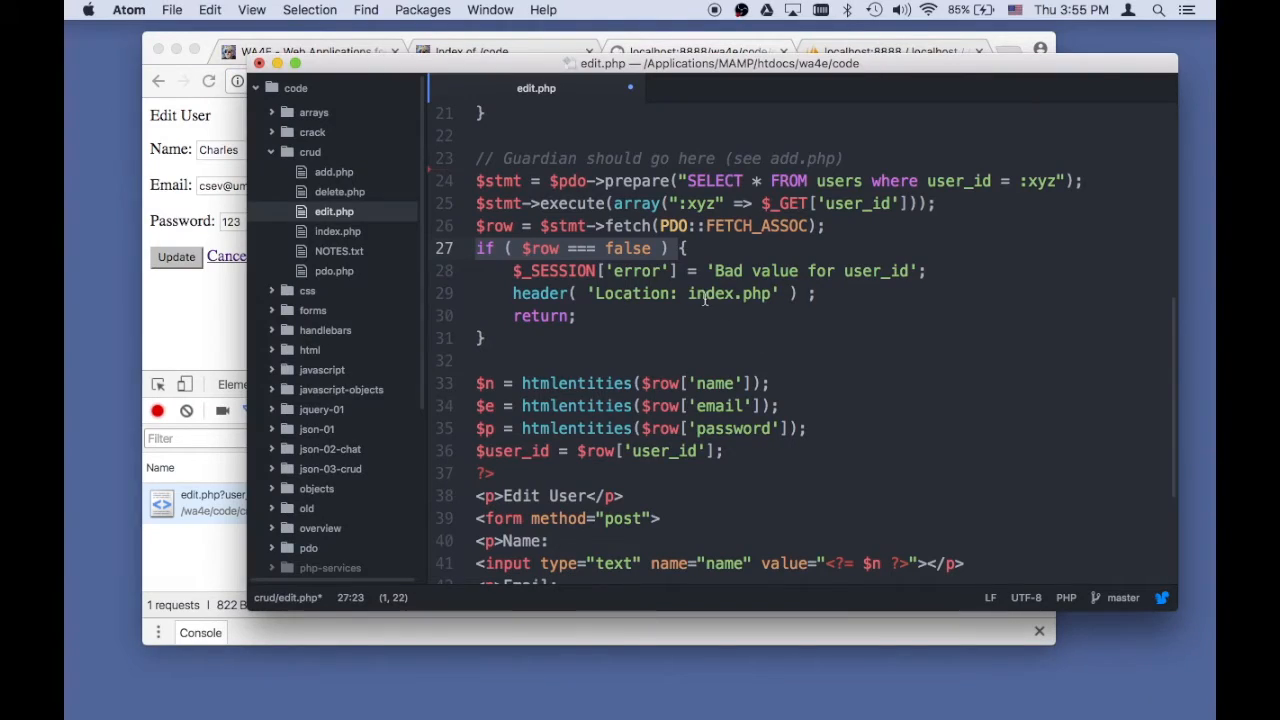
pyautogui.moveTo(524, 276)
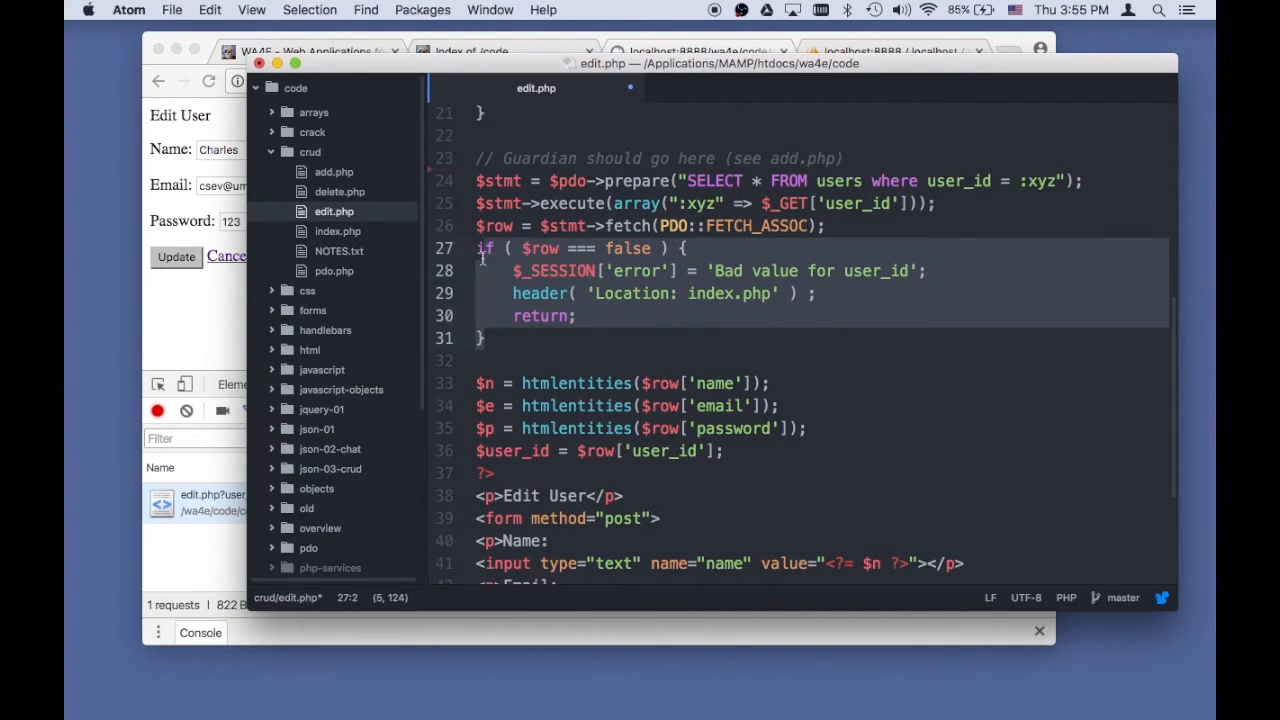
pyautogui.scroll(-3)
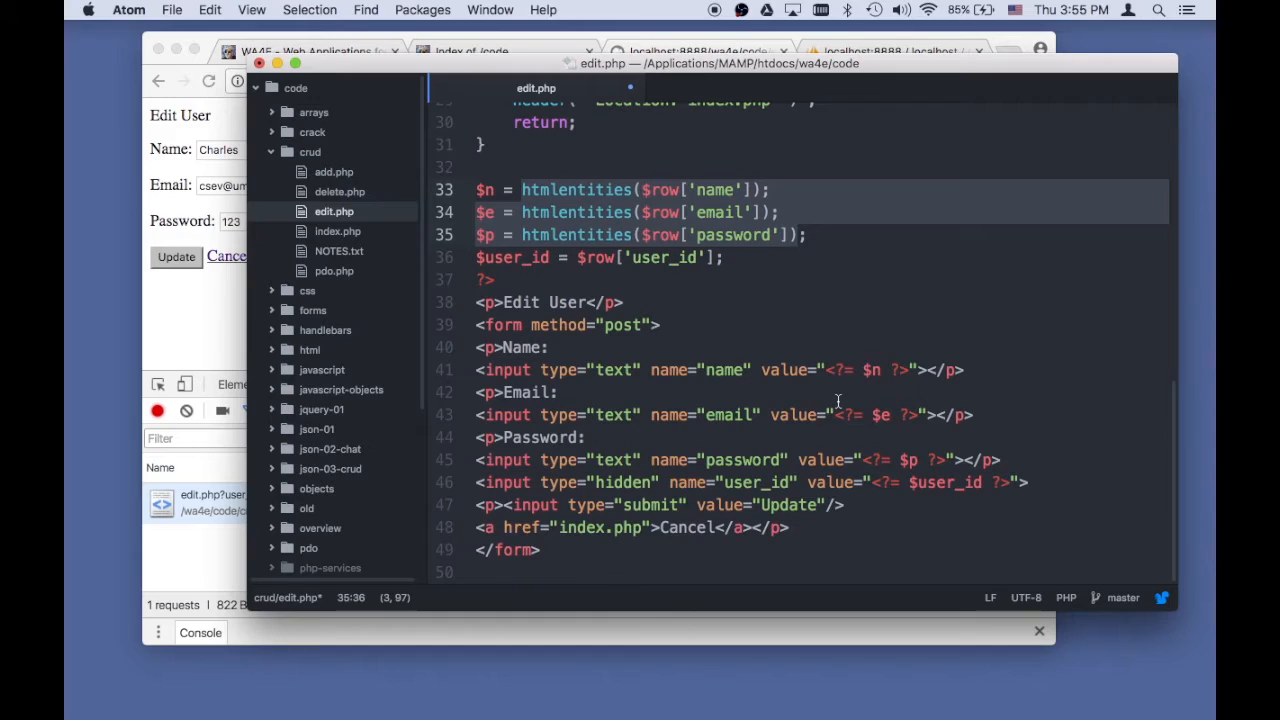
# Change the Edit User form's Name field from Charles to Chuck, dismissing autofill.
pyautogui.click(684, 52)
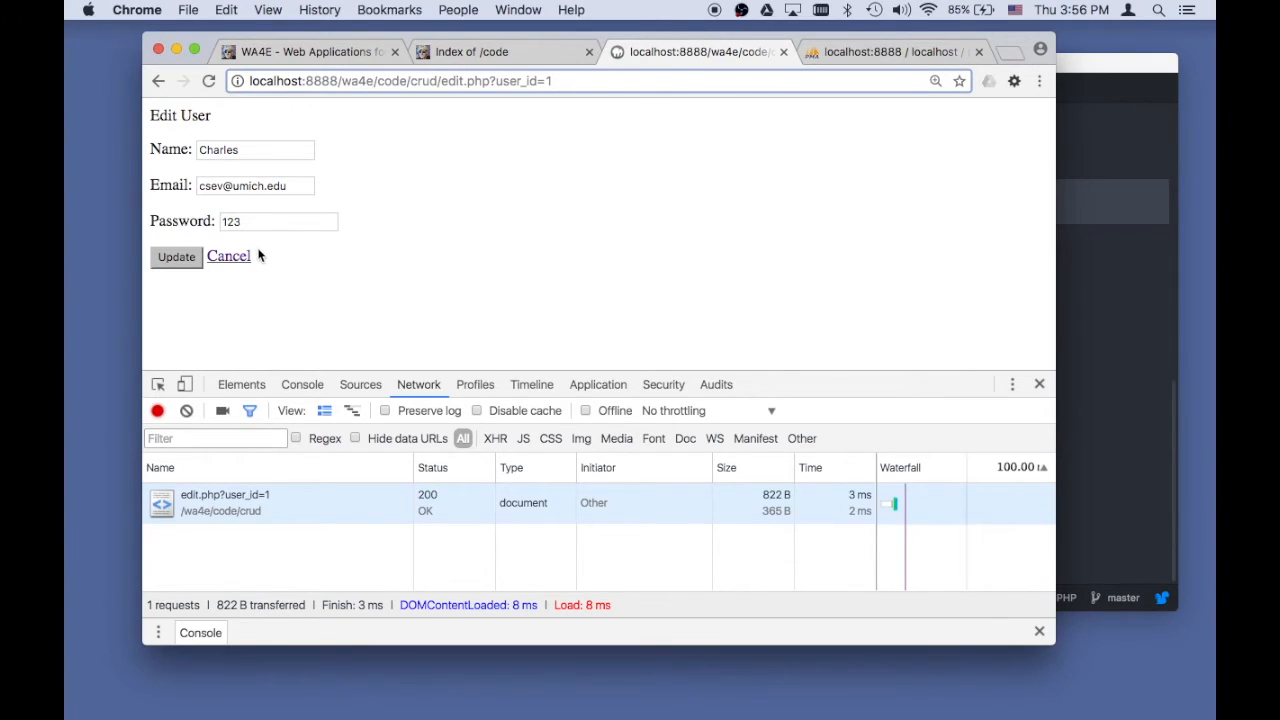
pyautogui.moveTo(448, 214)
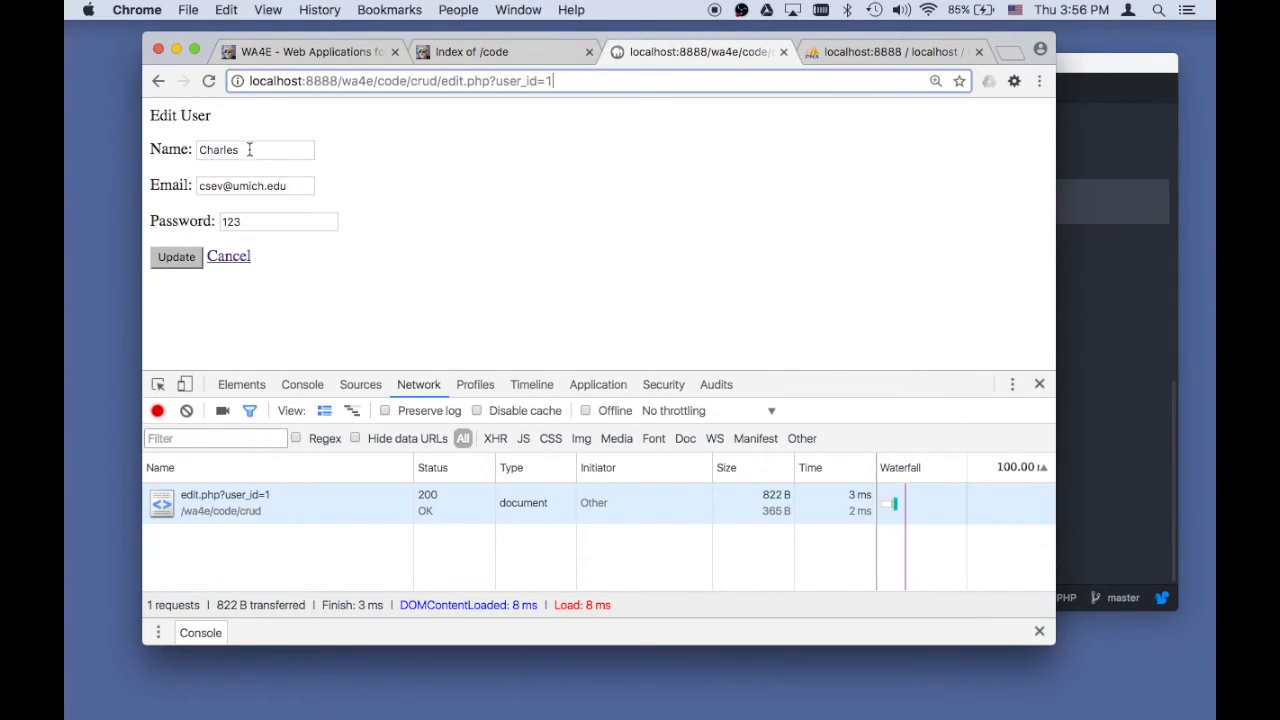
pyautogui.write('Cha')
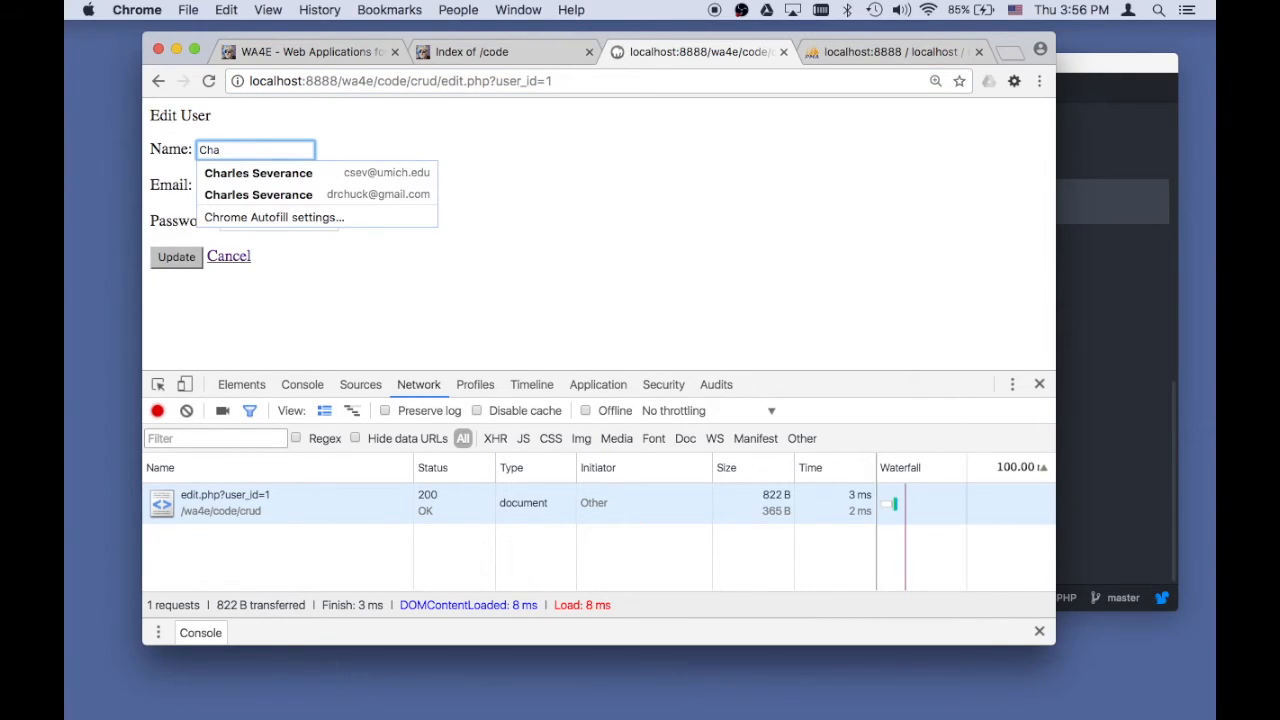
pyautogui.click(258, 172)
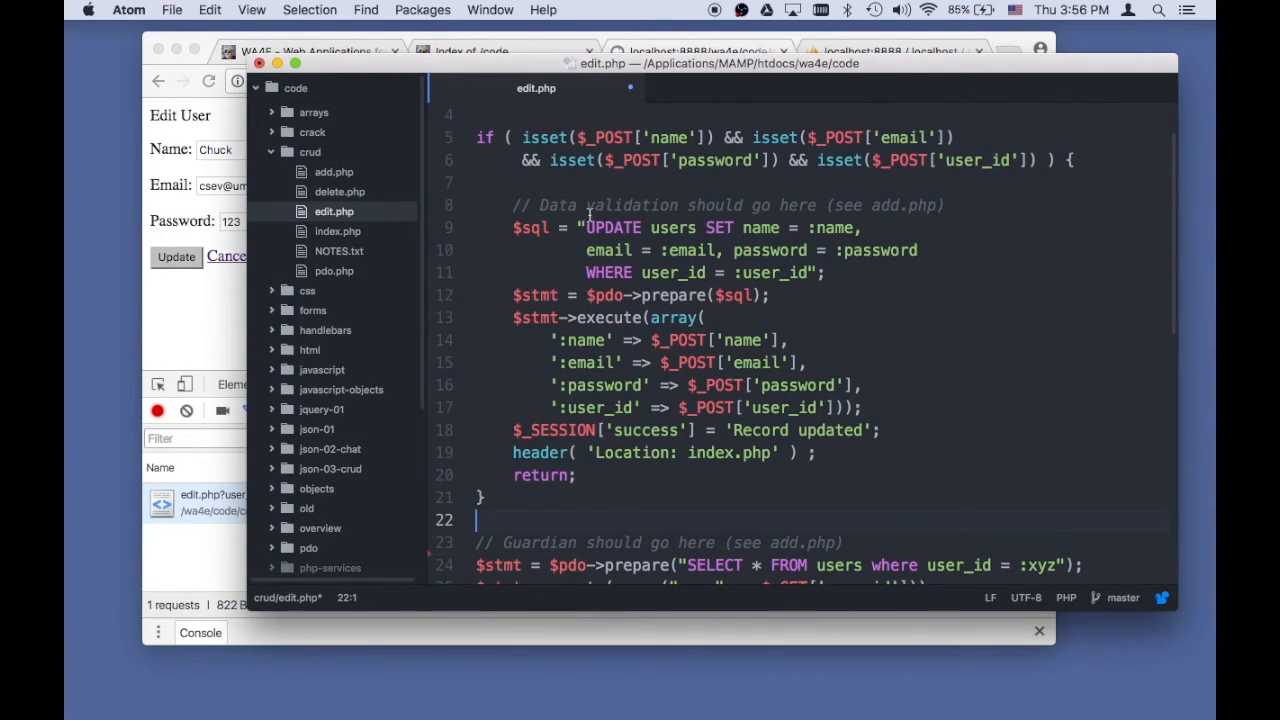
pyautogui.doubleClick(612, 228)
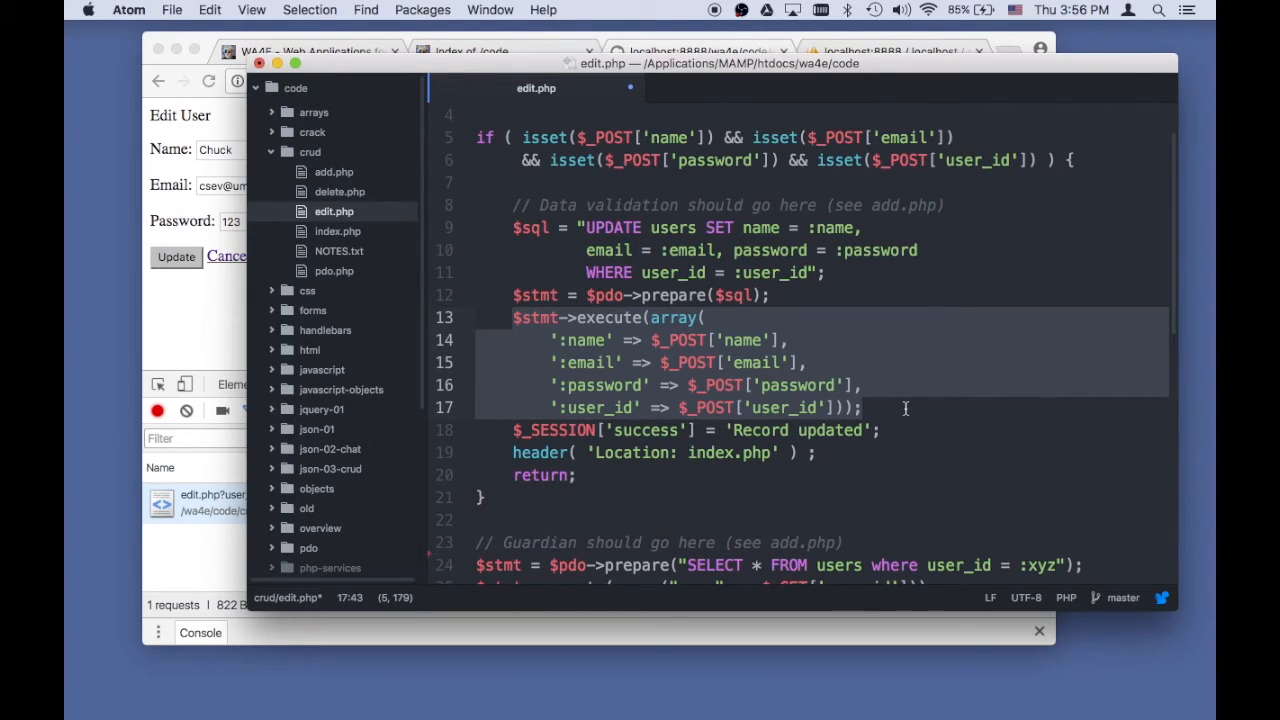
pyautogui.click(868, 408)
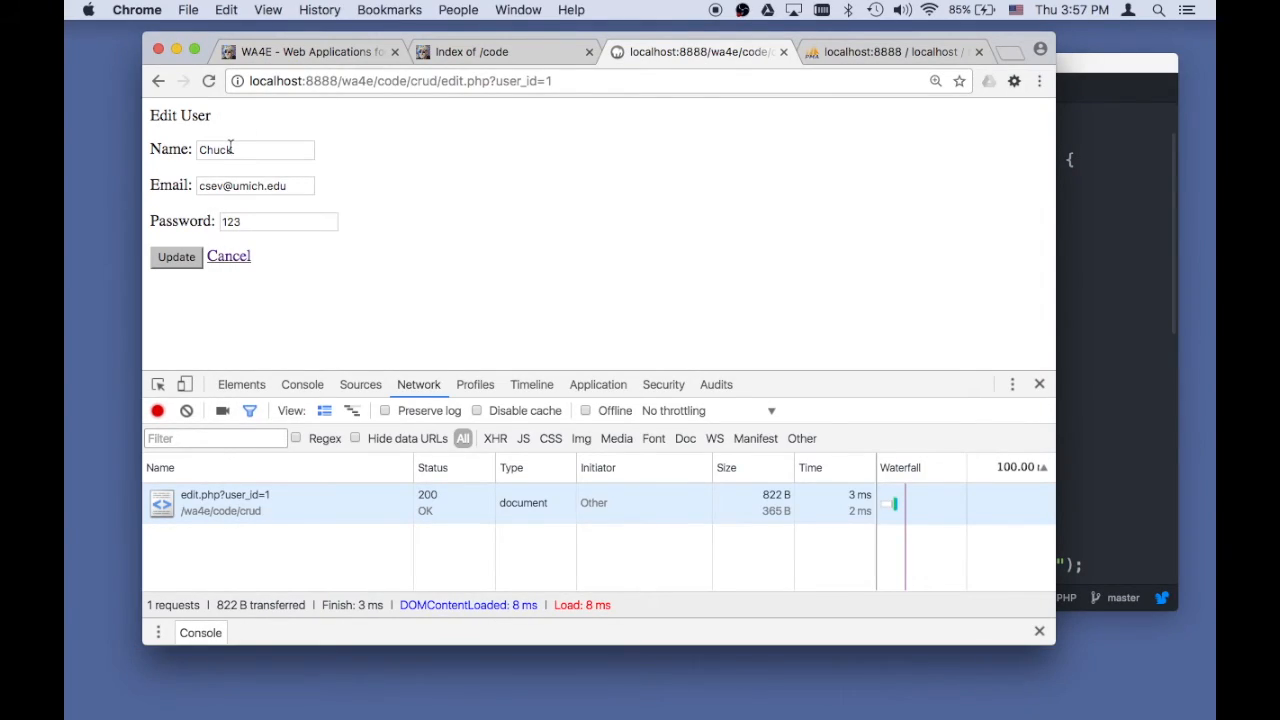
# Submit the update and inspect the edit.php 302 redirect and index.php response in DevTools.
pyautogui.click(176, 256)
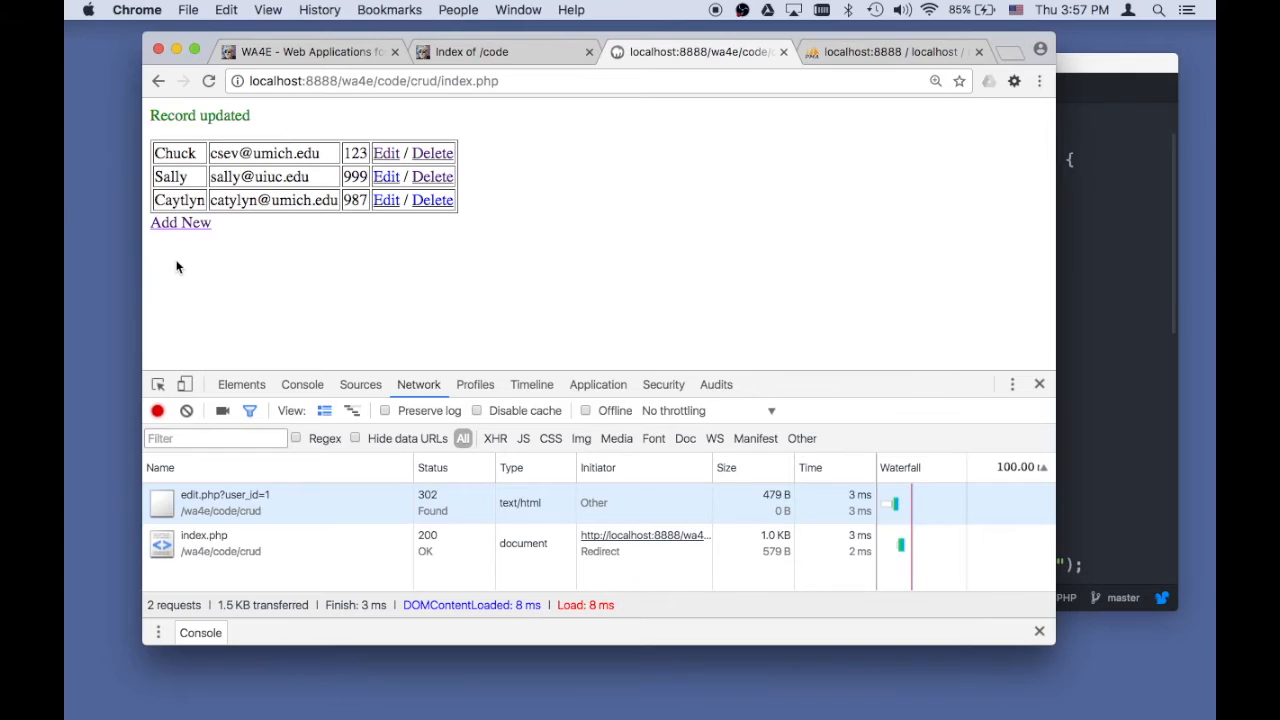
pyautogui.moveTo(588, 216)
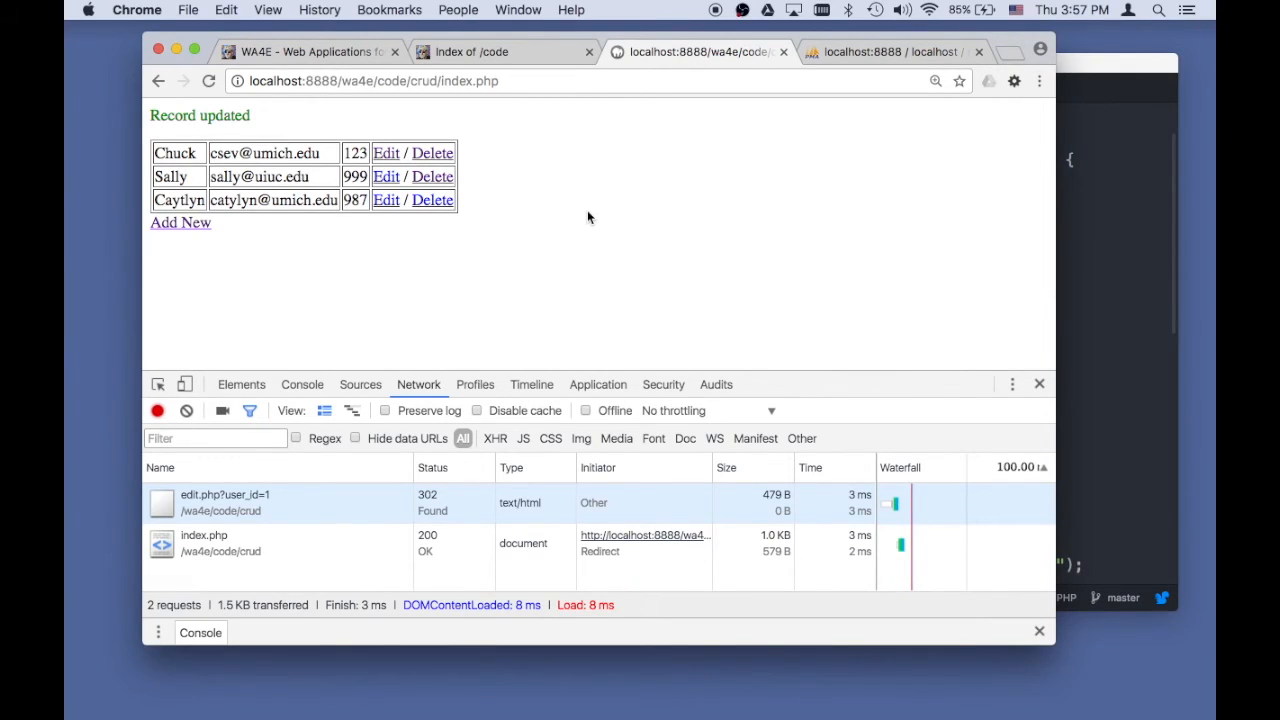
pyautogui.moveTo(224, 502)
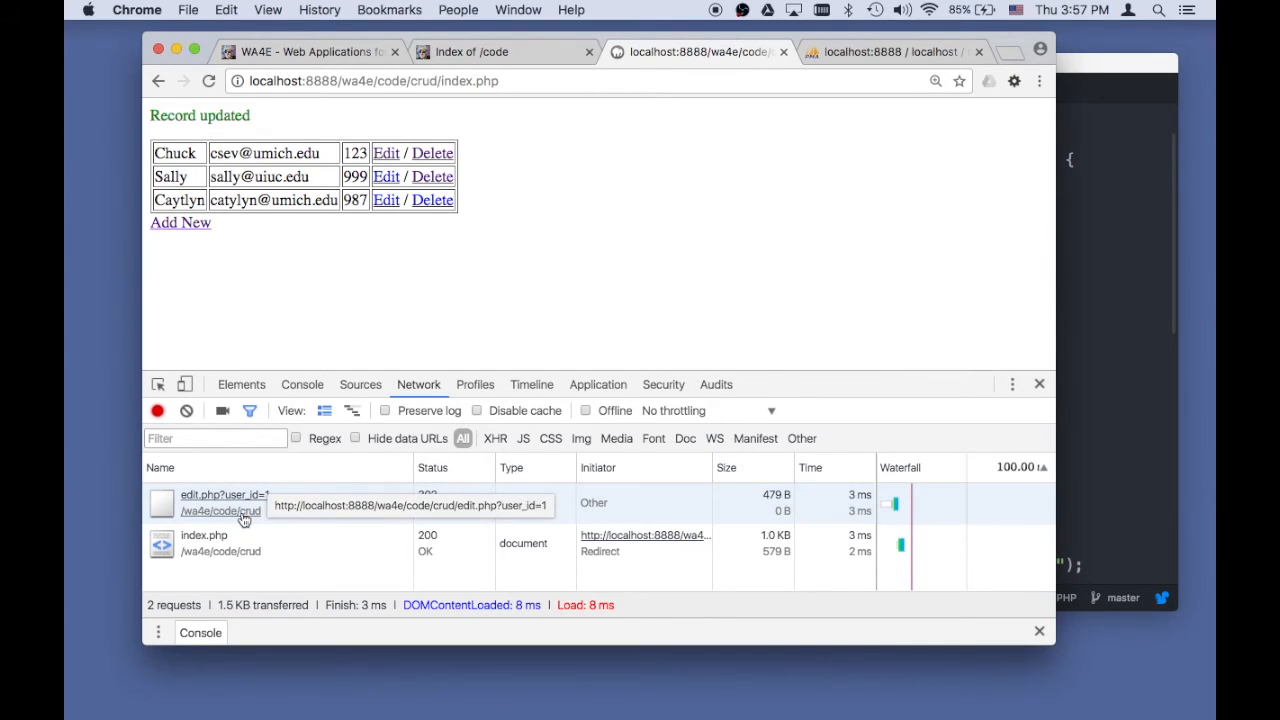
pyautogui.click(224, 502)
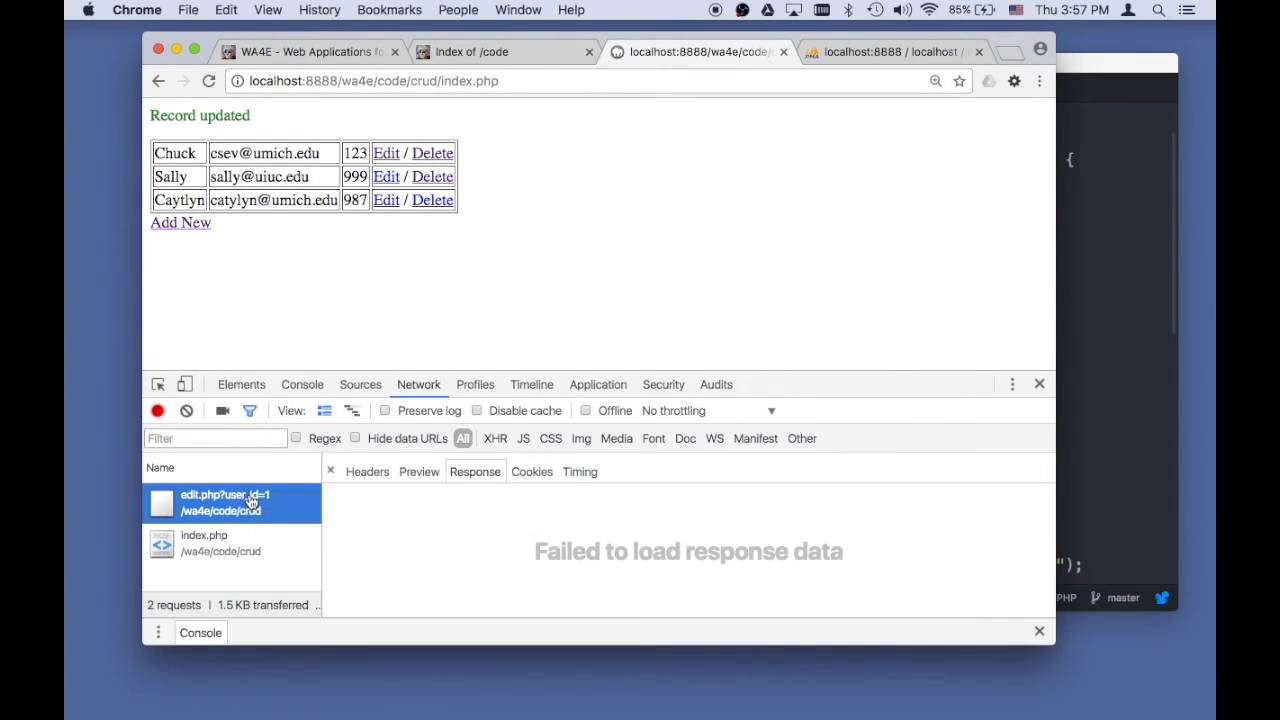
pyautogui.click(204, 544)
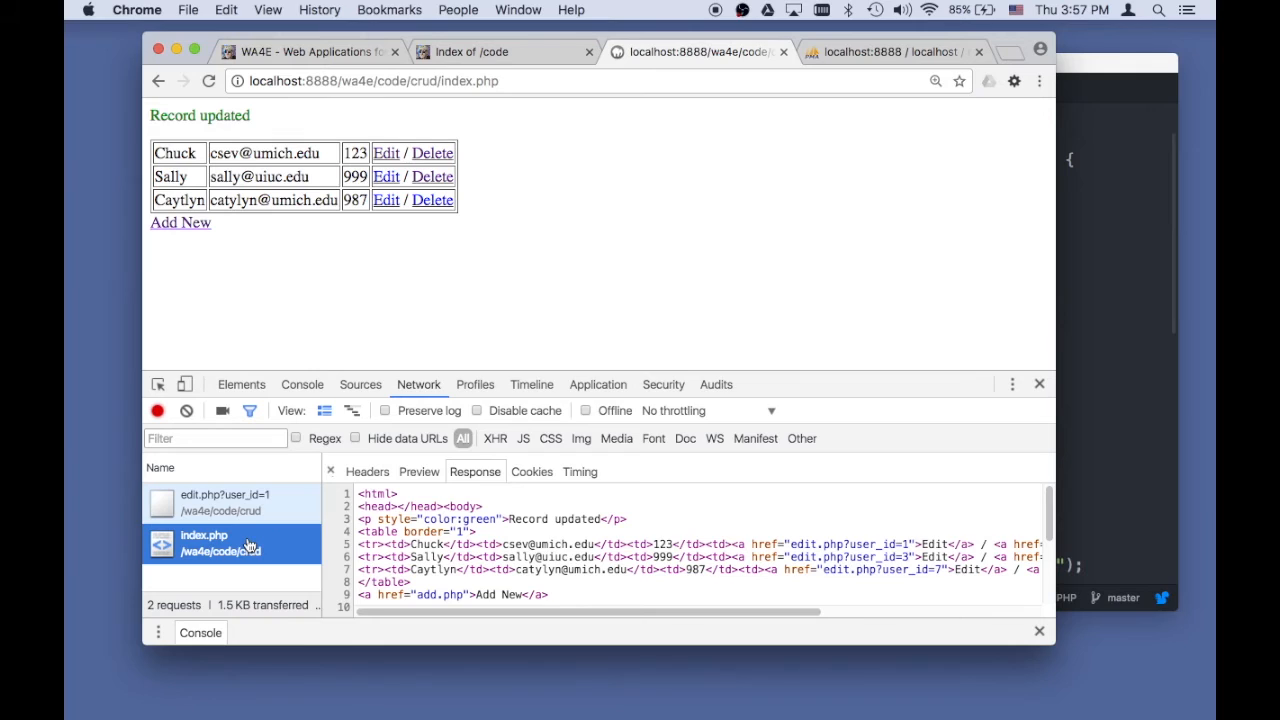
pyautogui.moveTo(822, 236)
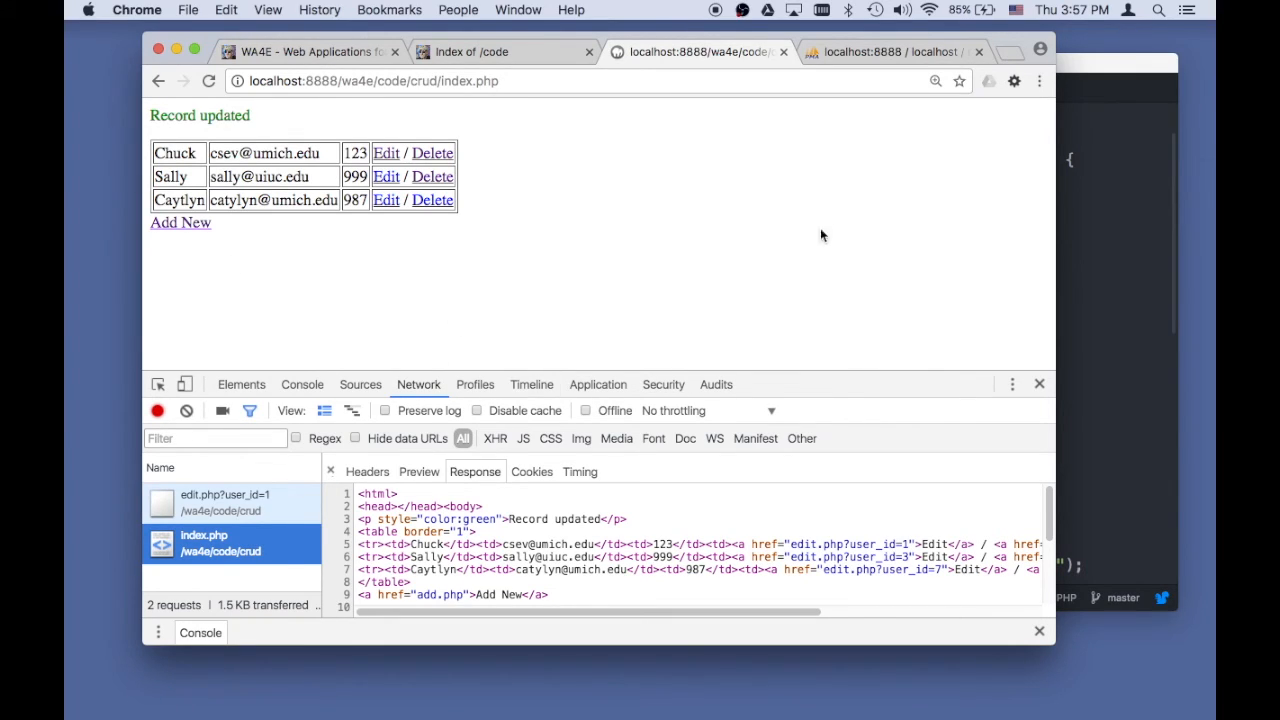